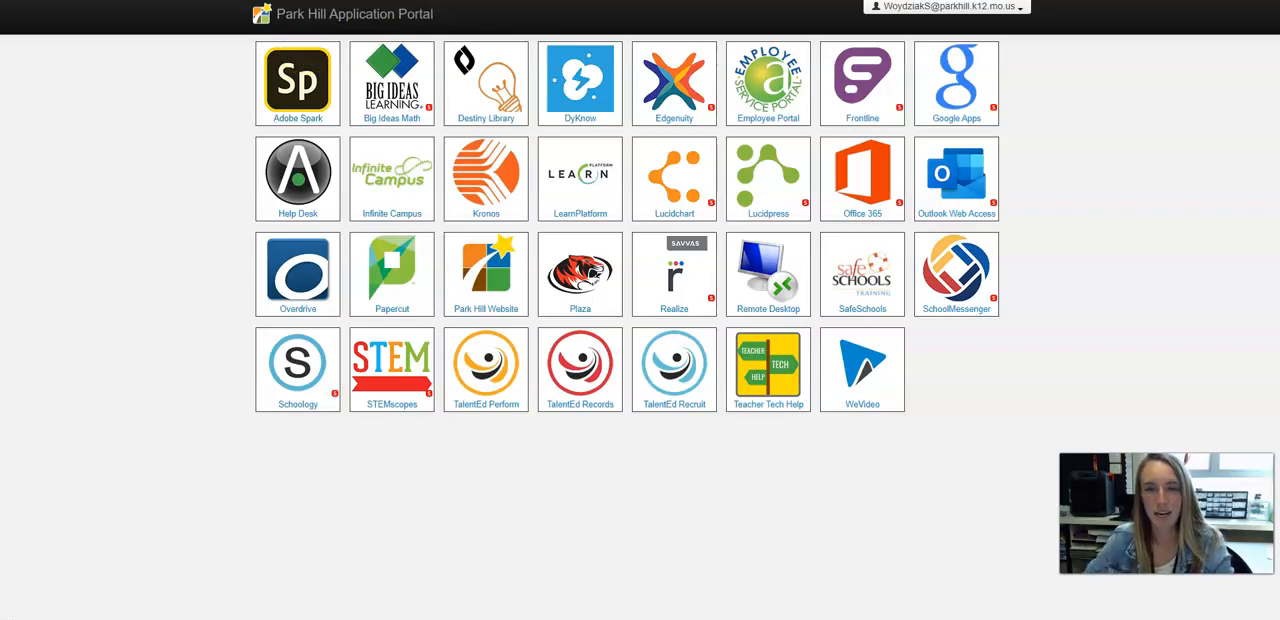
mouse_move(1188, 127)
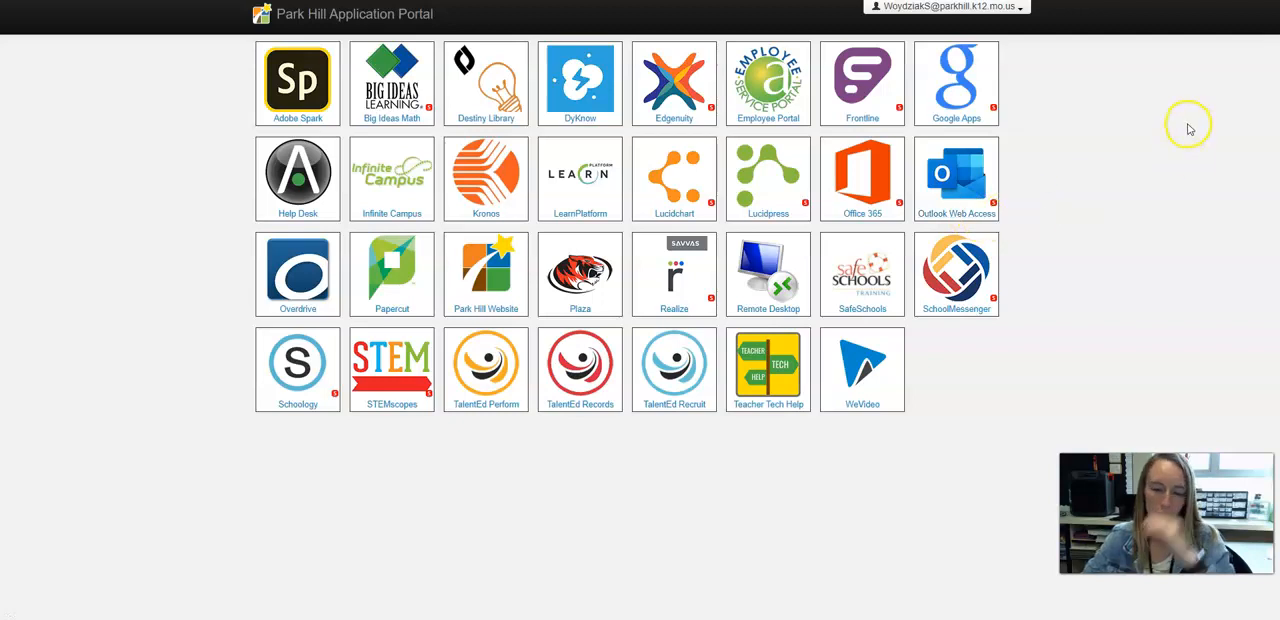
mouse_move(1162, 137)
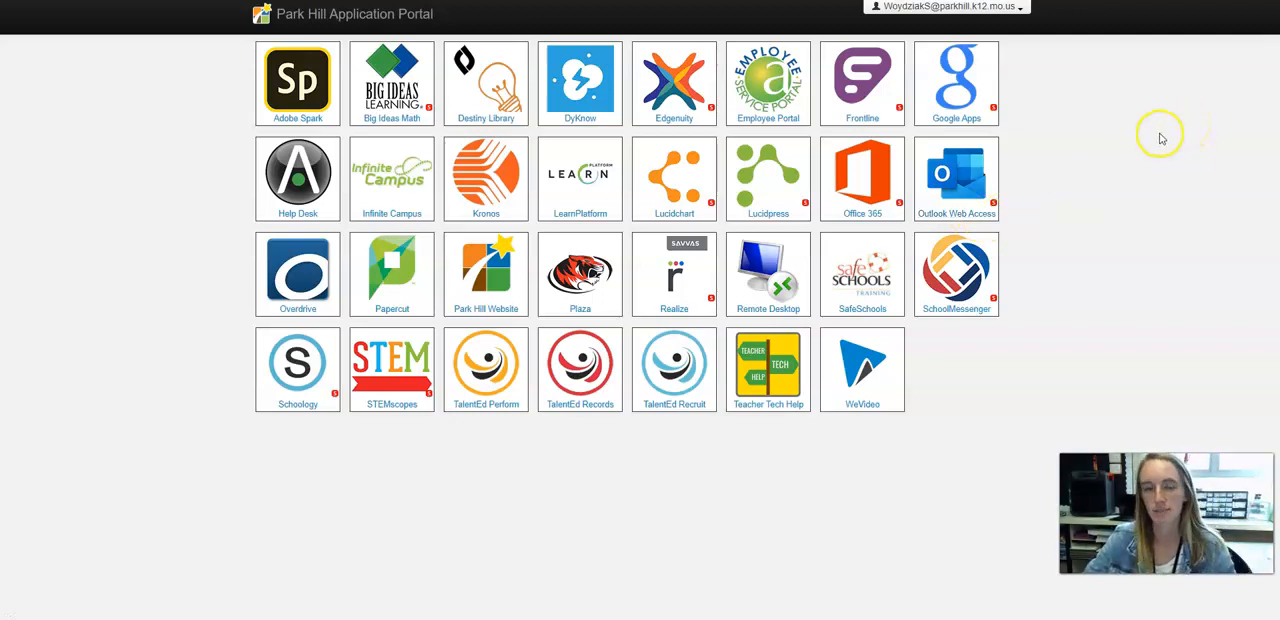
mouse_move(1163, 137)
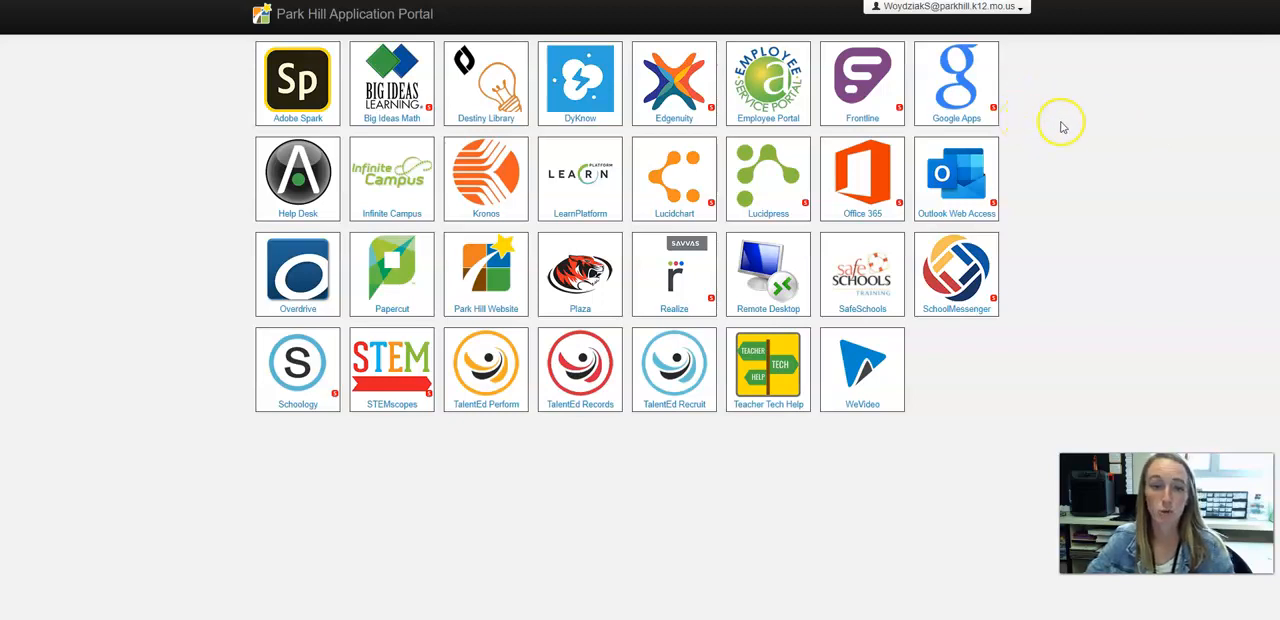
mouse_move(1018, 158)
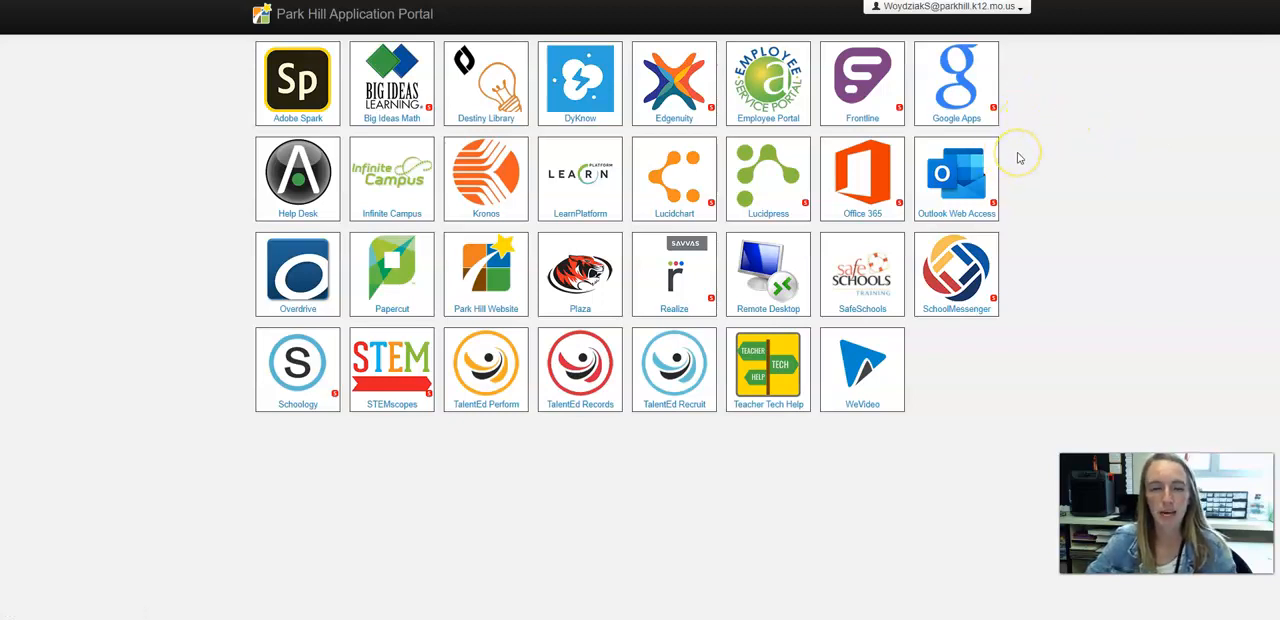
mouse_move(1008, 160)
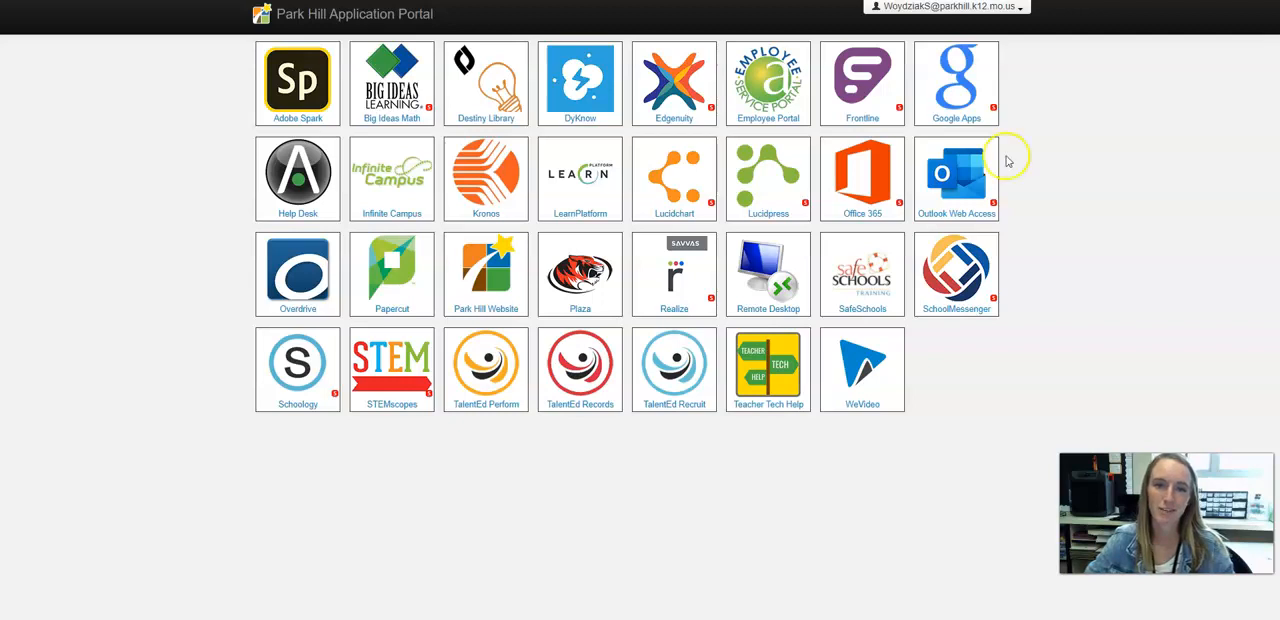
mouse_move(1137, 139)
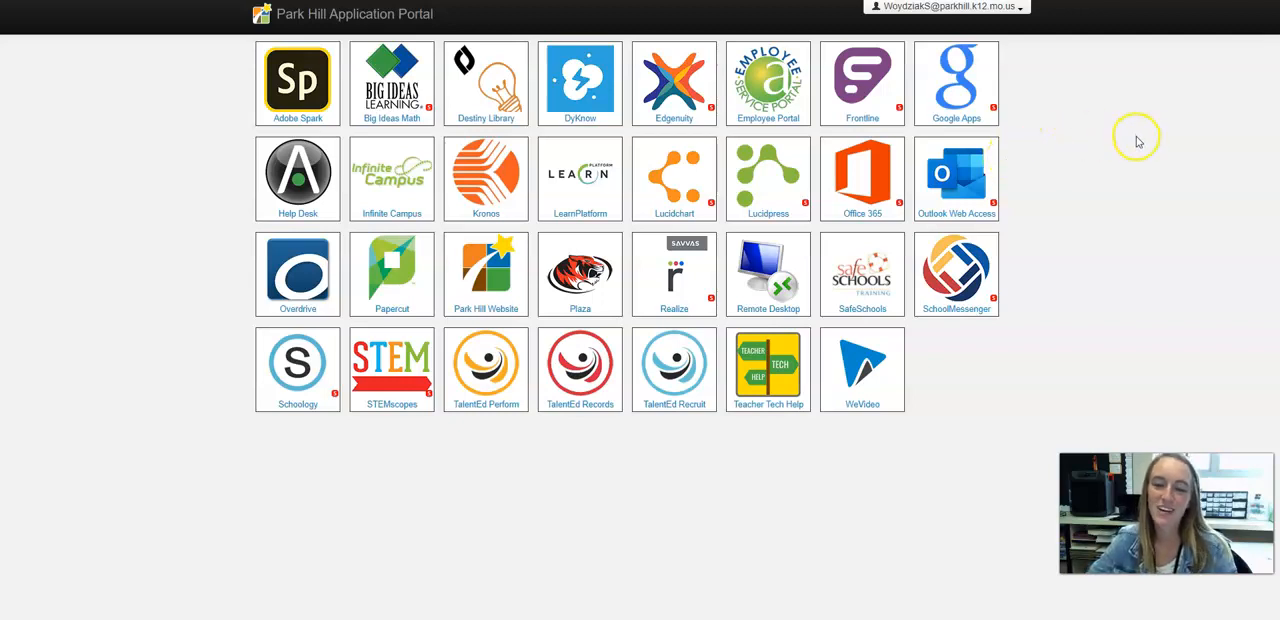
mouse_move(1120, 198)
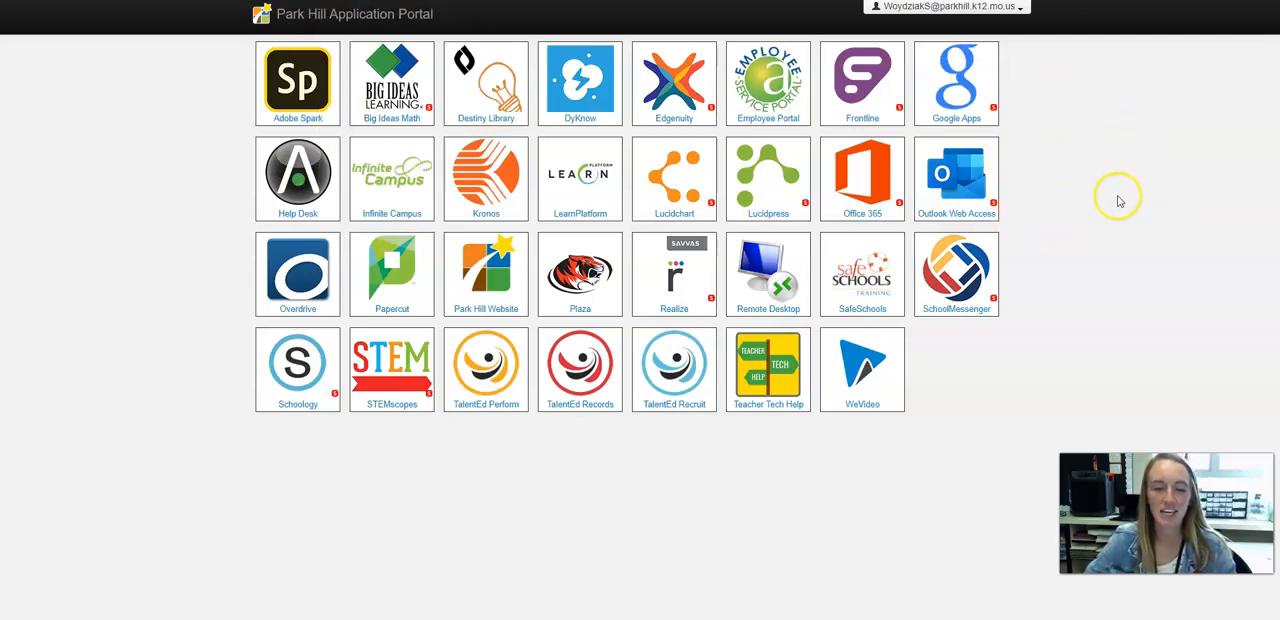
mouse_move(308, 450)
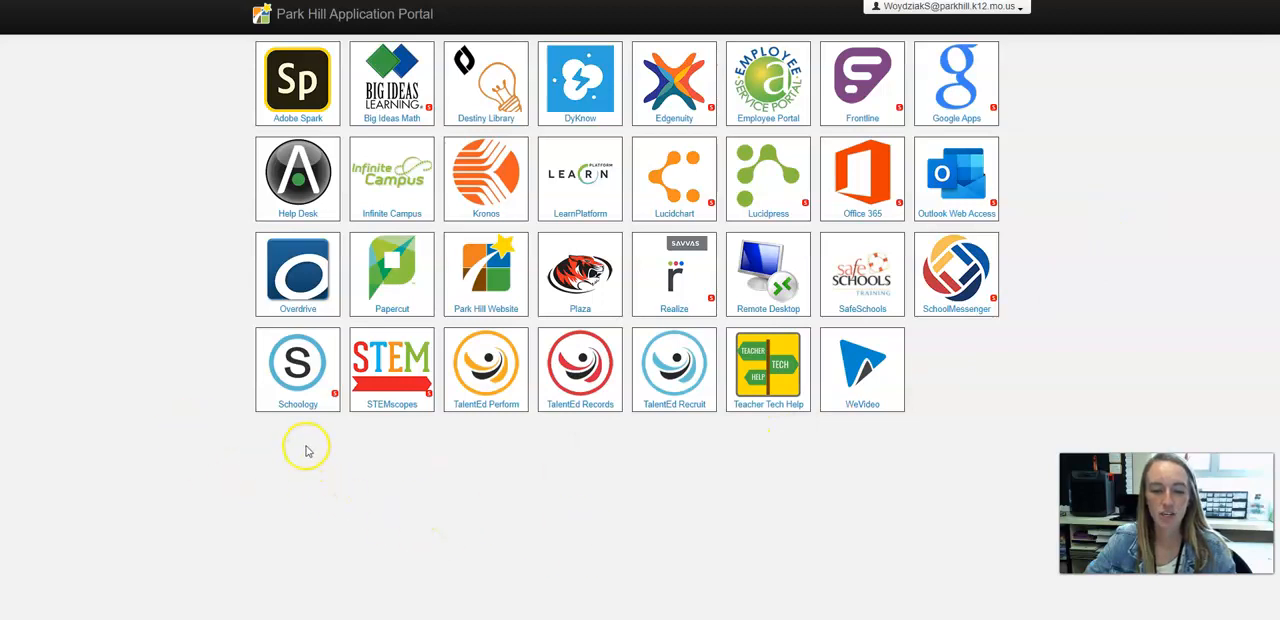
Launch Schoology from the district app portal and bring up the Courses list.
left_click(297, 369)
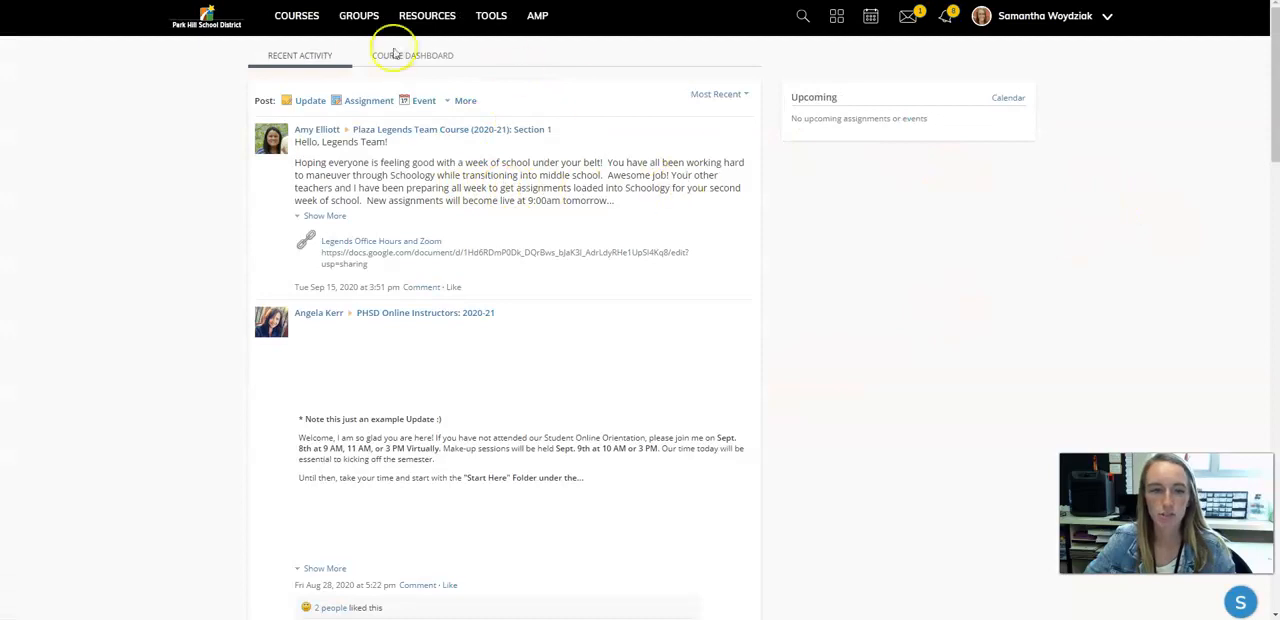
left_click(296, 15)
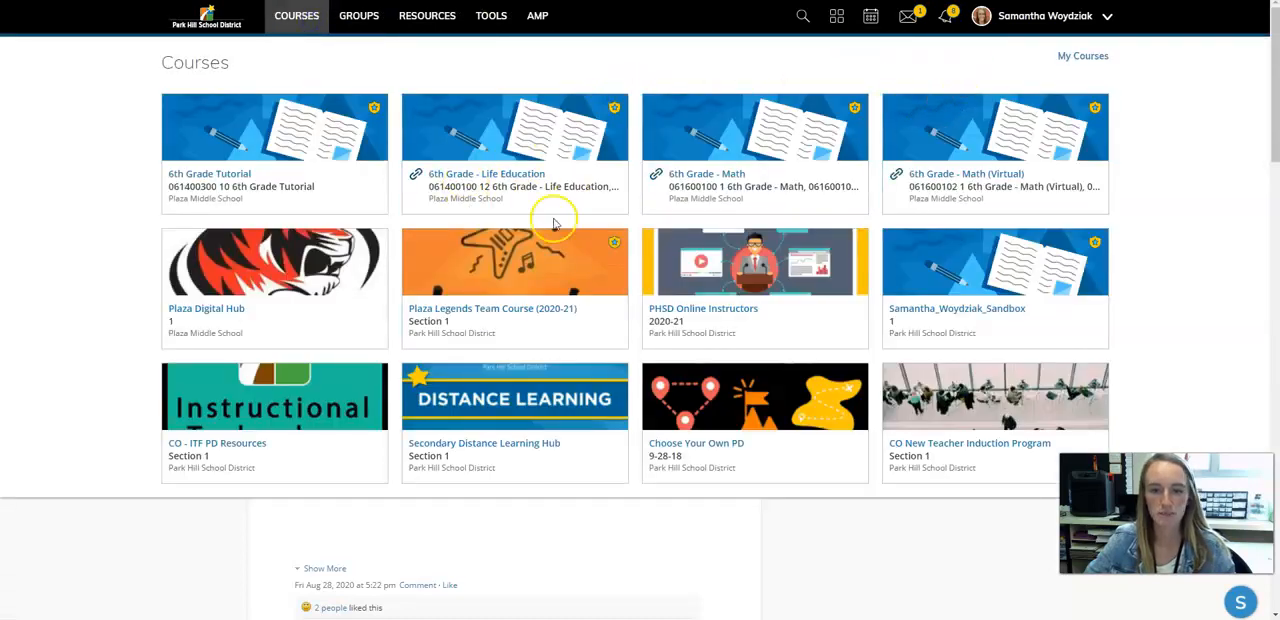
mouse_move(1083, 56)
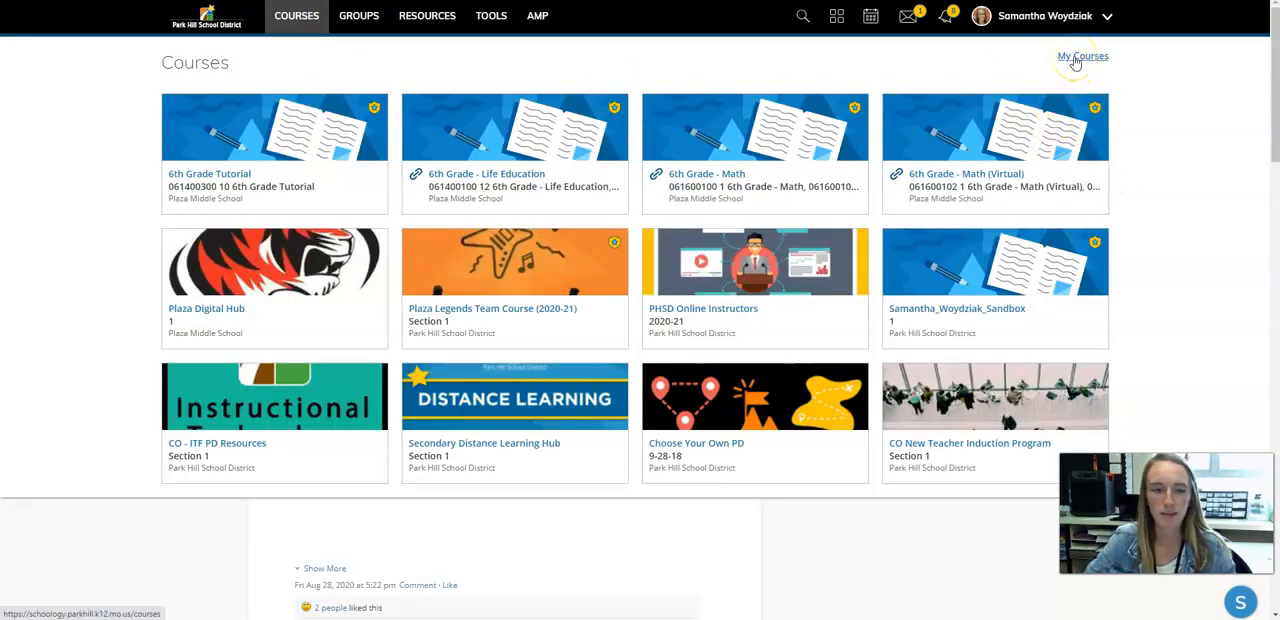
mouse_move(900, 390)
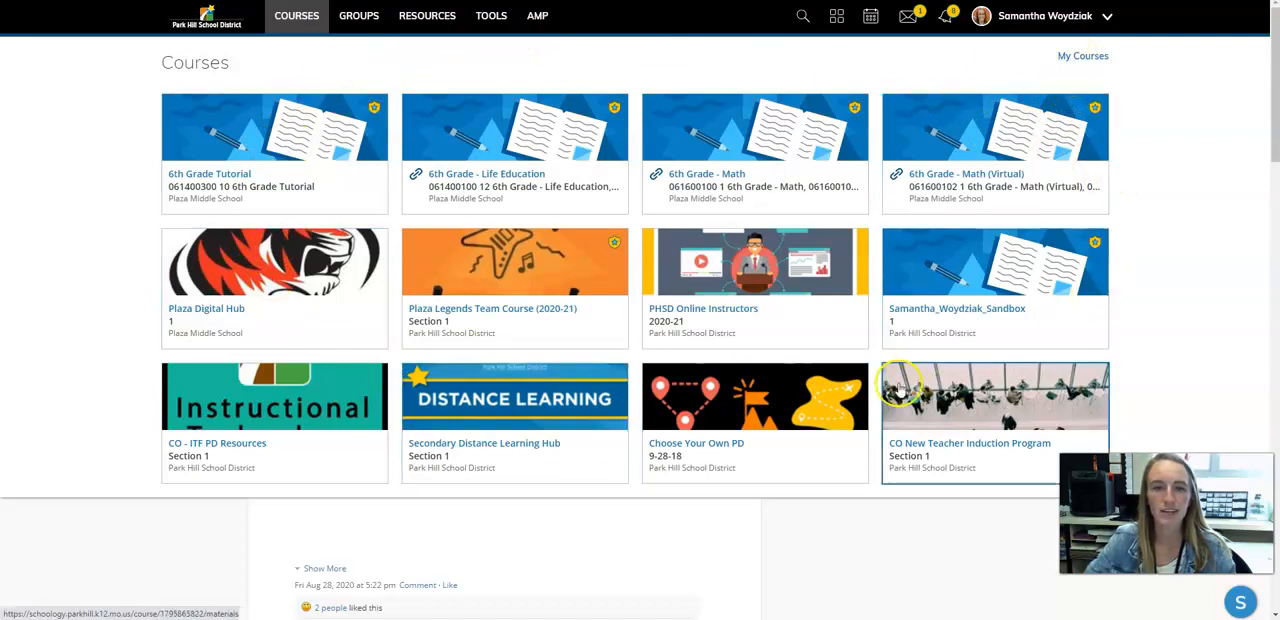
mouse_move(708, 222)
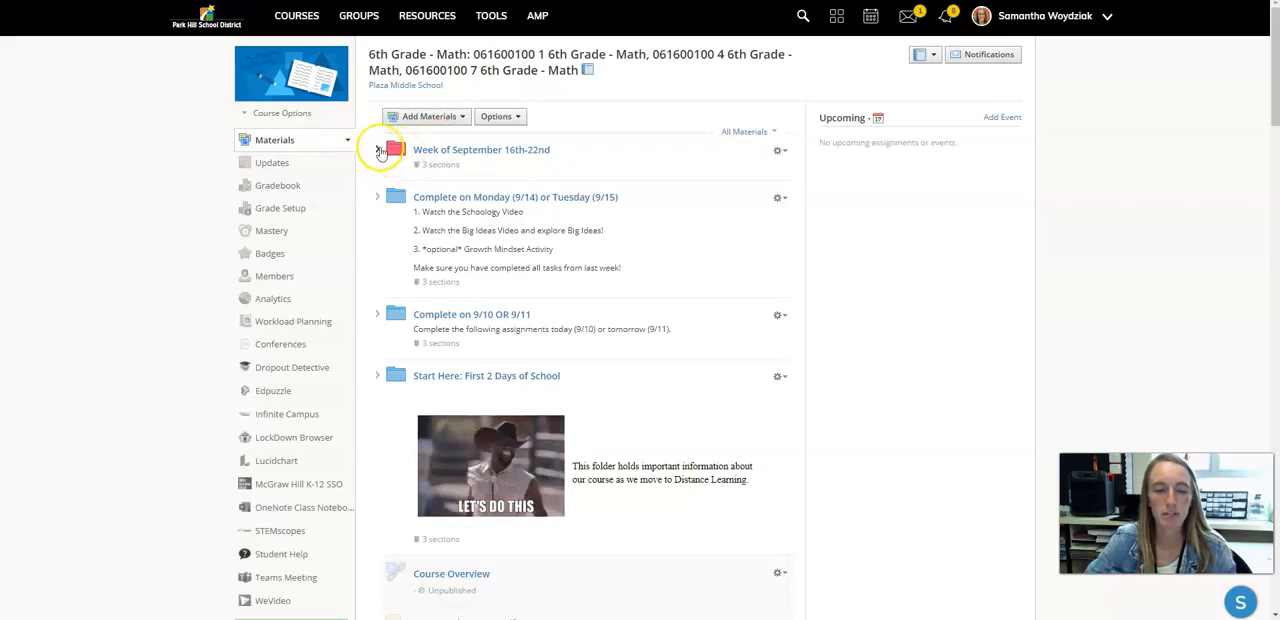
Expand the Week of September 16th-22nd folder to reveal the agenda and subfolders.
left_click(378, 149)
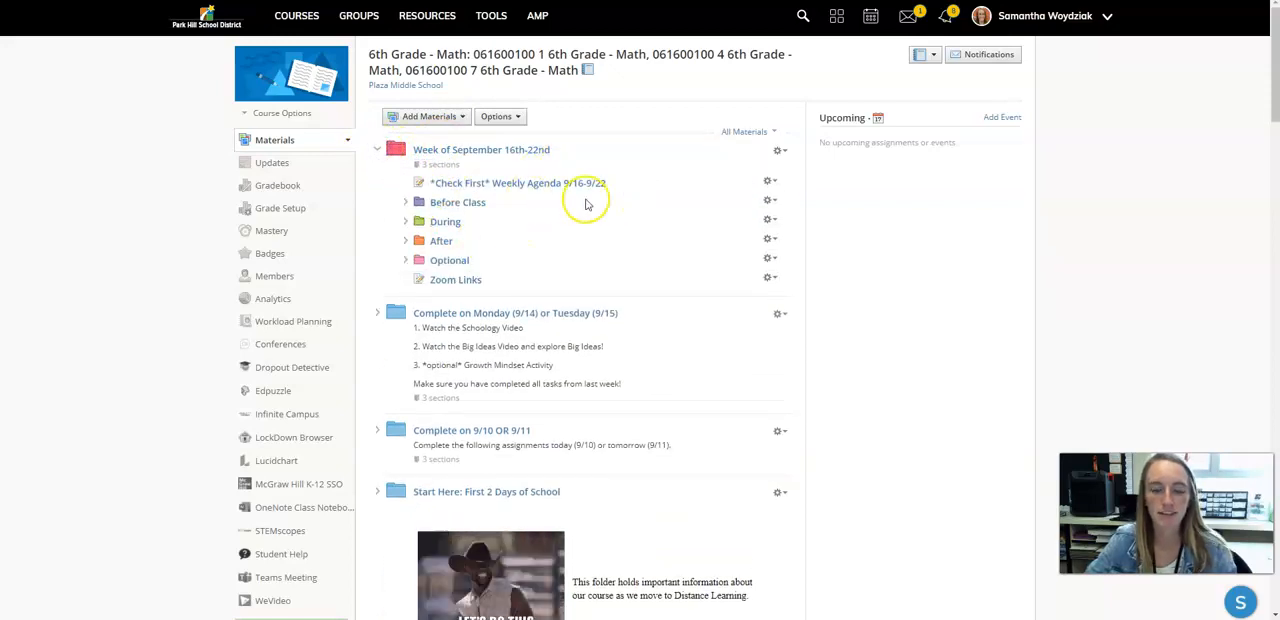
mouse_move(452, 149)
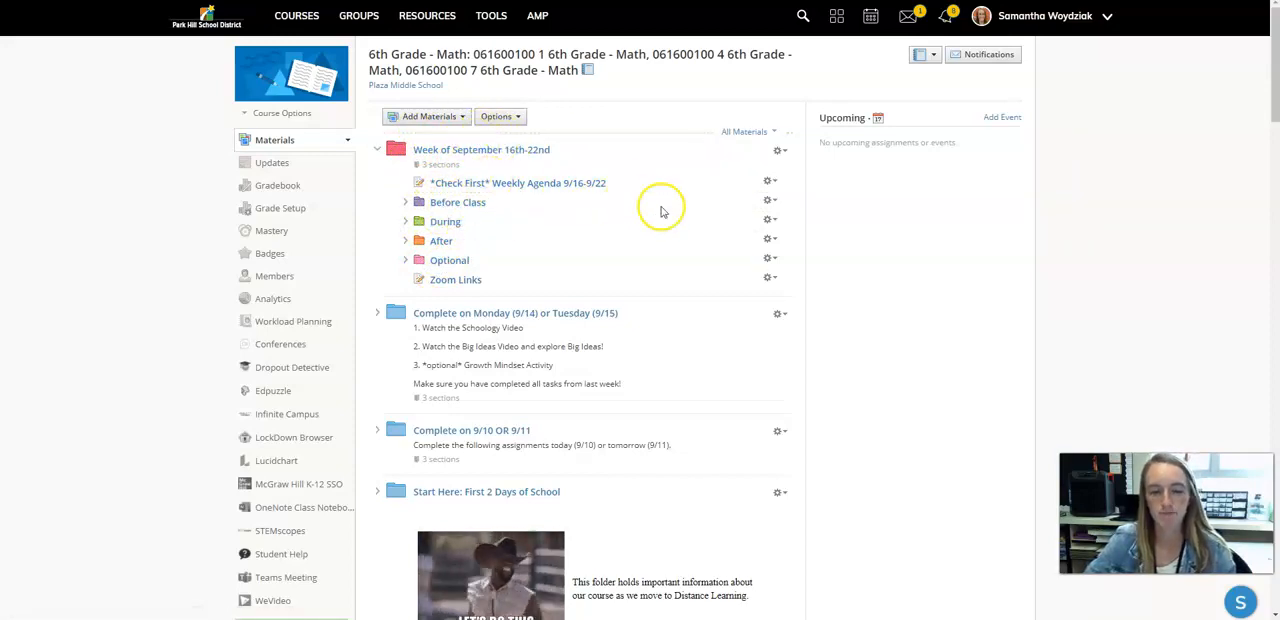
mouse_move(640, 202)
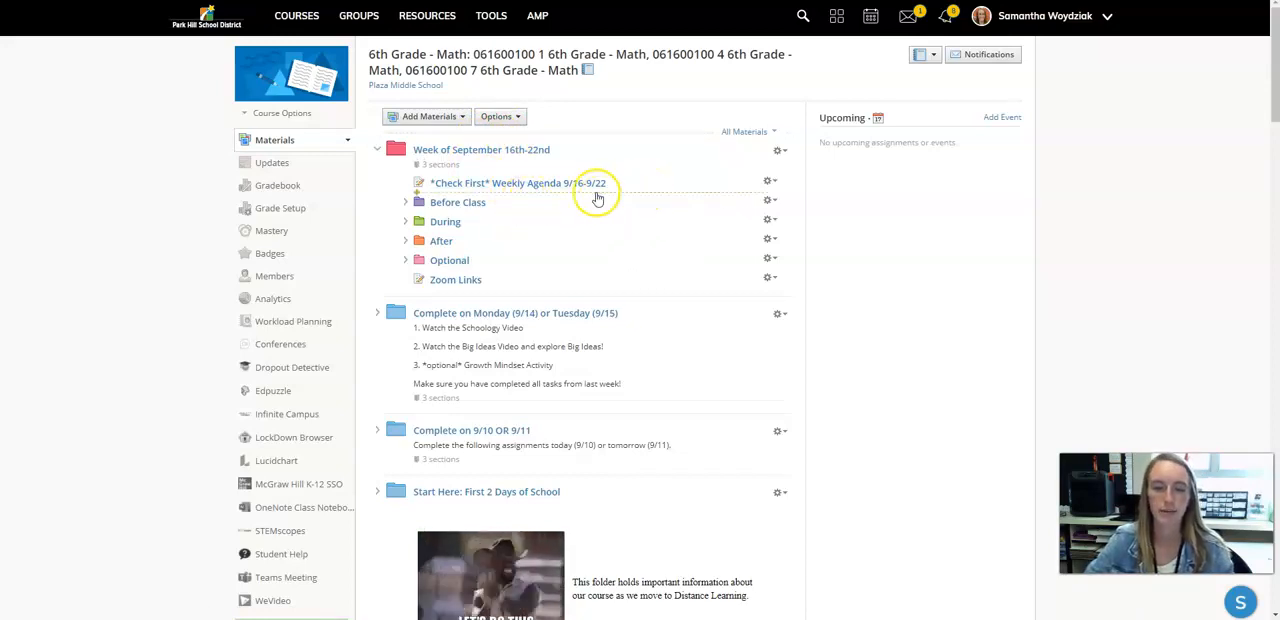
right_click(517, 183)
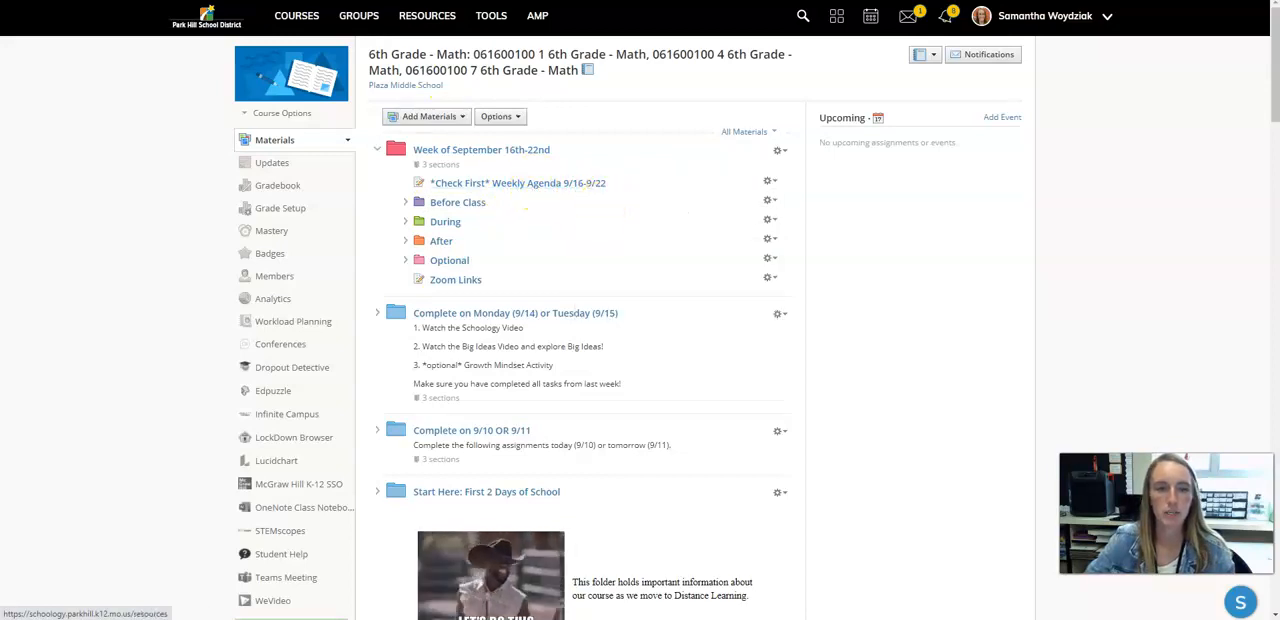
Open the *Check First* Weekly Agenda 9/16-9/22 and scroll through its activity table.
left_click(517, 183)
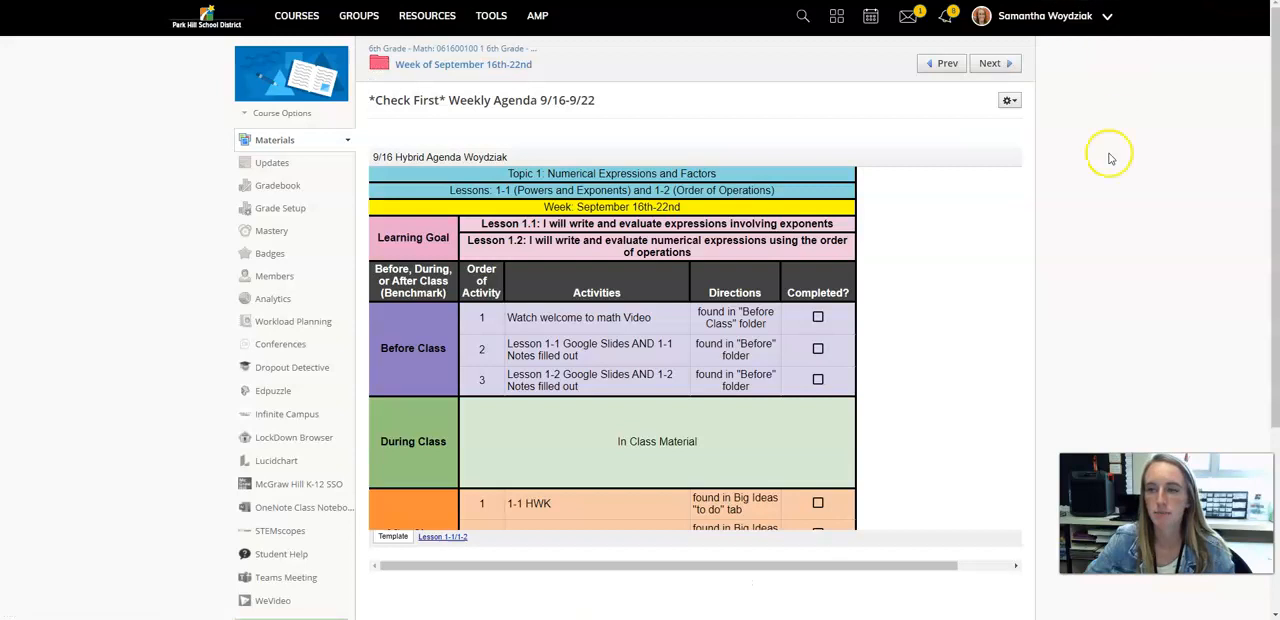
mouse_move(578, 206)
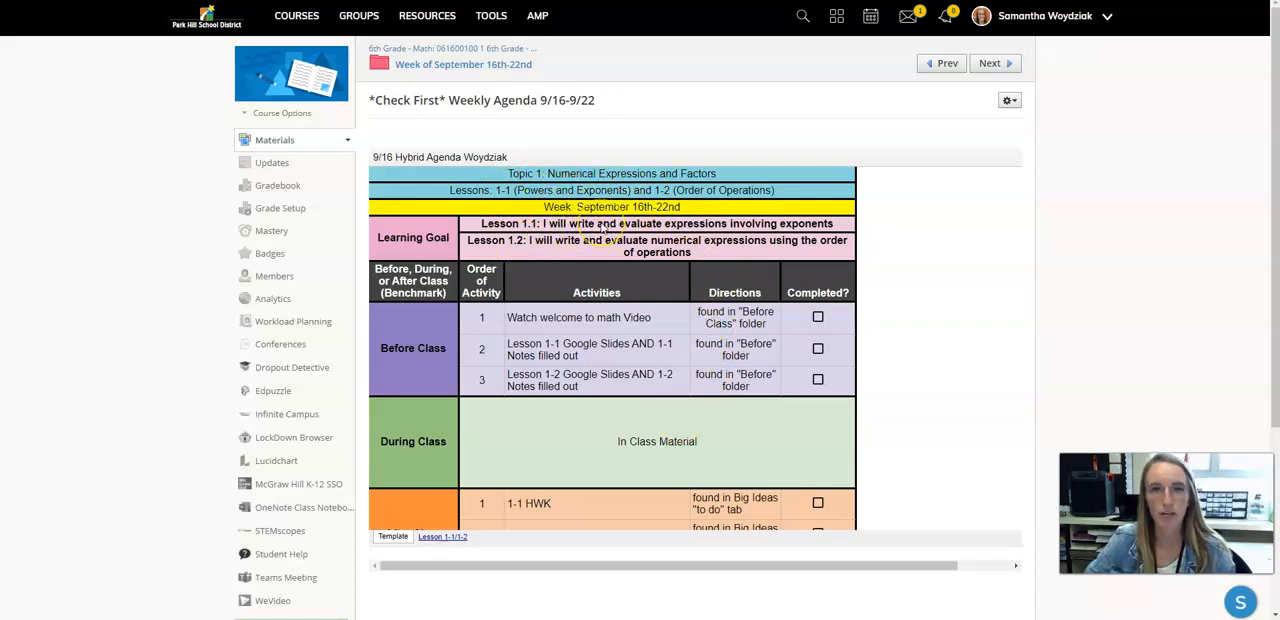
mouse_move(740, 355)
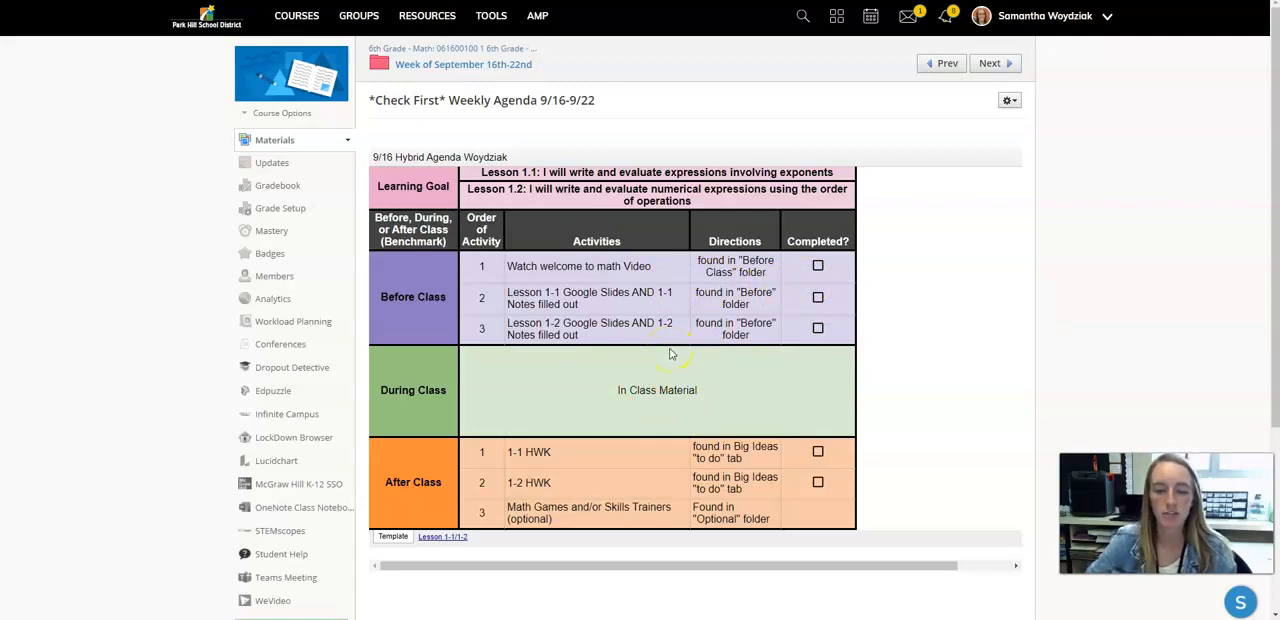
mouse_move(600, 283)
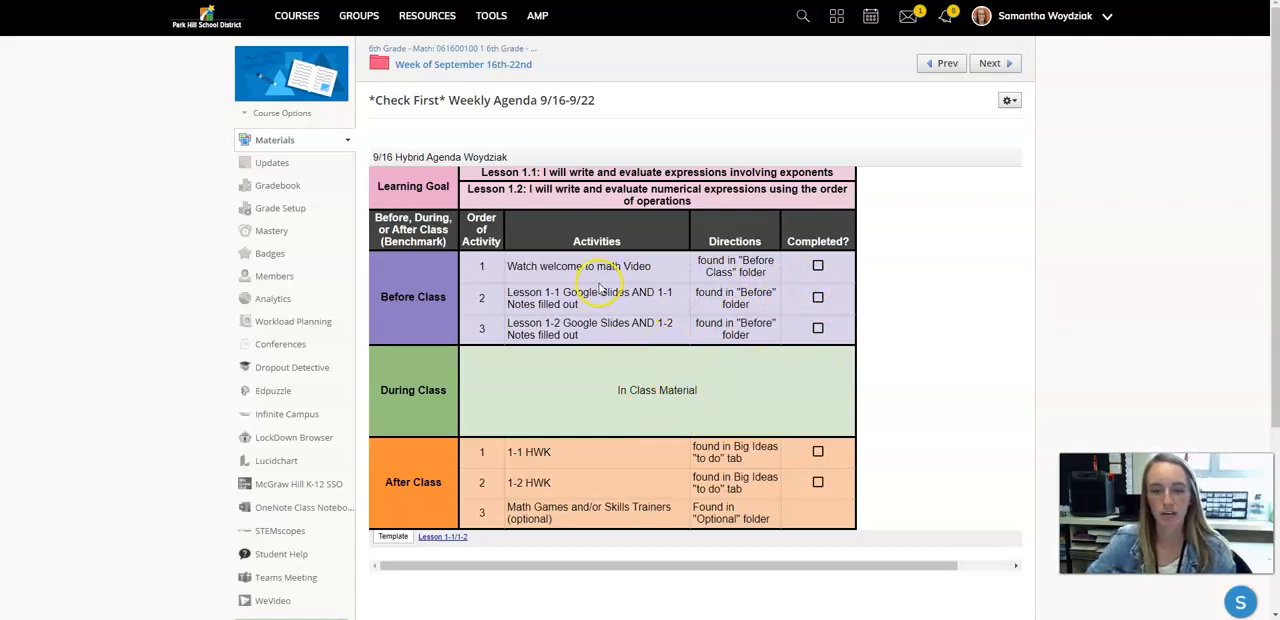
scroll("down", 3)
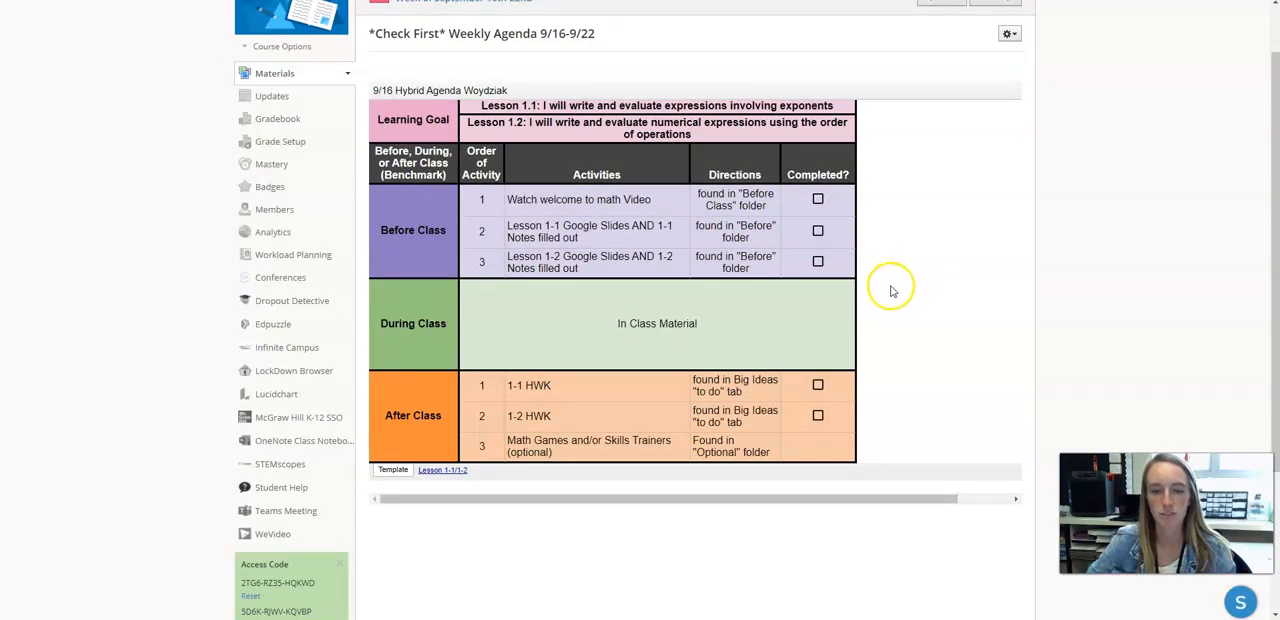
mouse_move(512, 218)
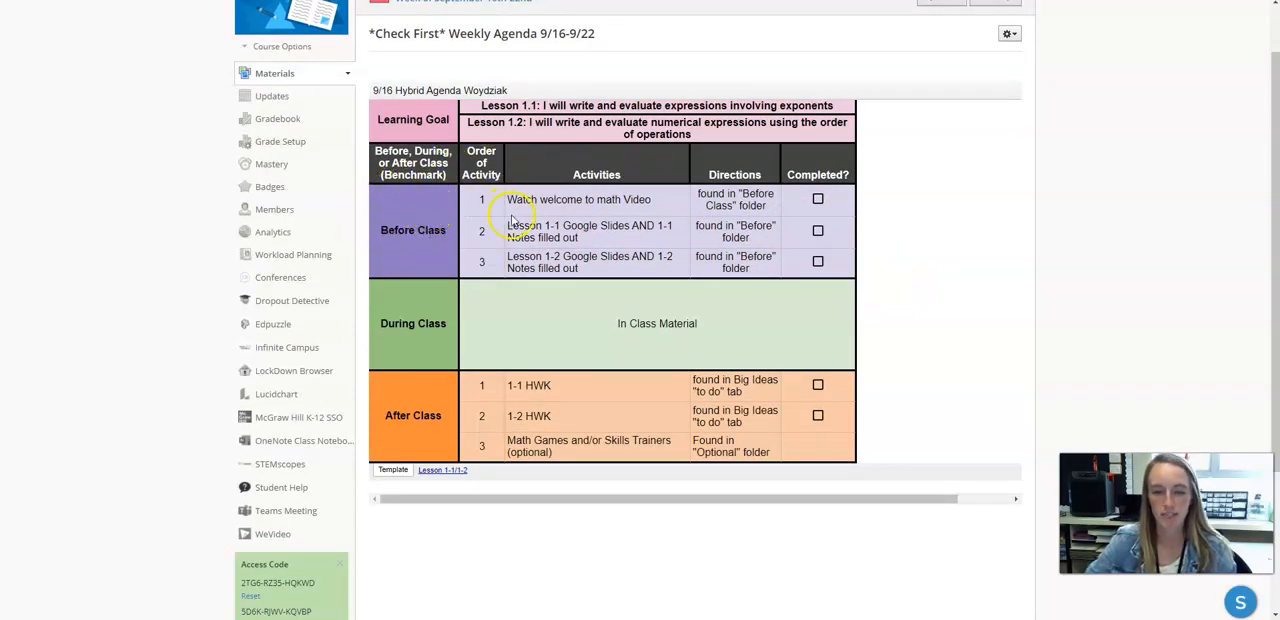
mouse_move(383, 168)
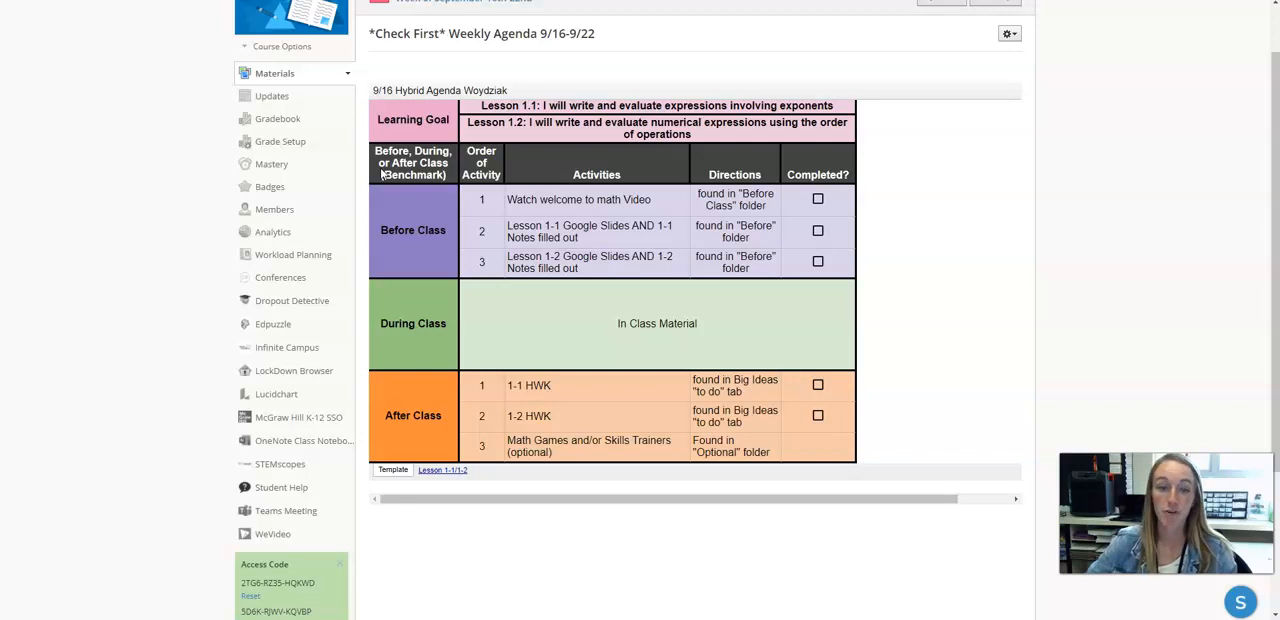
mouse_move(449, 220)
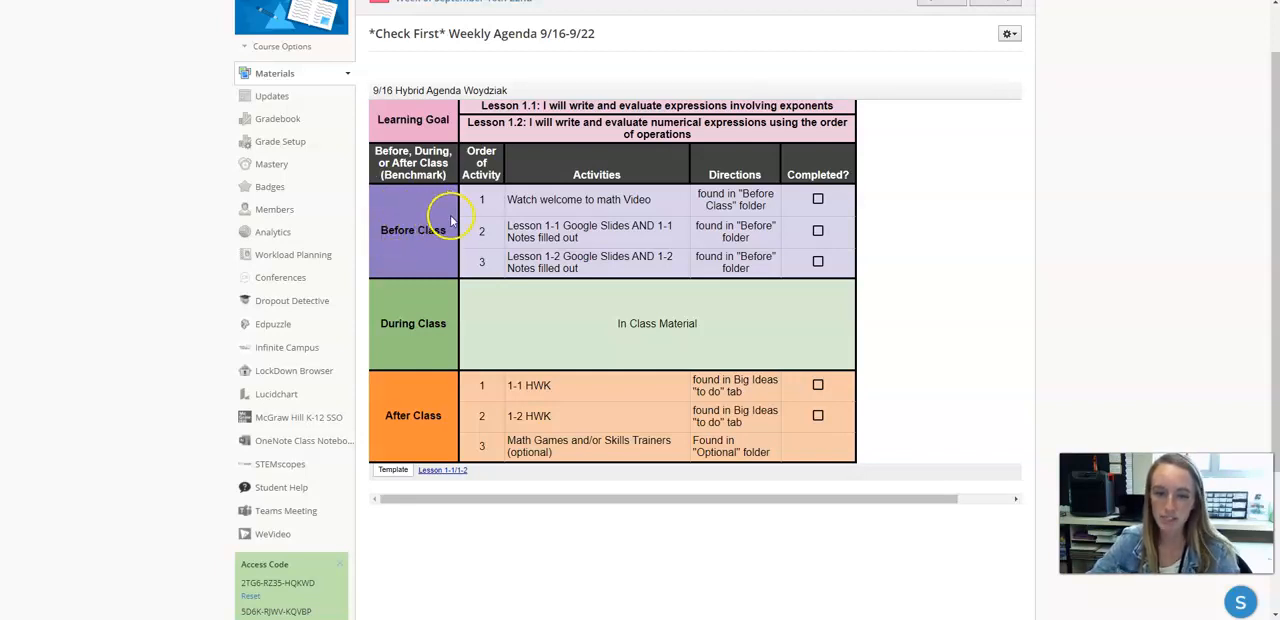
mouse_move(400, 213)
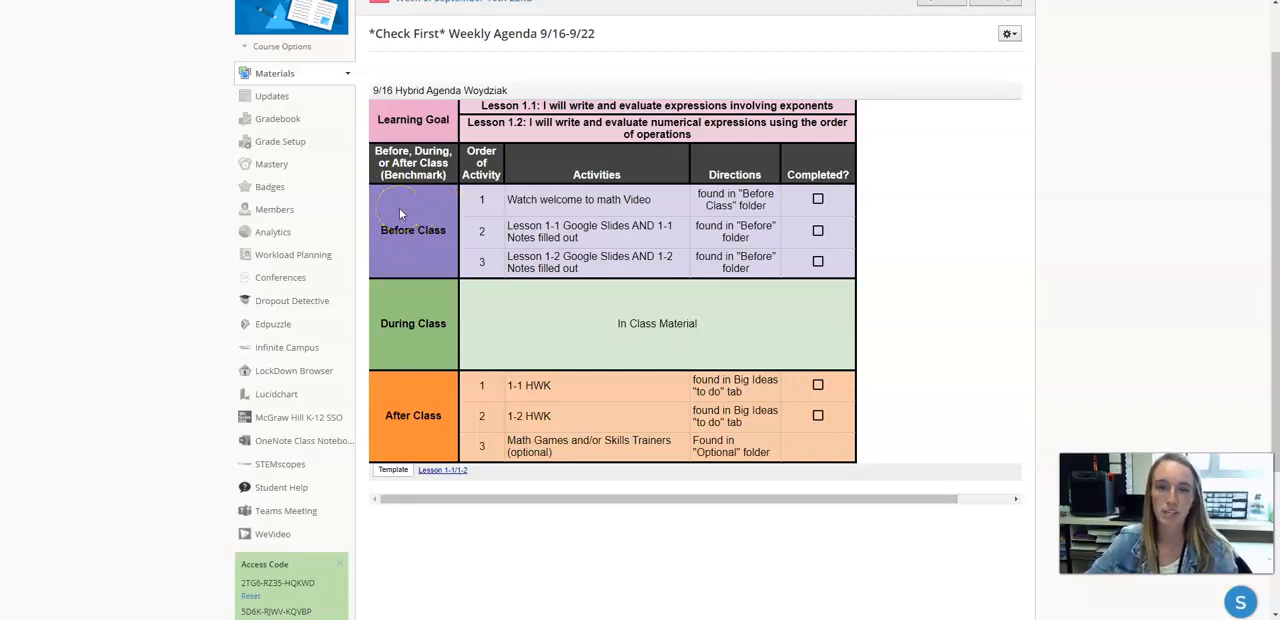
mouse_move(448, 207)
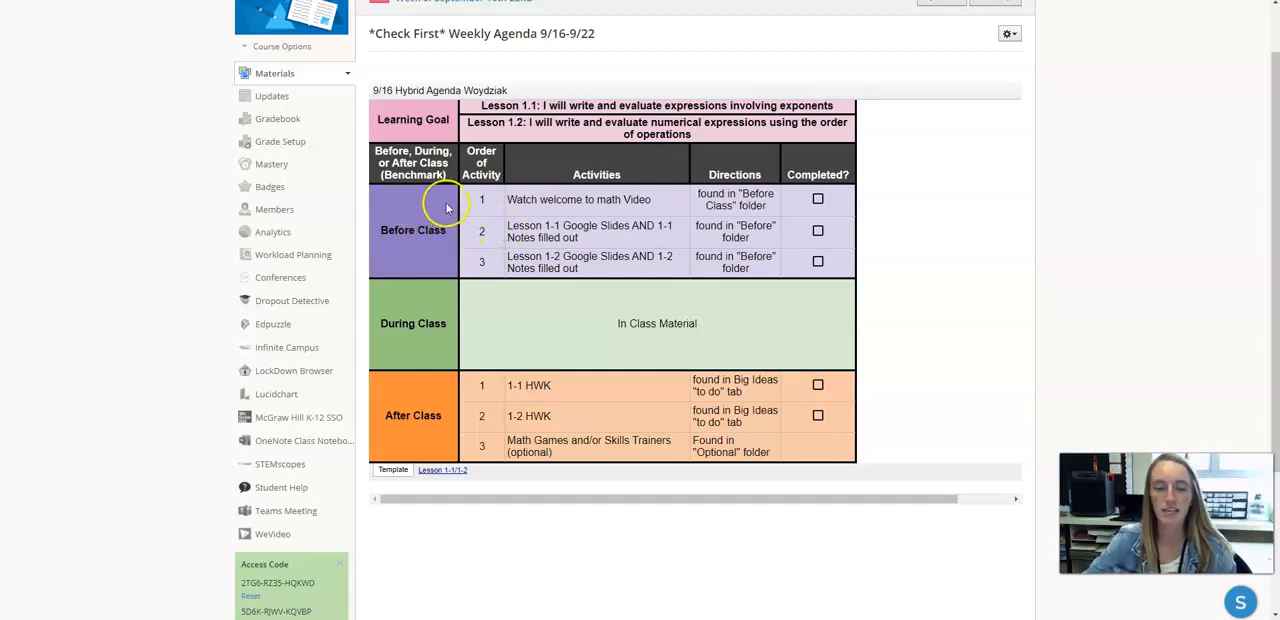
mouse_move(480, 218)
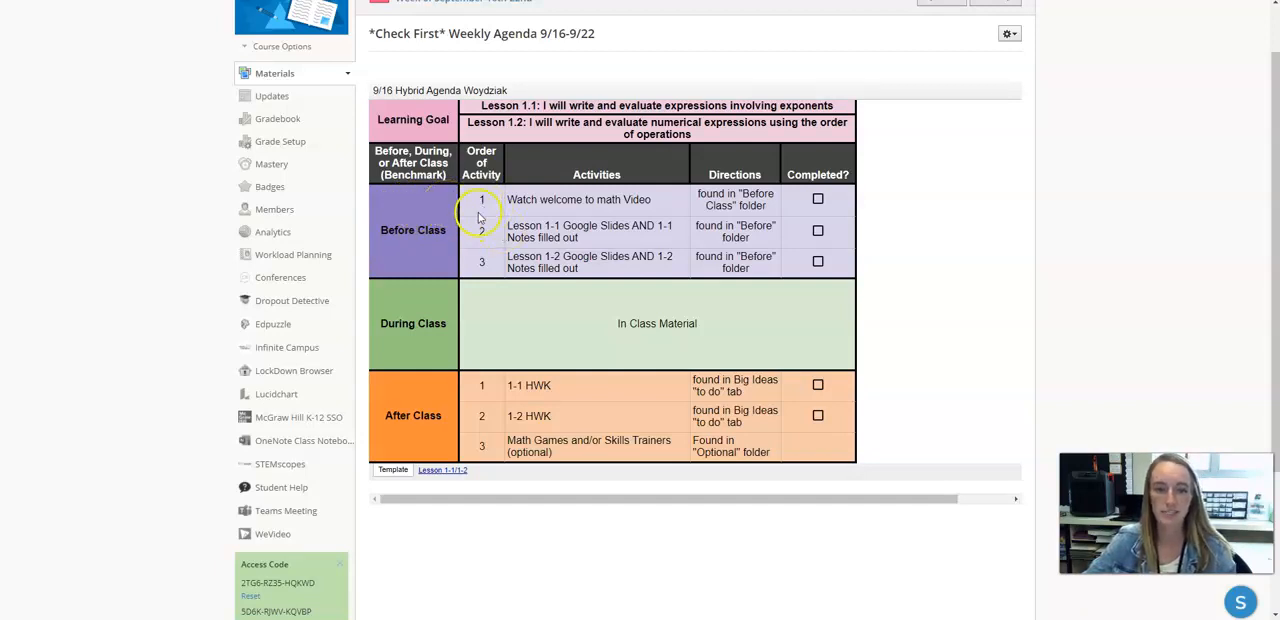
mouse_move(550, 210)
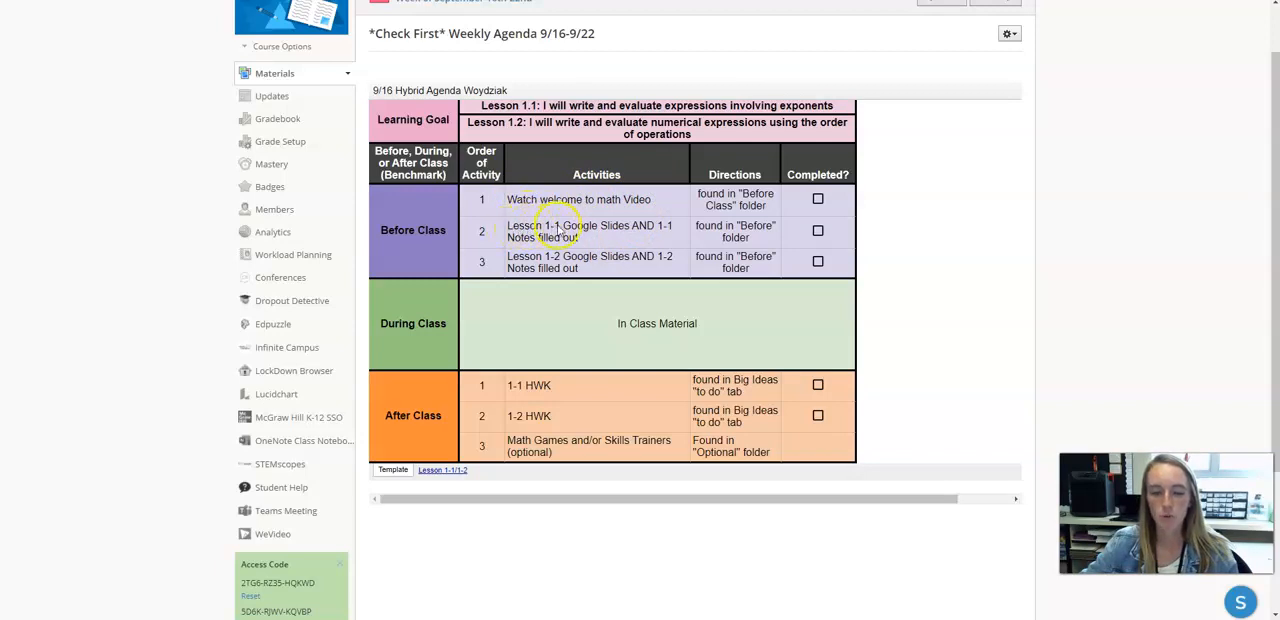
mouse_move(545, 237)
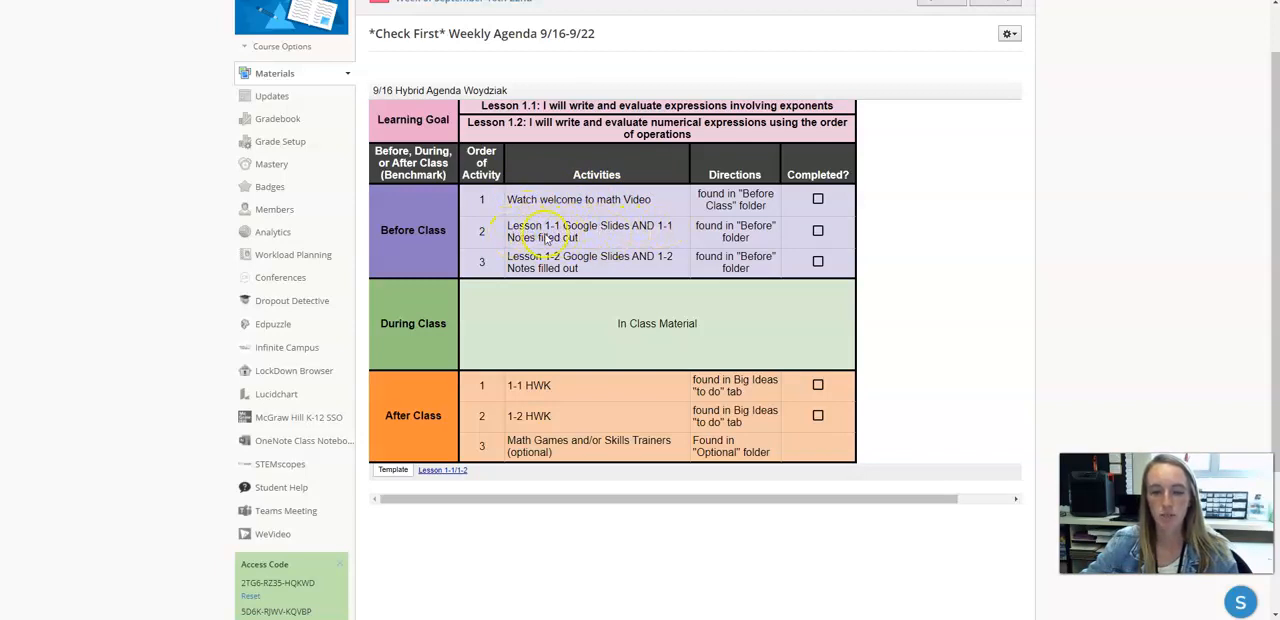
mouse_move(605, 261)
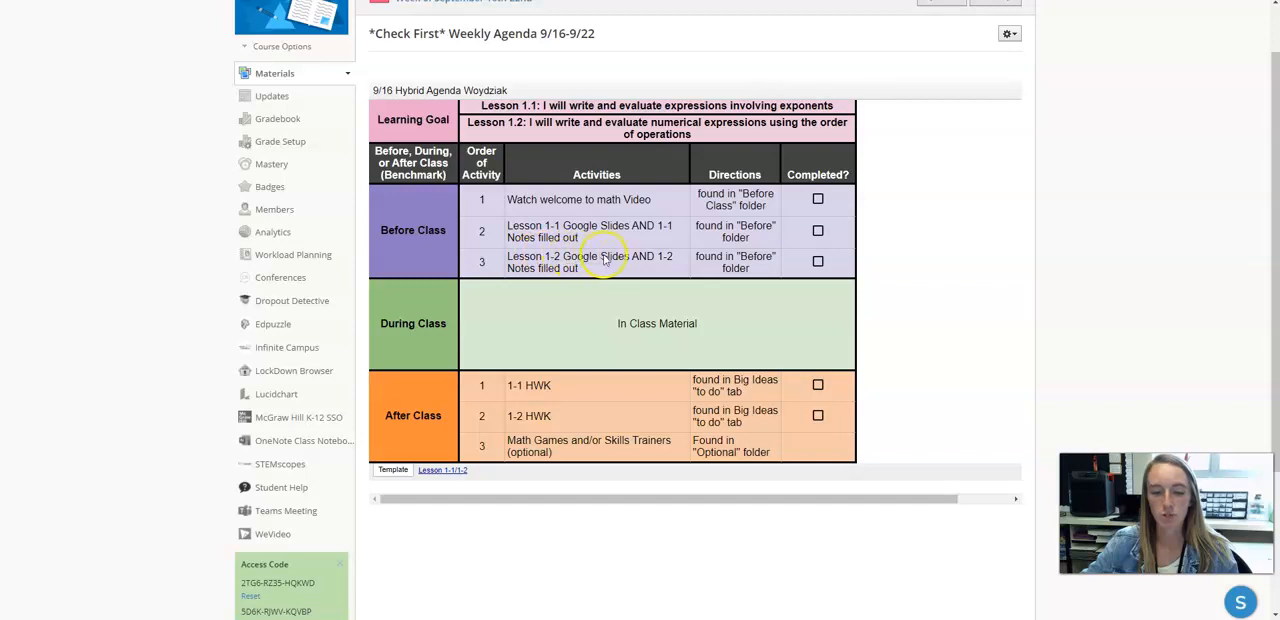
mouse_move(768, 266)
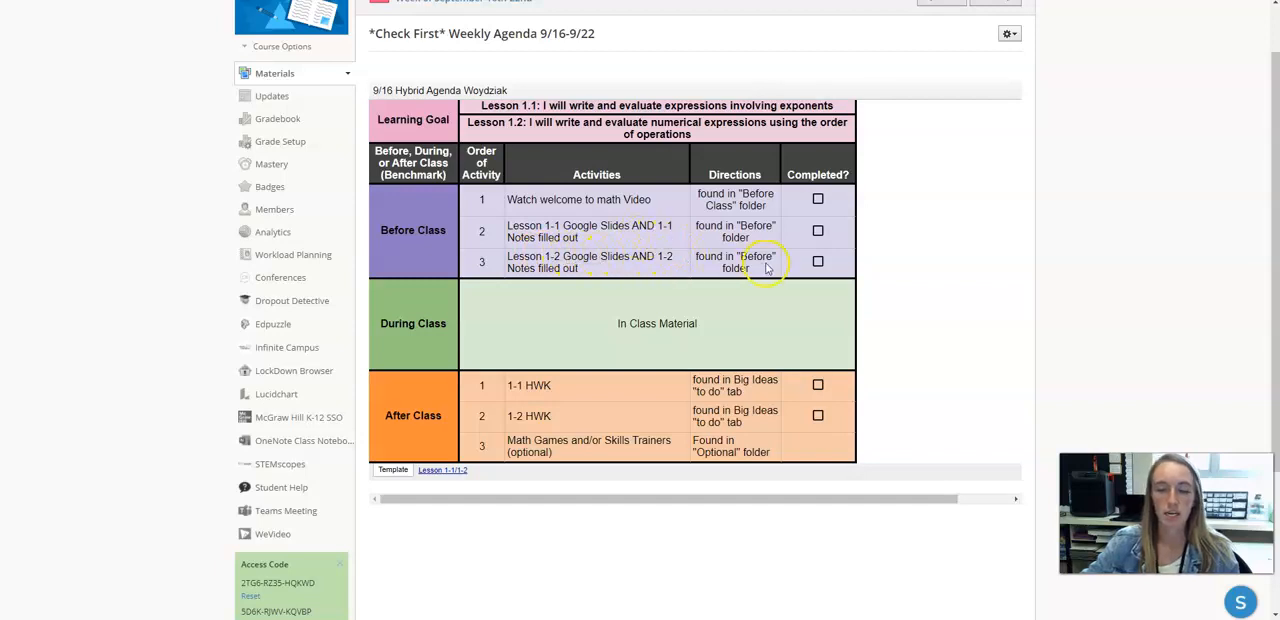
mouse_move(785, 232)
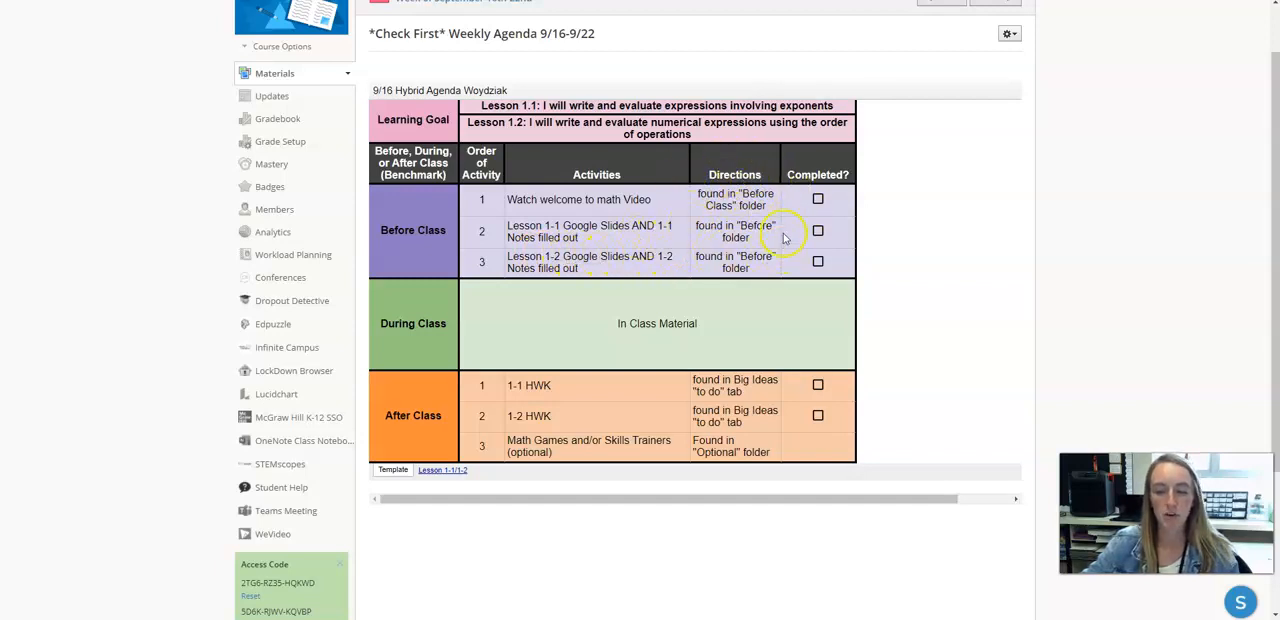
mouse_move(735, 231)
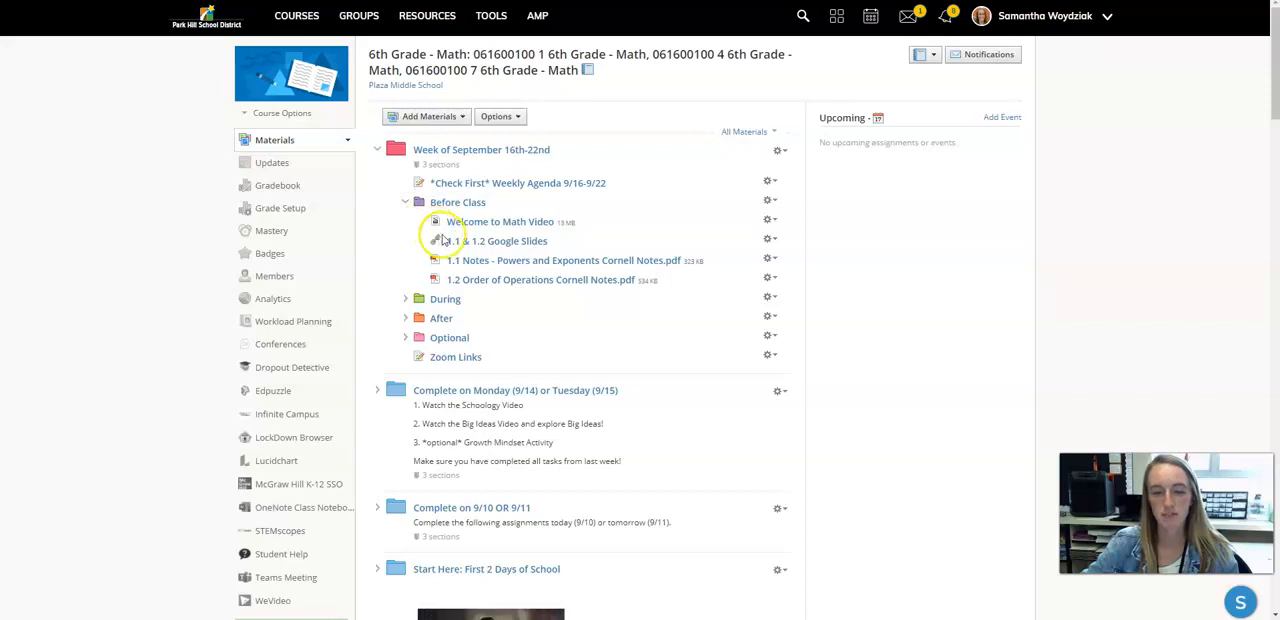
mouse_move(565, 242)
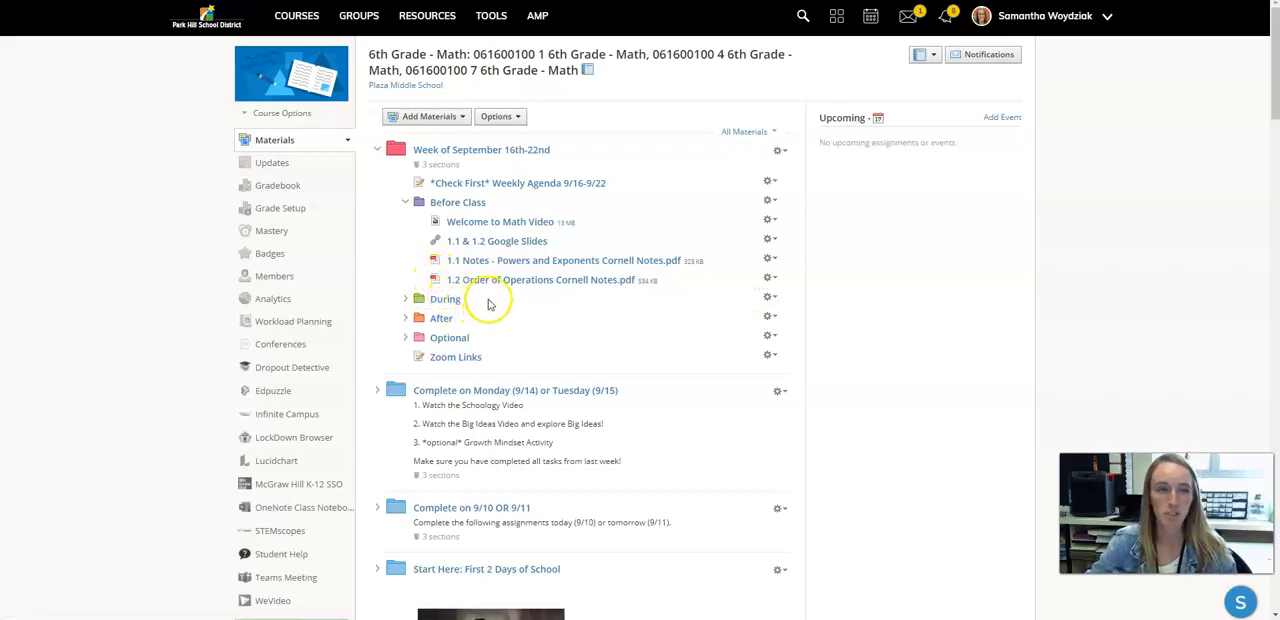
mouse_move(576, 355)
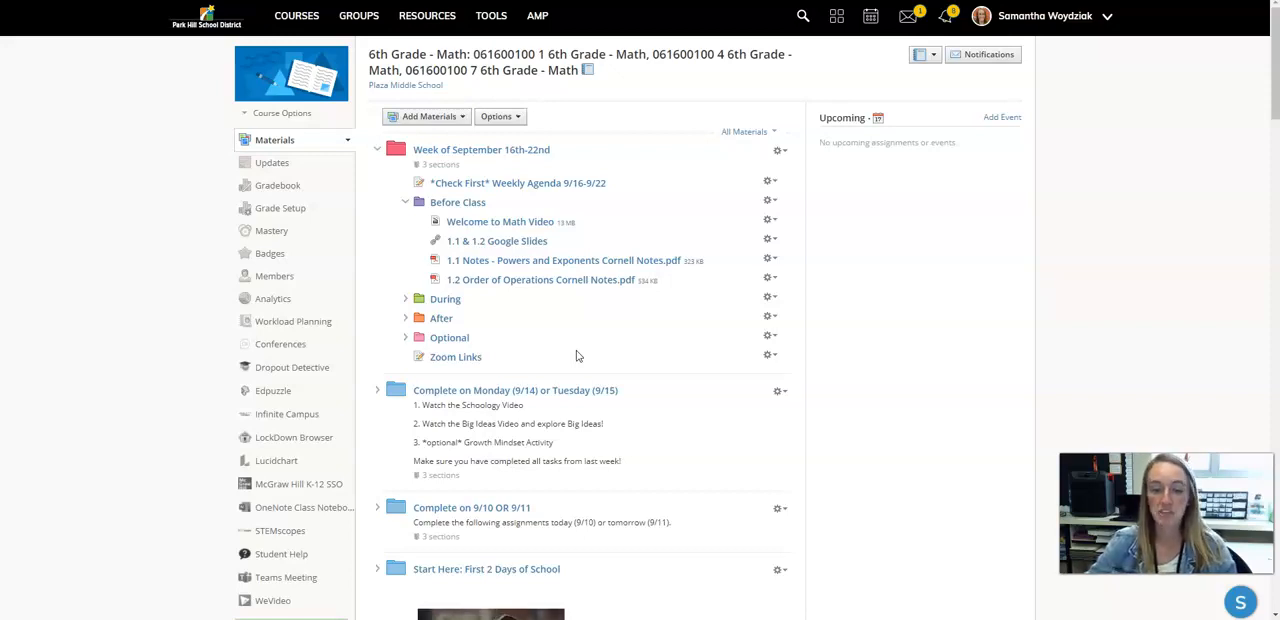
mouse_move(600, 322)
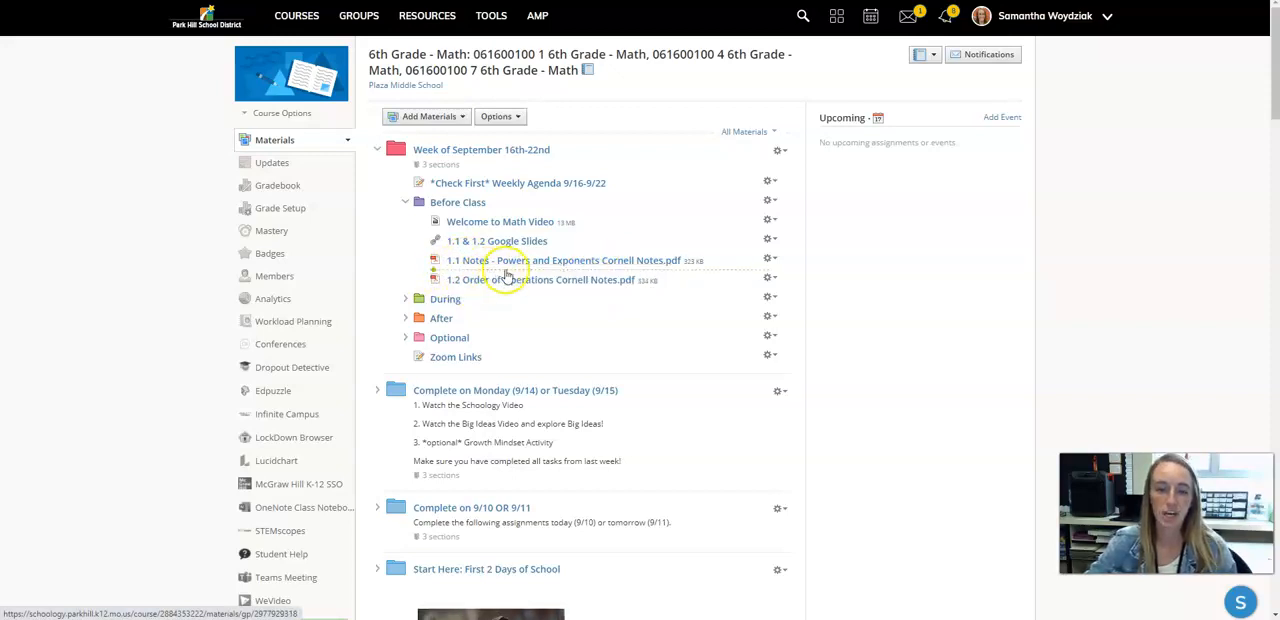
mouse_move(563, 260)
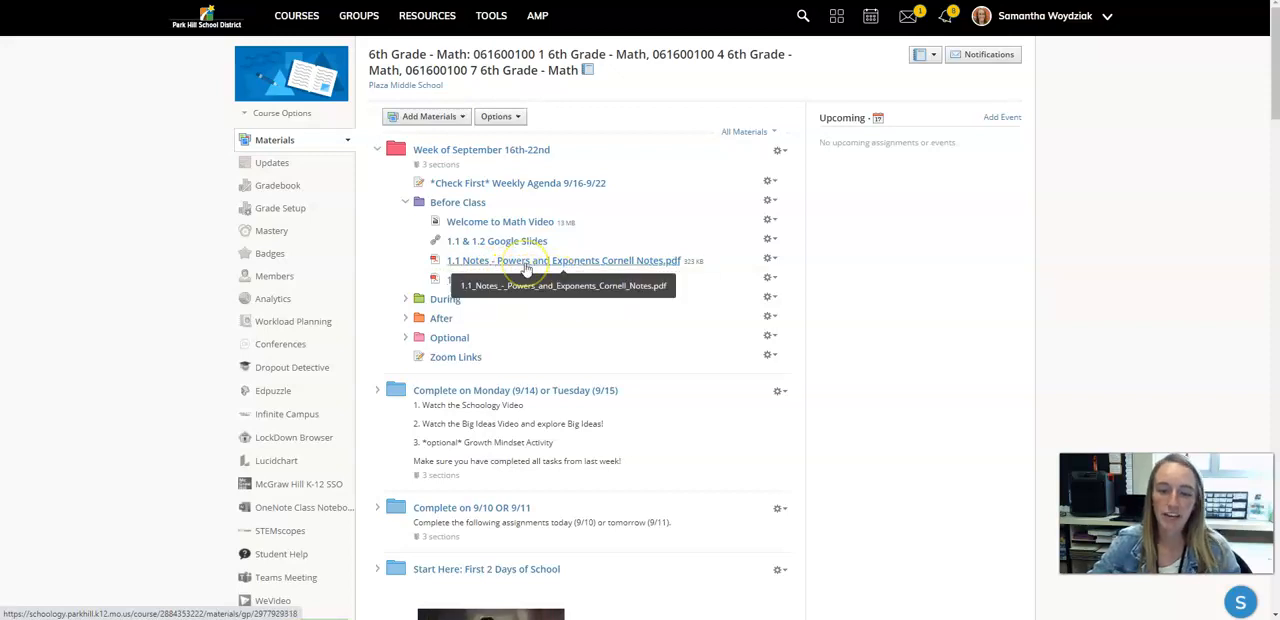
mouse_move(586, 308)
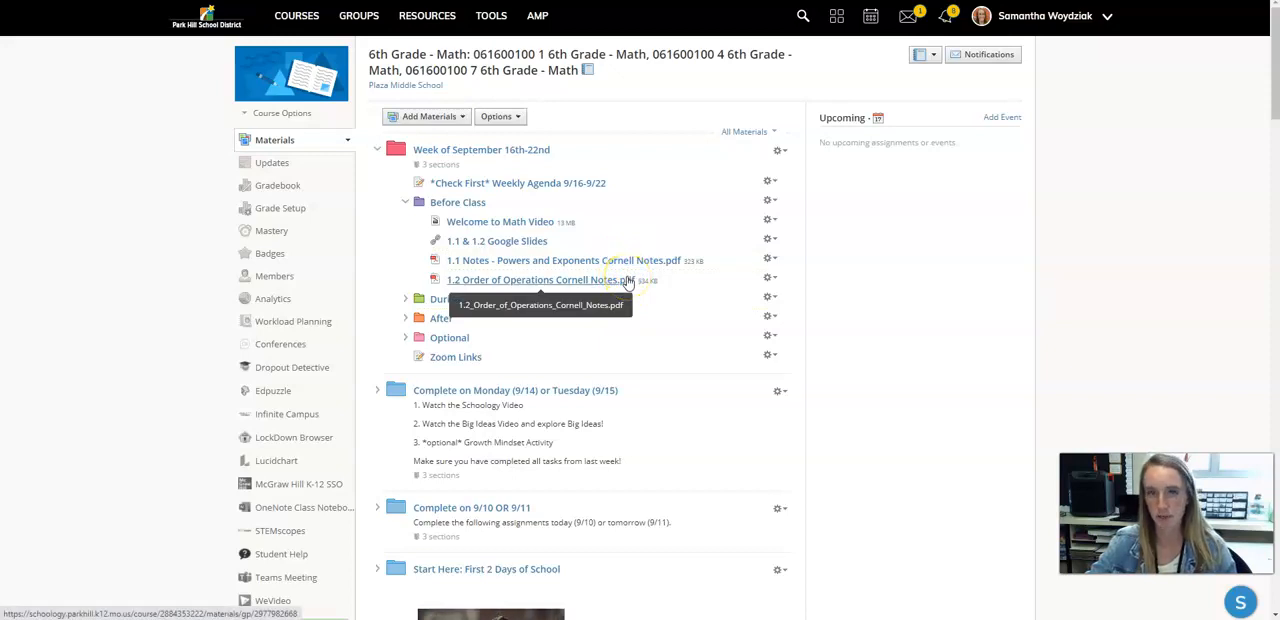
mouse_move(615, 280)
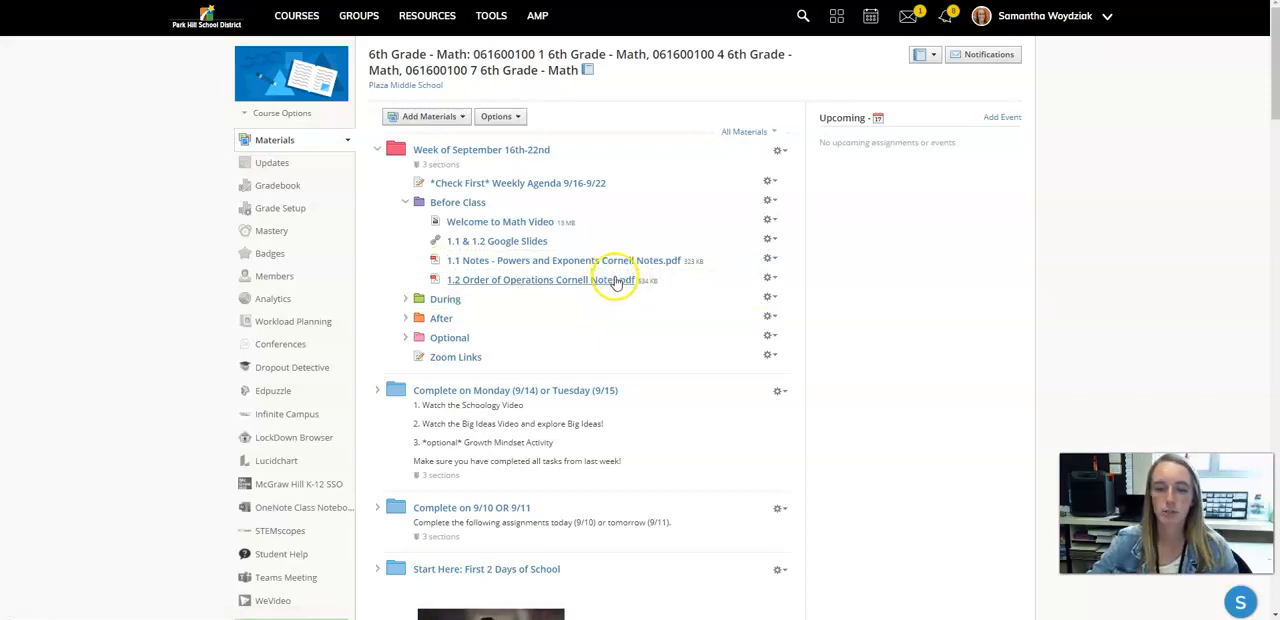
mouse_move(435, 221)
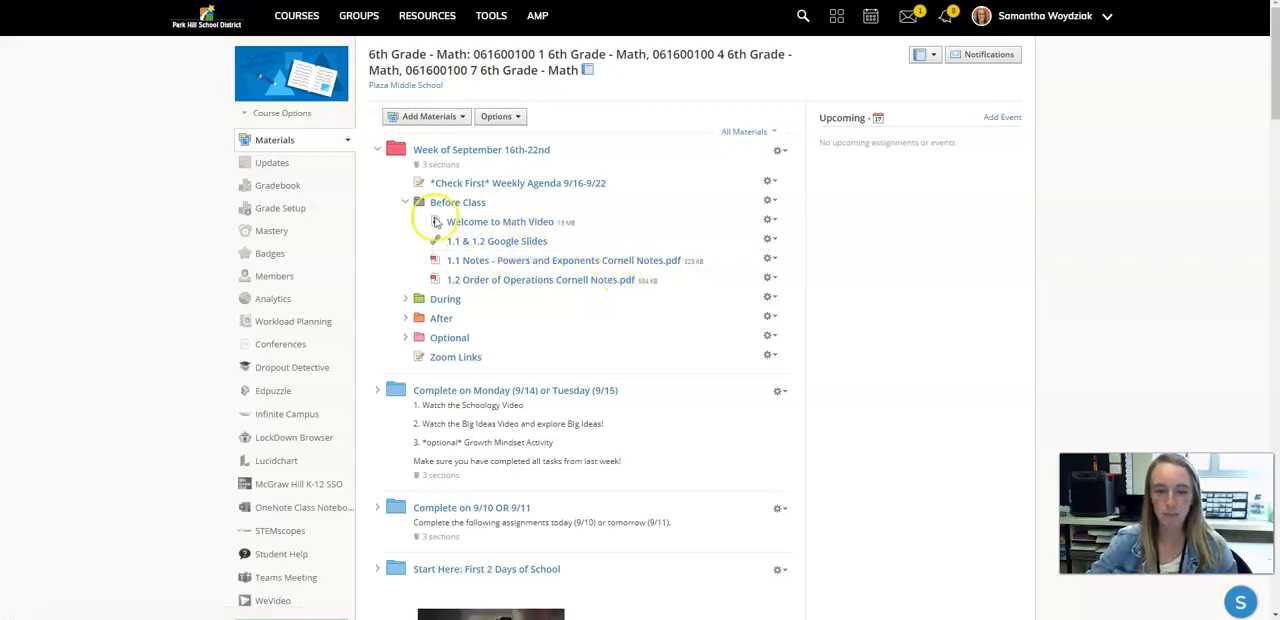
Bring up link options for the lesson Google Slides in the Before Class folder.
right_click(495, 240)
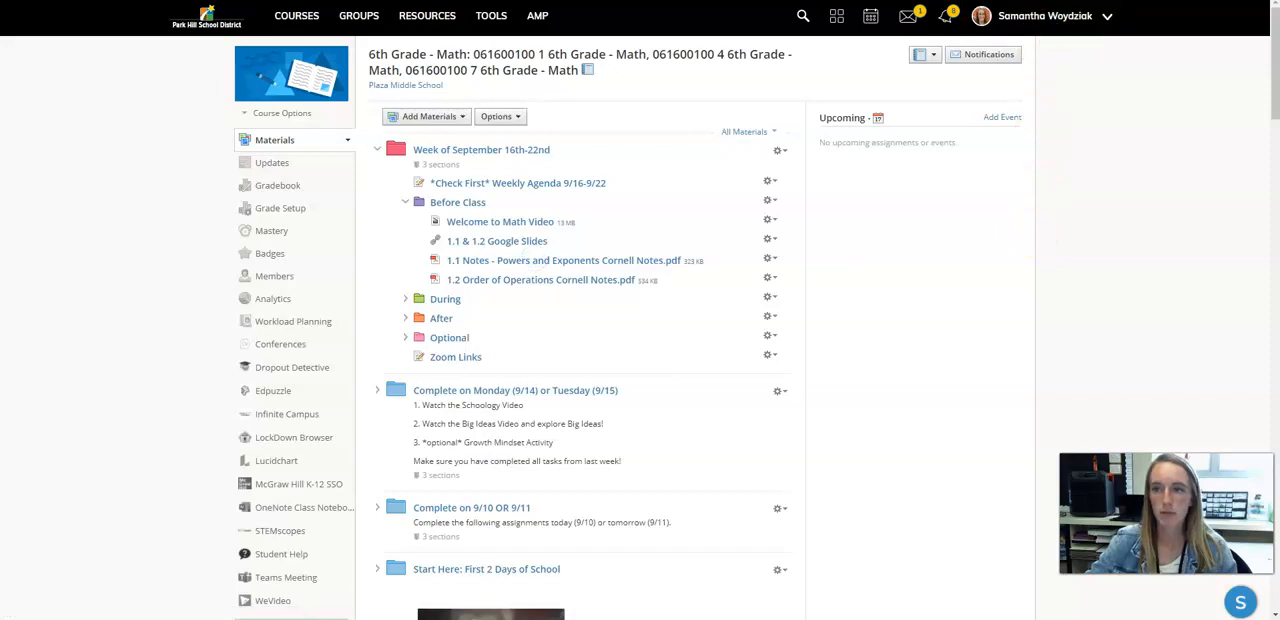
Open the Chapter 1 slides and browse the opening slides to Lesson 1.1 Example #1.
left_click(496, 240)
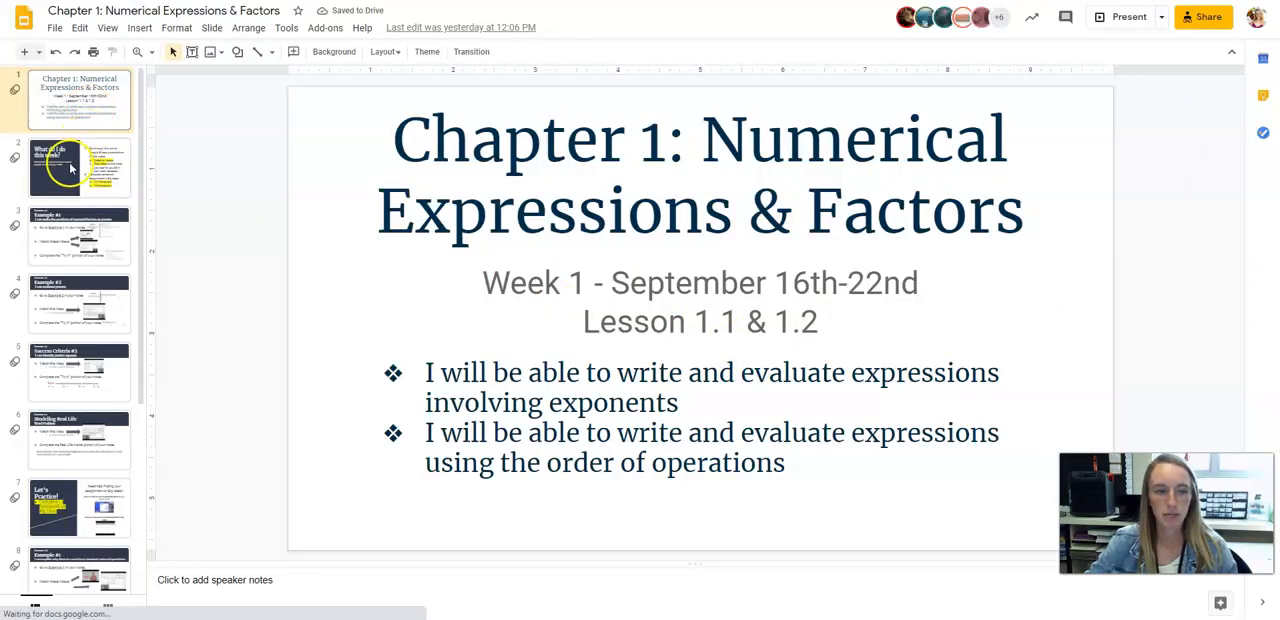
left_click(79, 167)
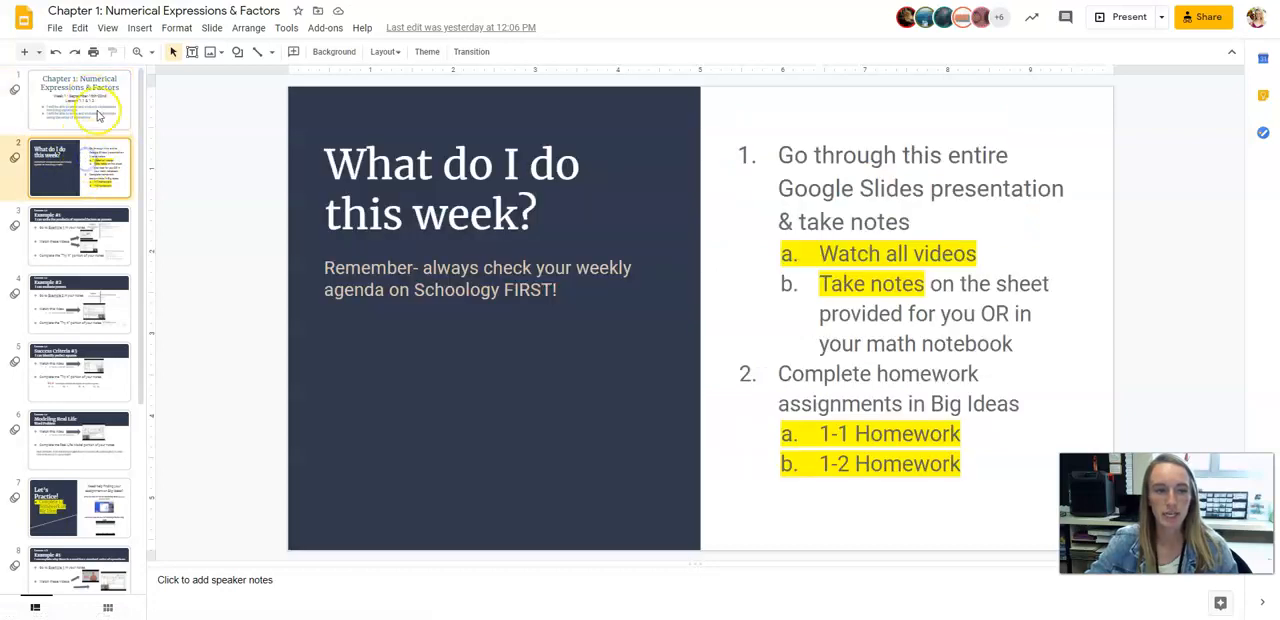
left_click(79, 99)
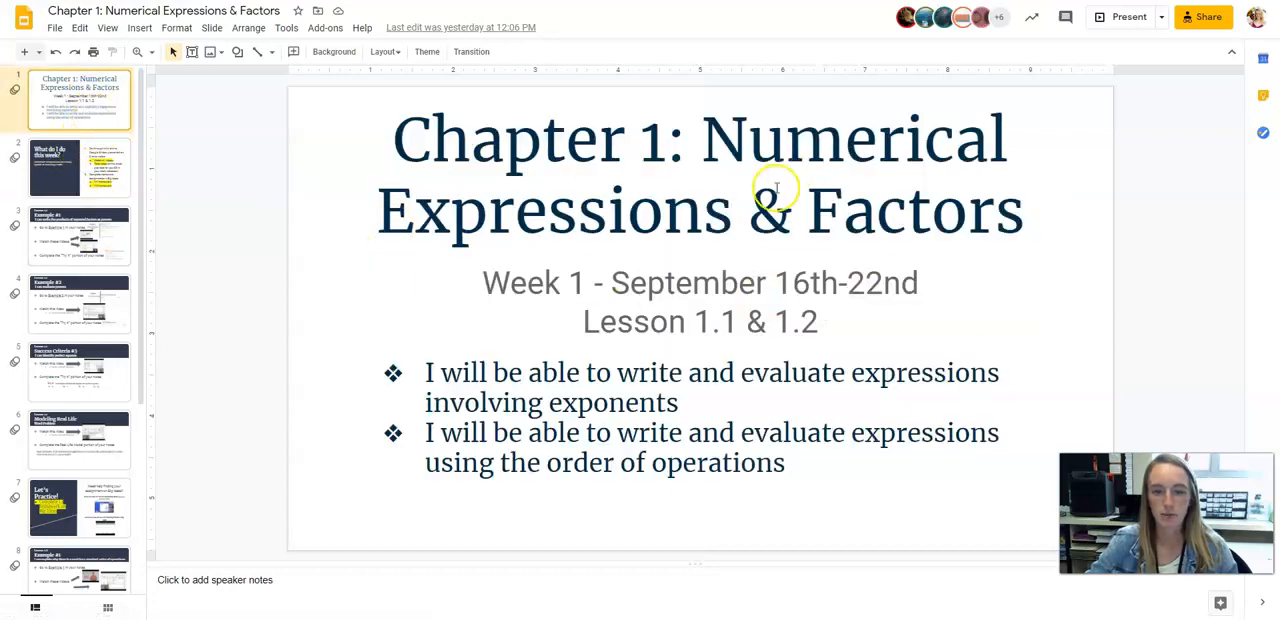
left_click(79, 167)
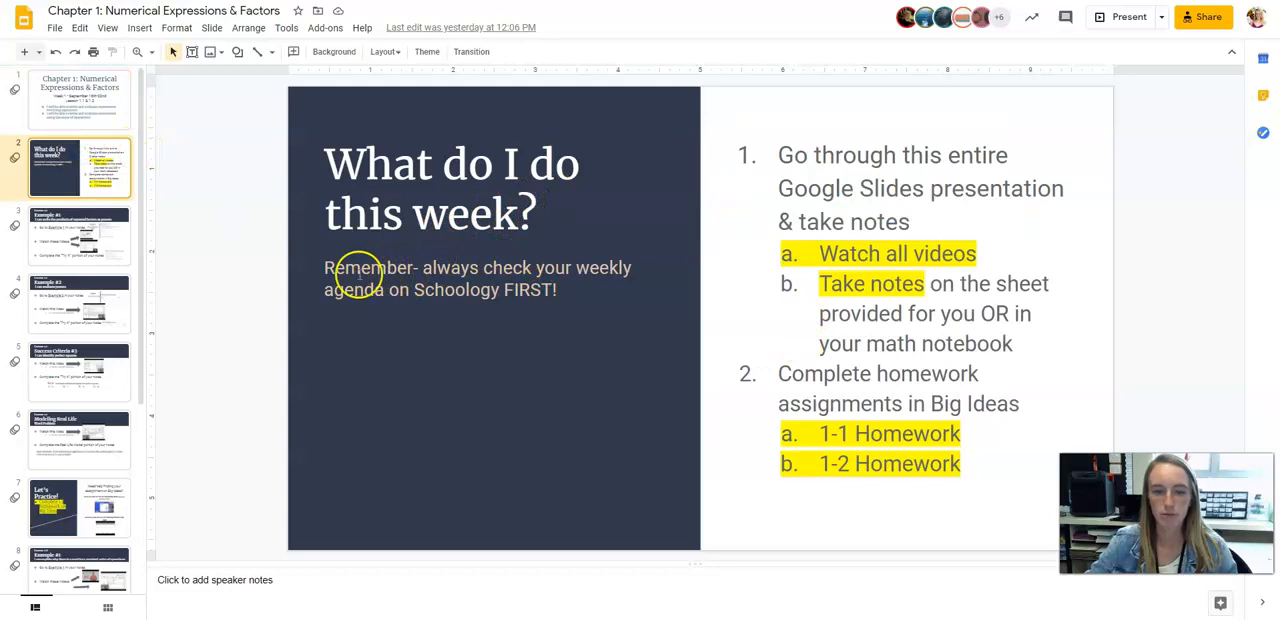
left_click(450, 280)
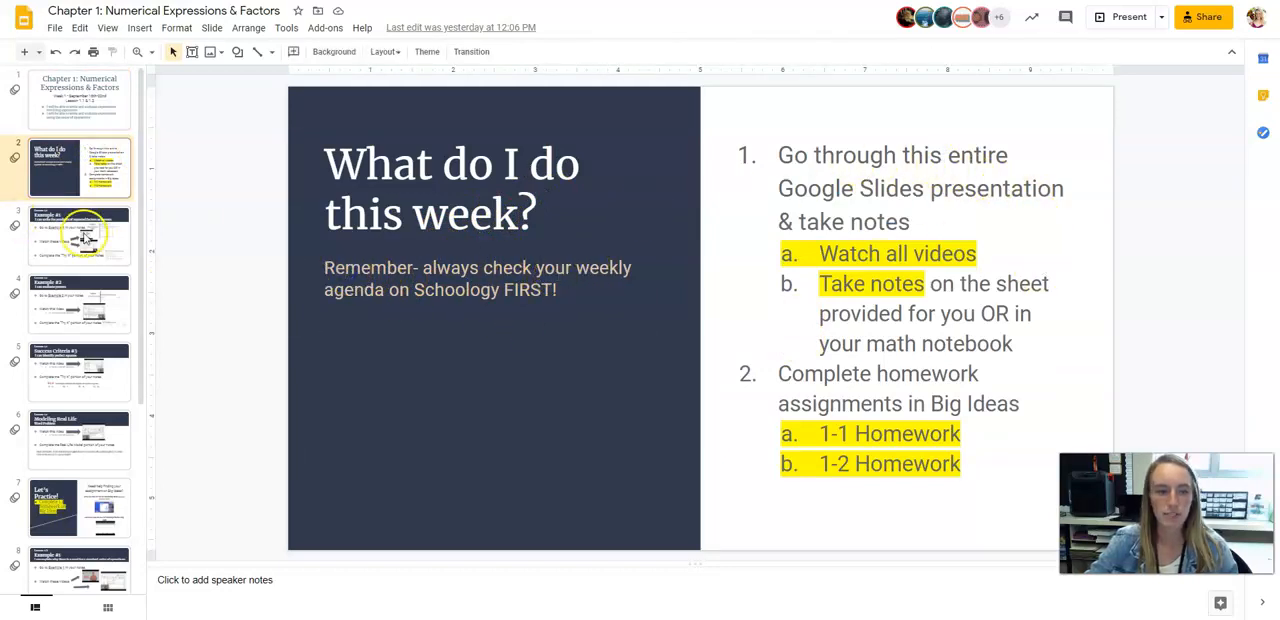
mouse_move(208, 225)
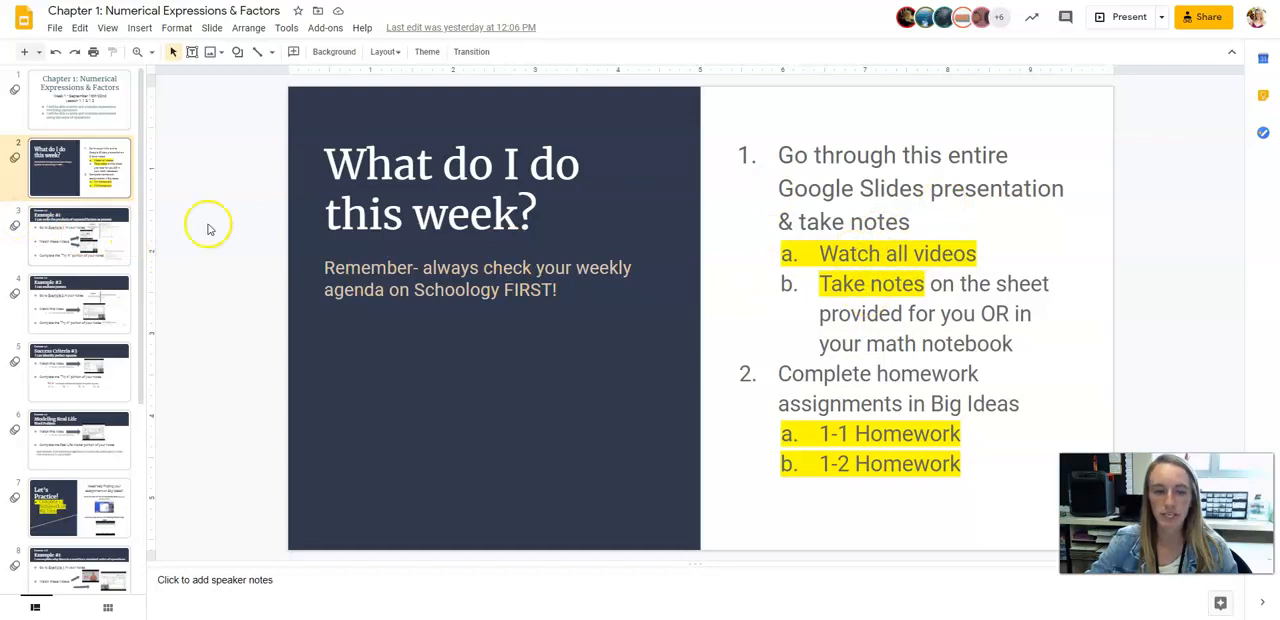
left_click(79, 235)
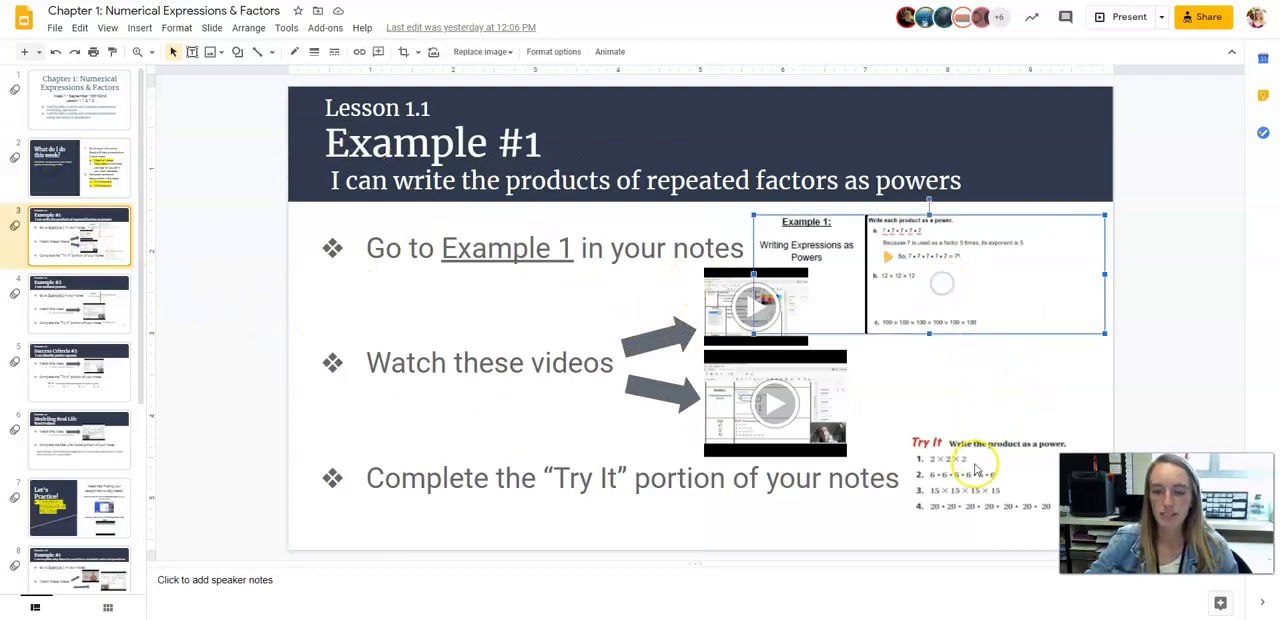
Select the bulleted instruction text on the Lesson 1.1 Example #1 slide.
left_click(985, 471)
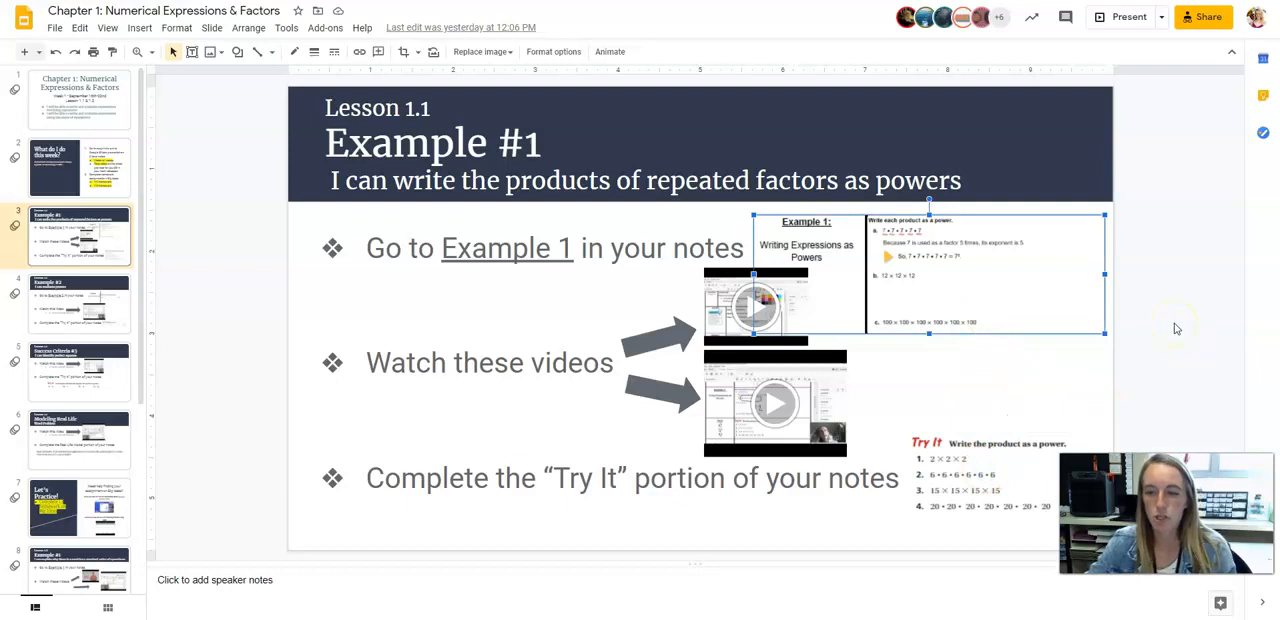
mouse_move(1248, 265)
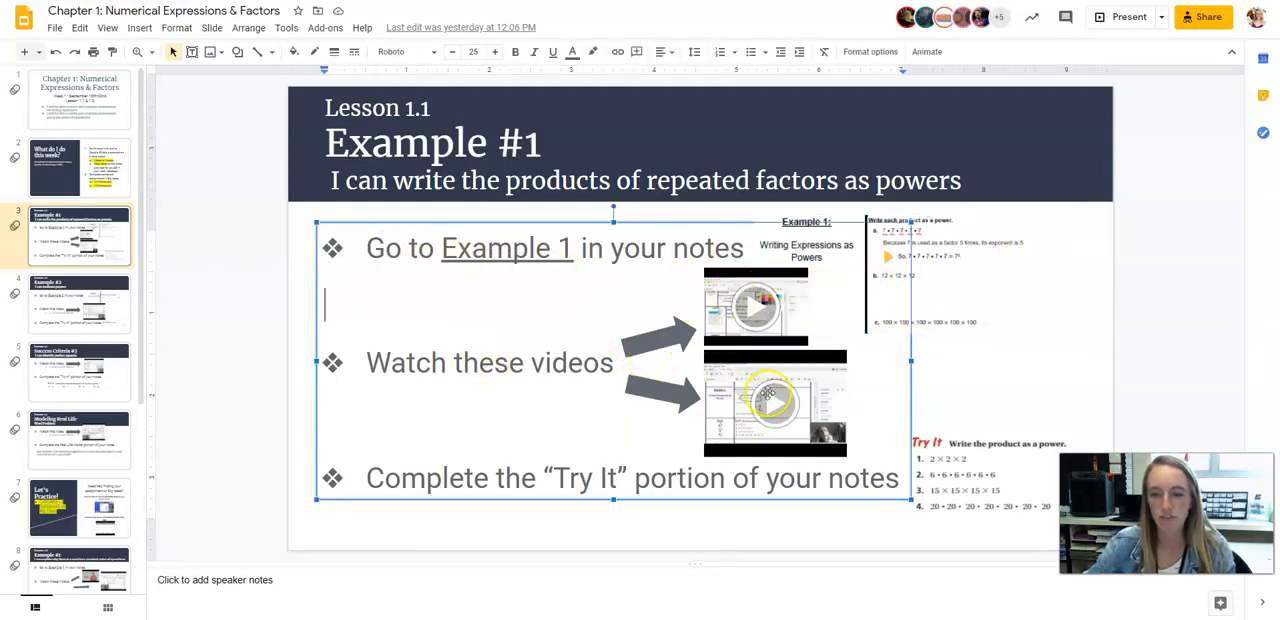
mouse_move(800, 343)
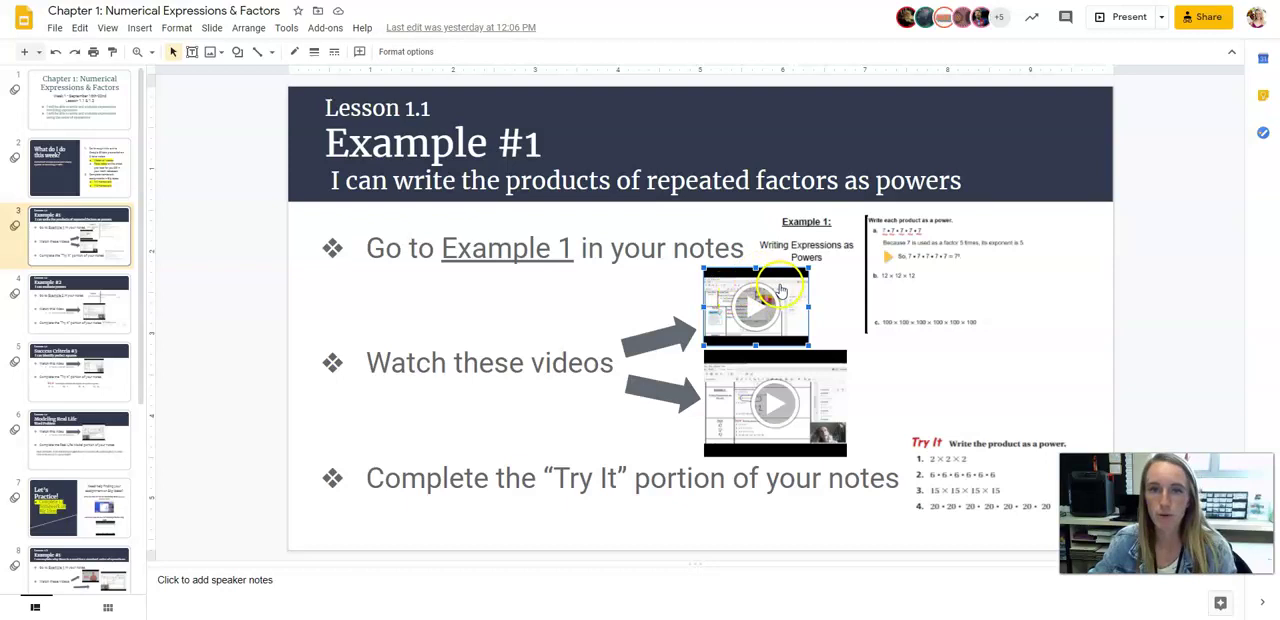
mouse_move(775, 255)
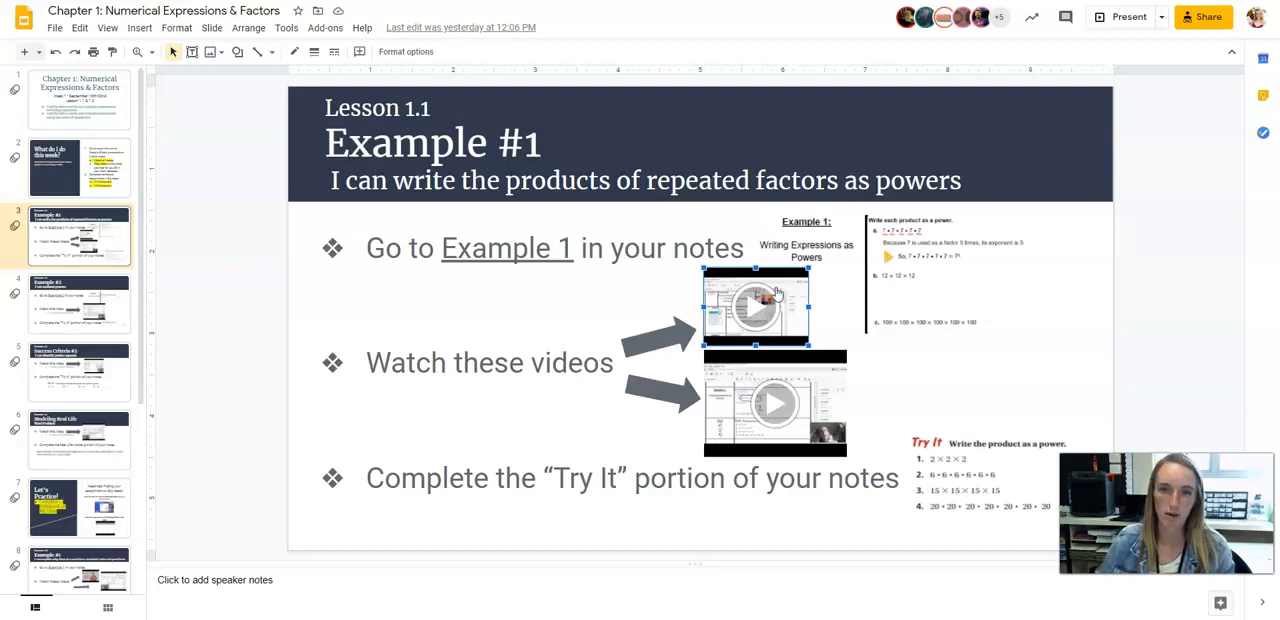
mouse_move(745, 353)
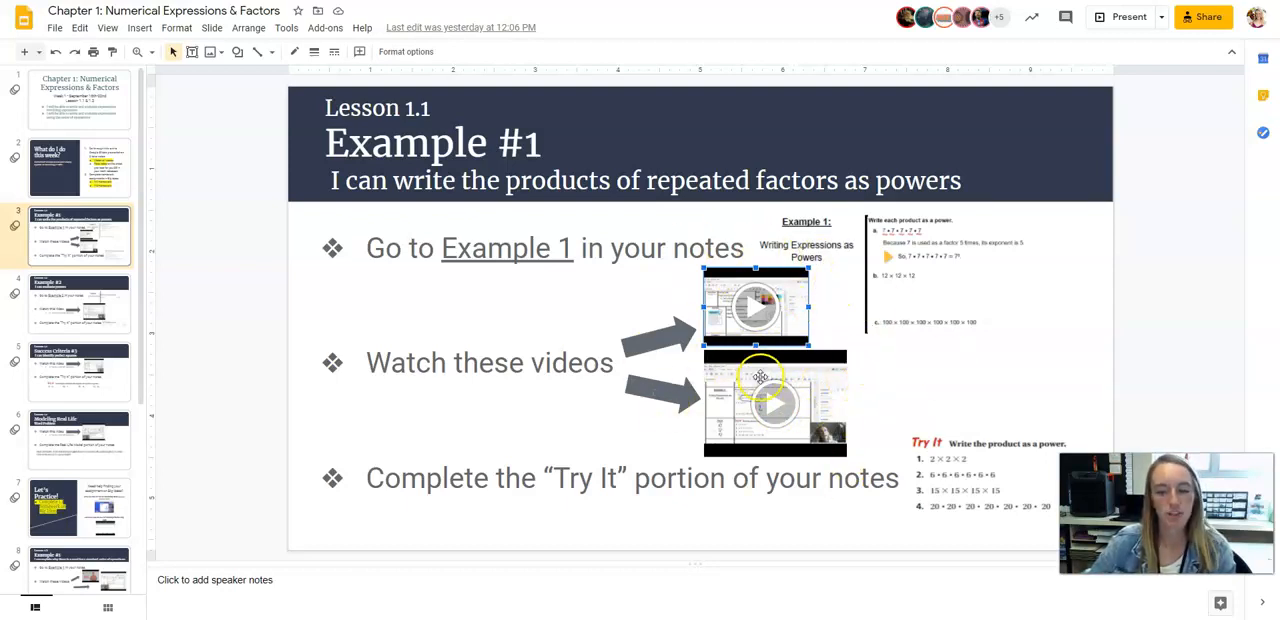
left_click(535, 478)
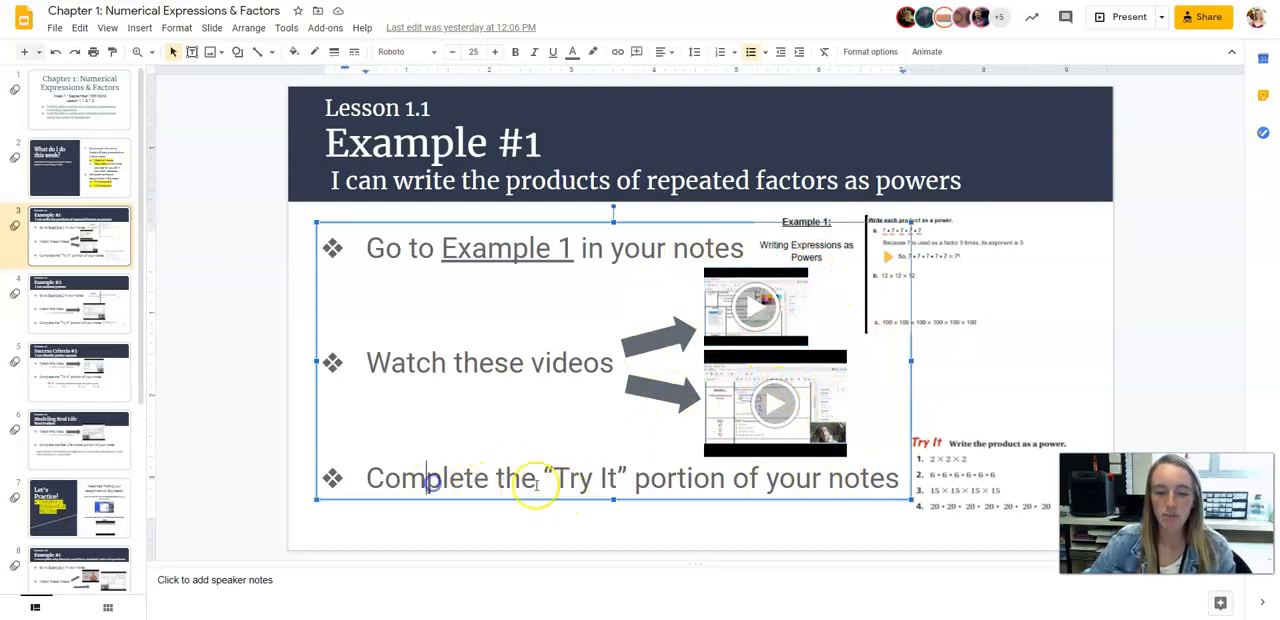
mouse_move(60, 330)
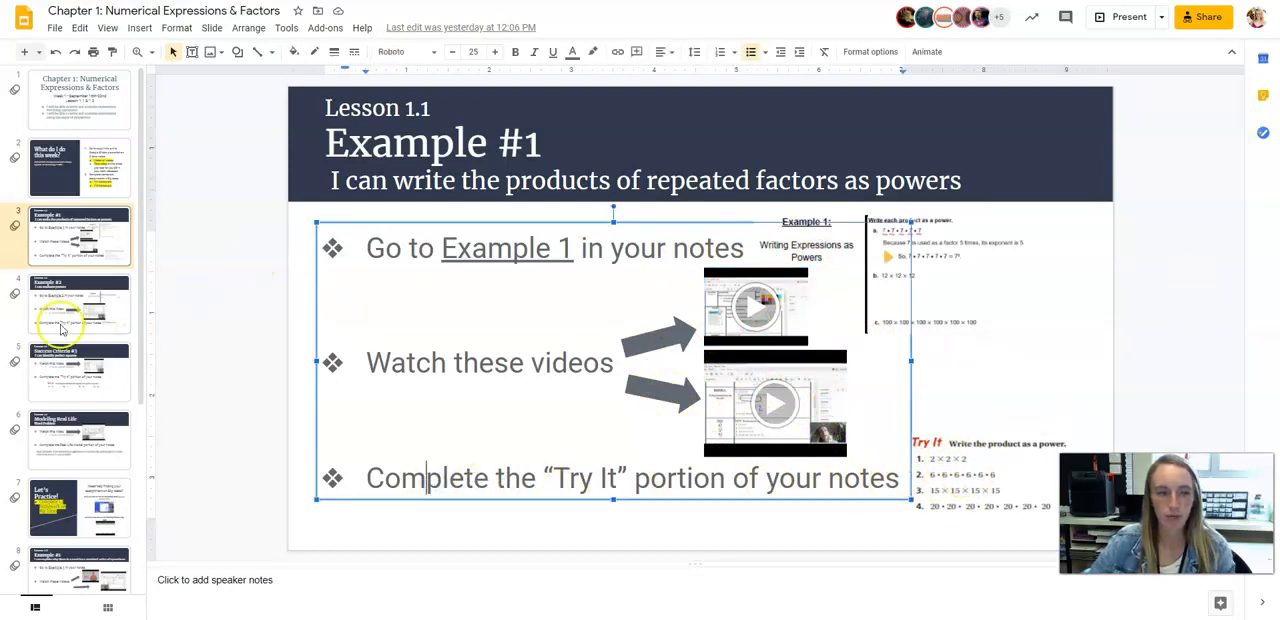
Review the Example #2, Modeling Real Life and Let's Practice slides, then launch Big Ideas Math.
left_click(79, 303)
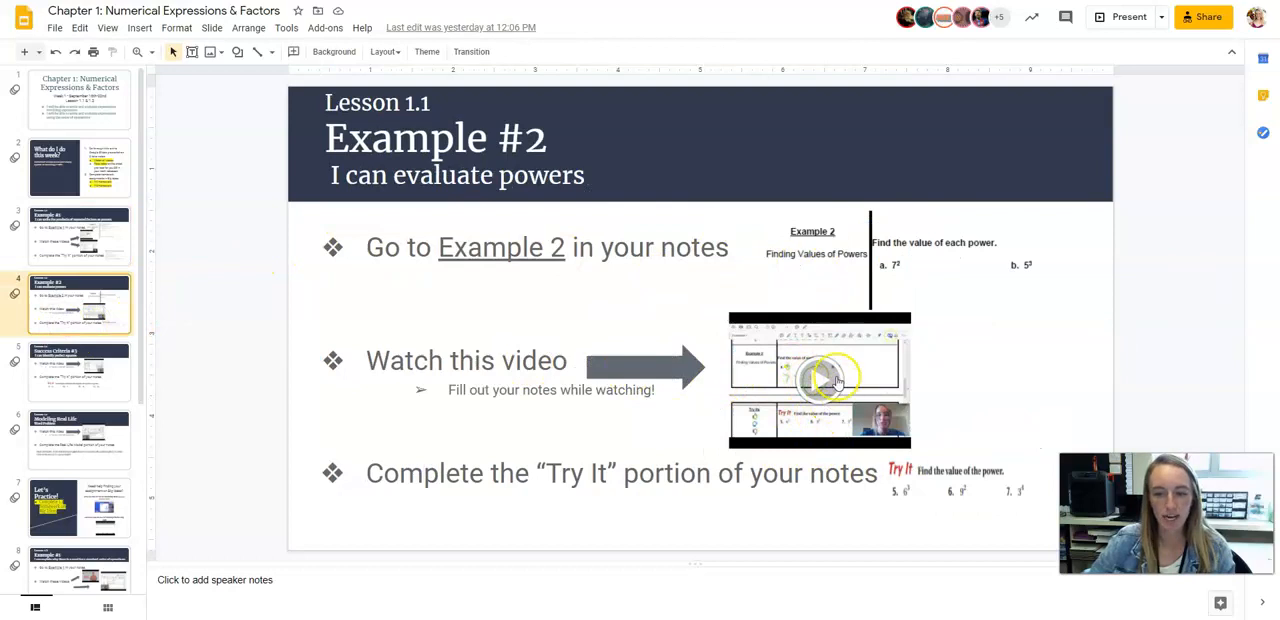
mouse_move(298, 416)
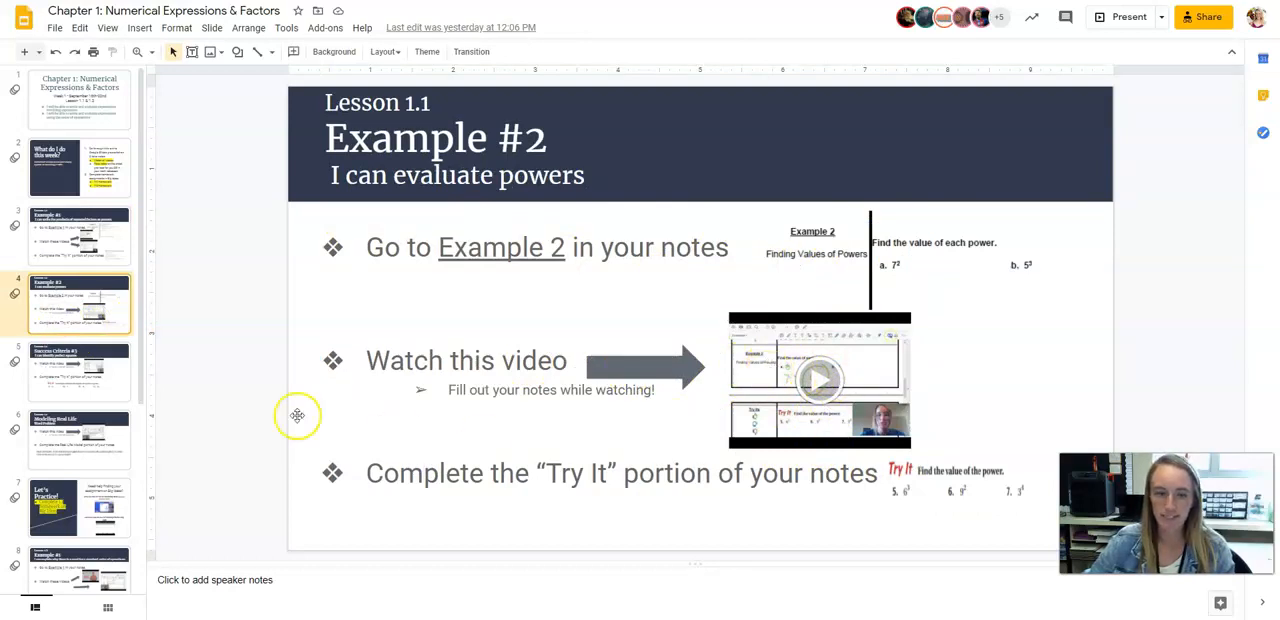
left_click(79, 440)
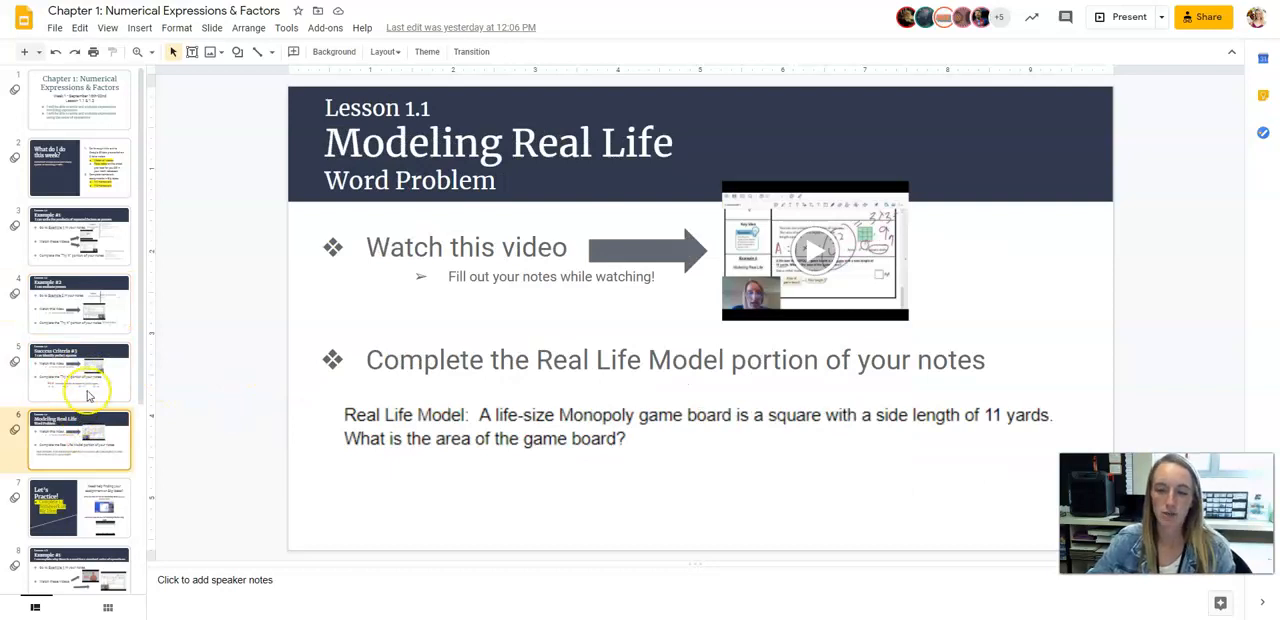
mouse_move(85, 390)
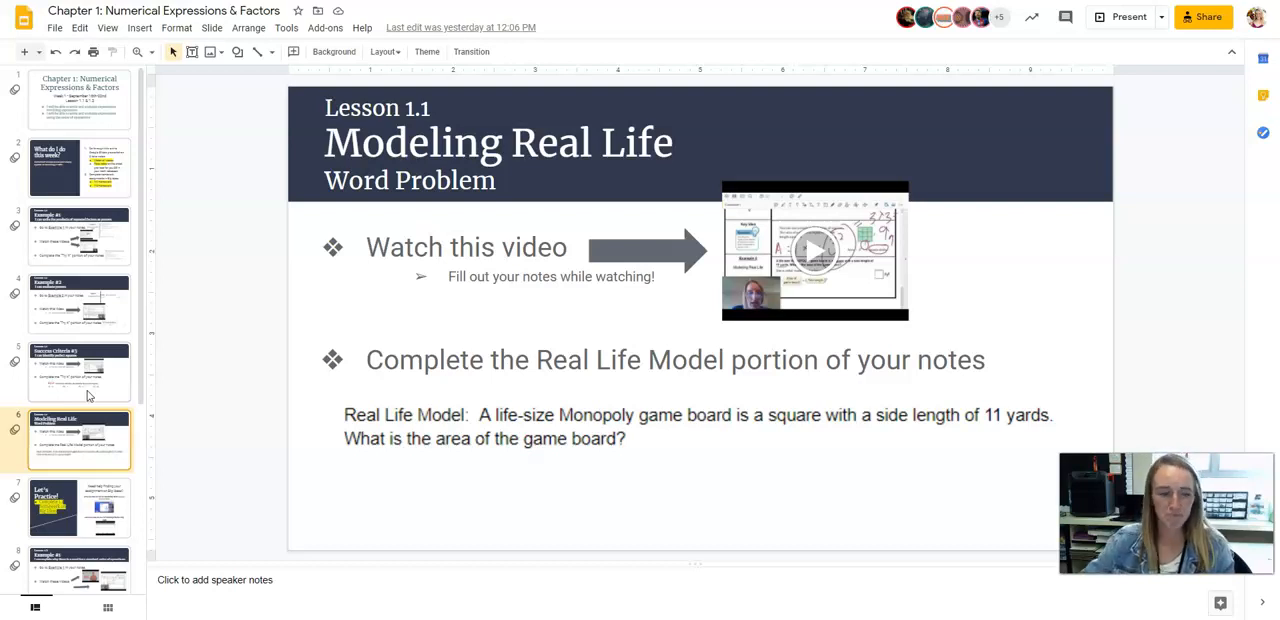
mouse_move(155, 390)
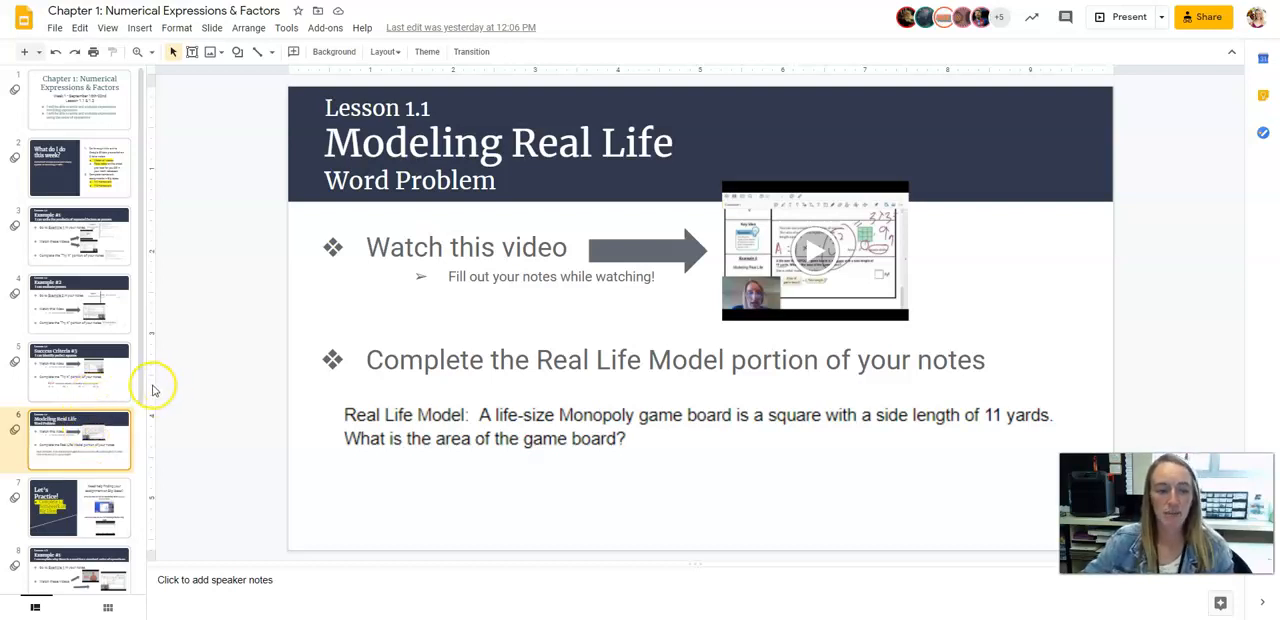
scroll("down", 3)
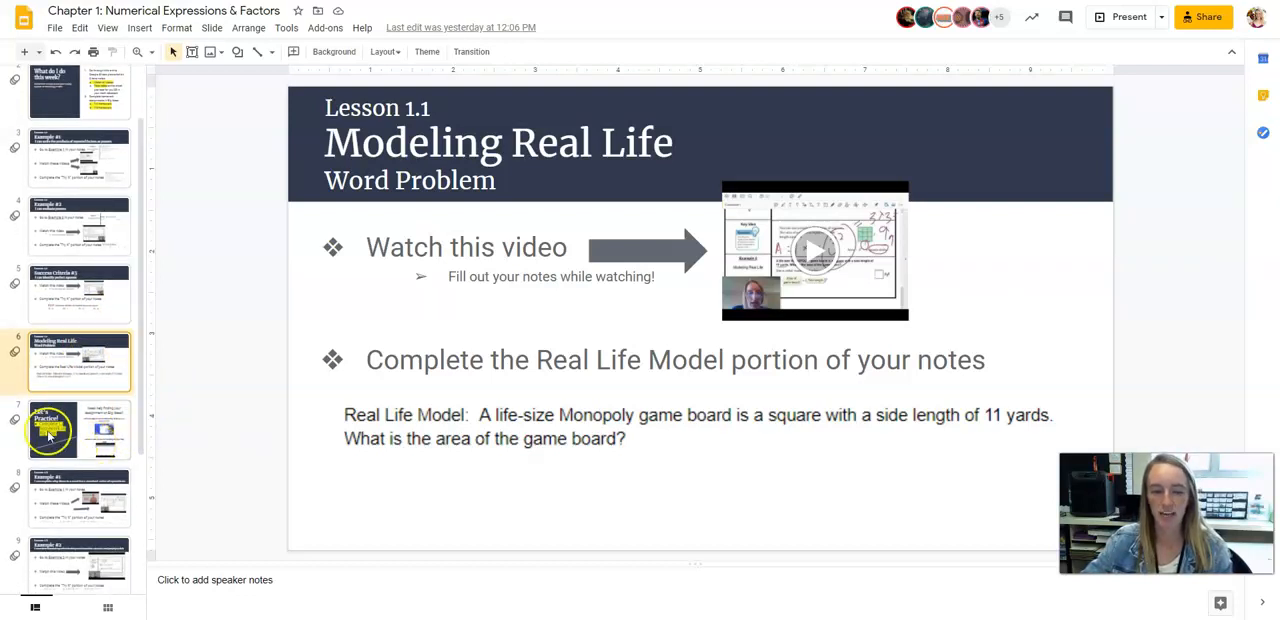
left_click(80, 225)
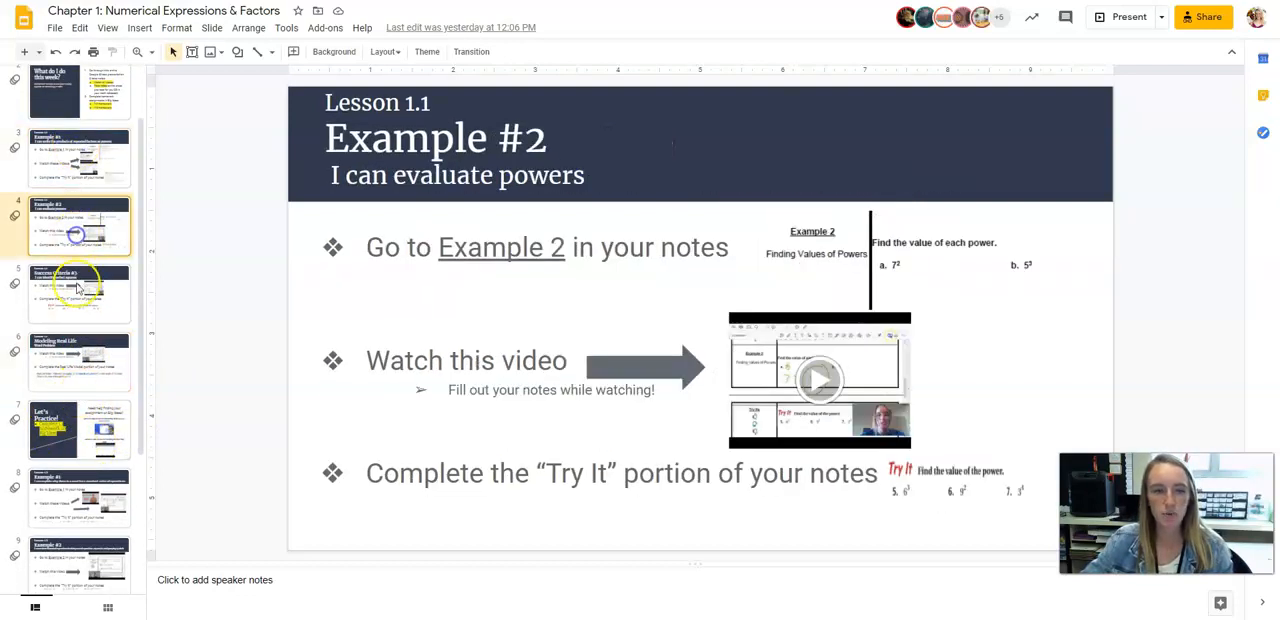
left_click(79, 362)
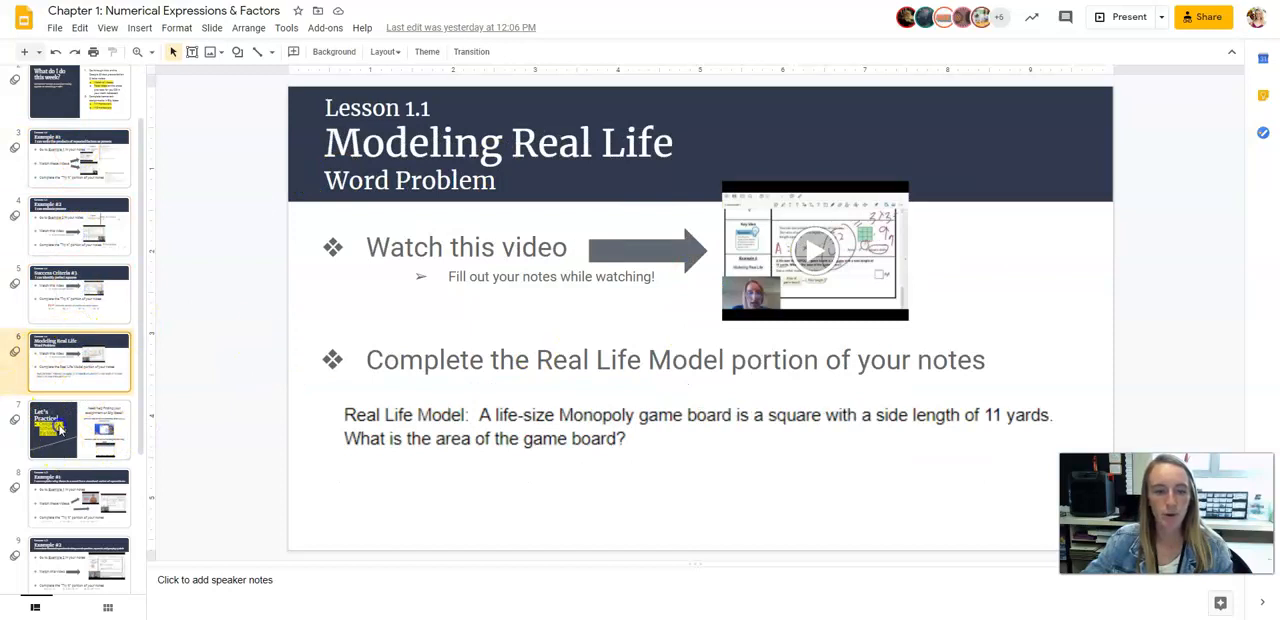
left_click(79, 428)
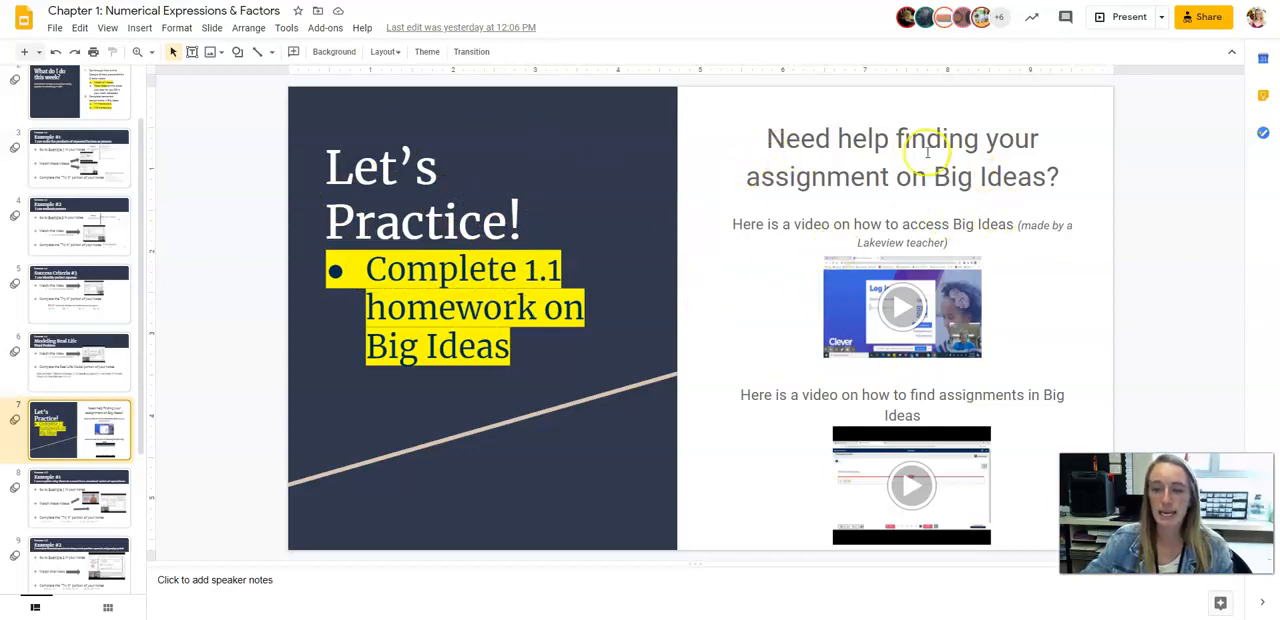
mouse_move(1027, 214)
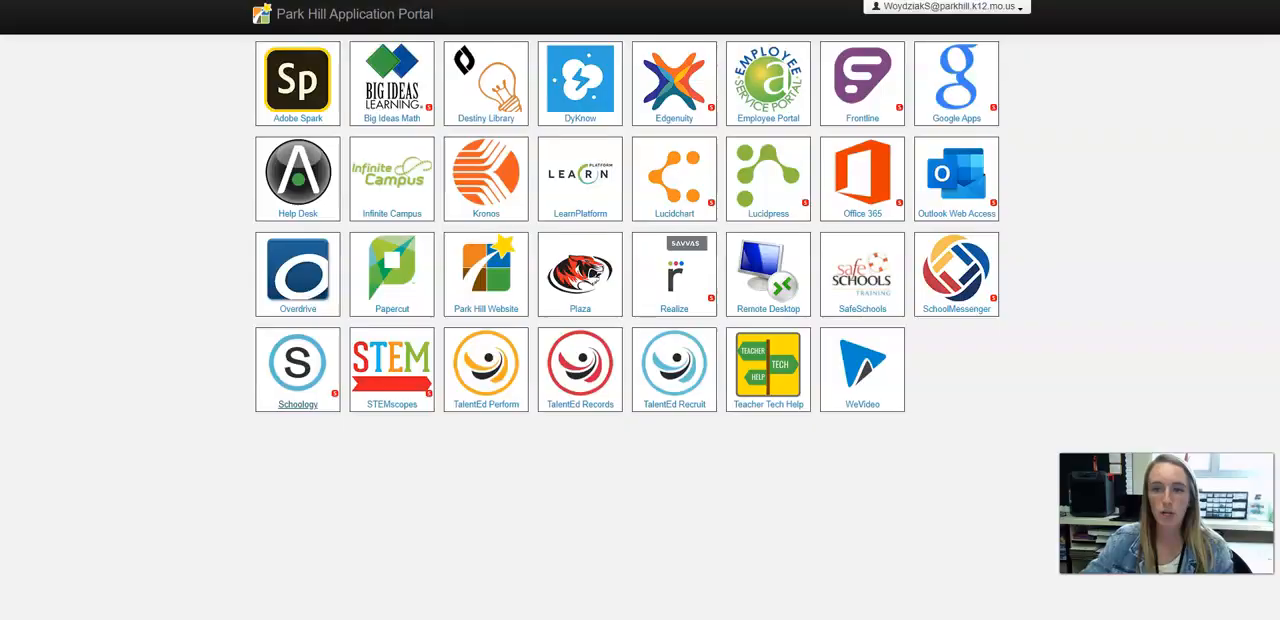
left_click(391, 83)
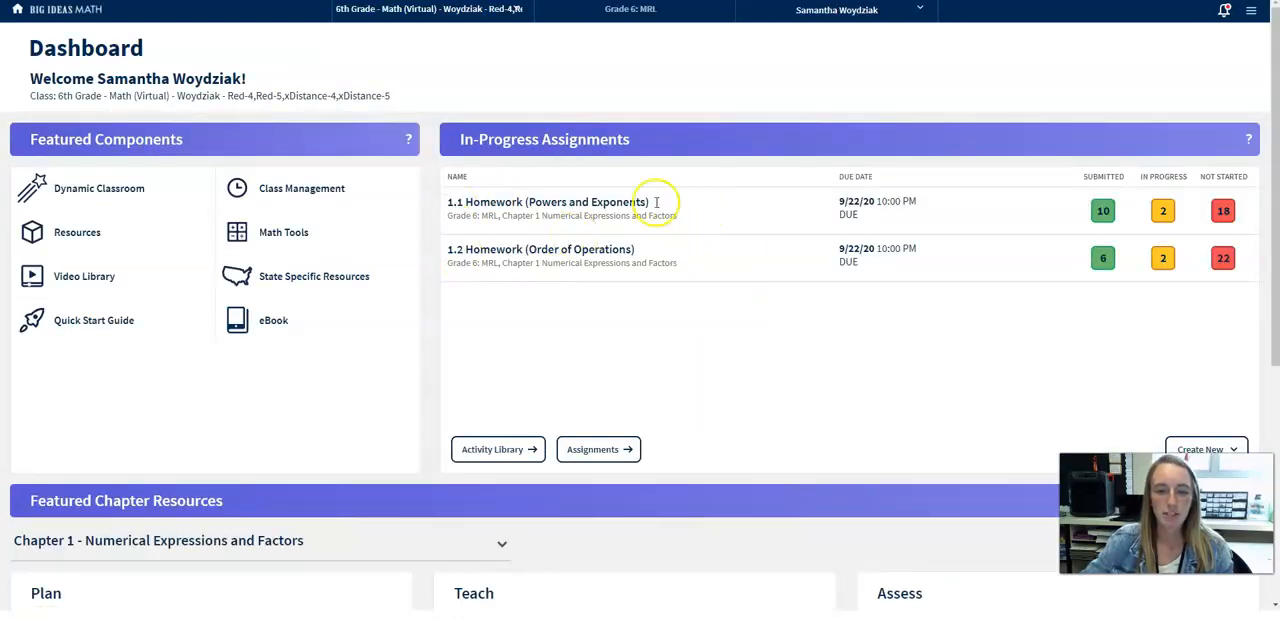
mouse_move(651, 230)
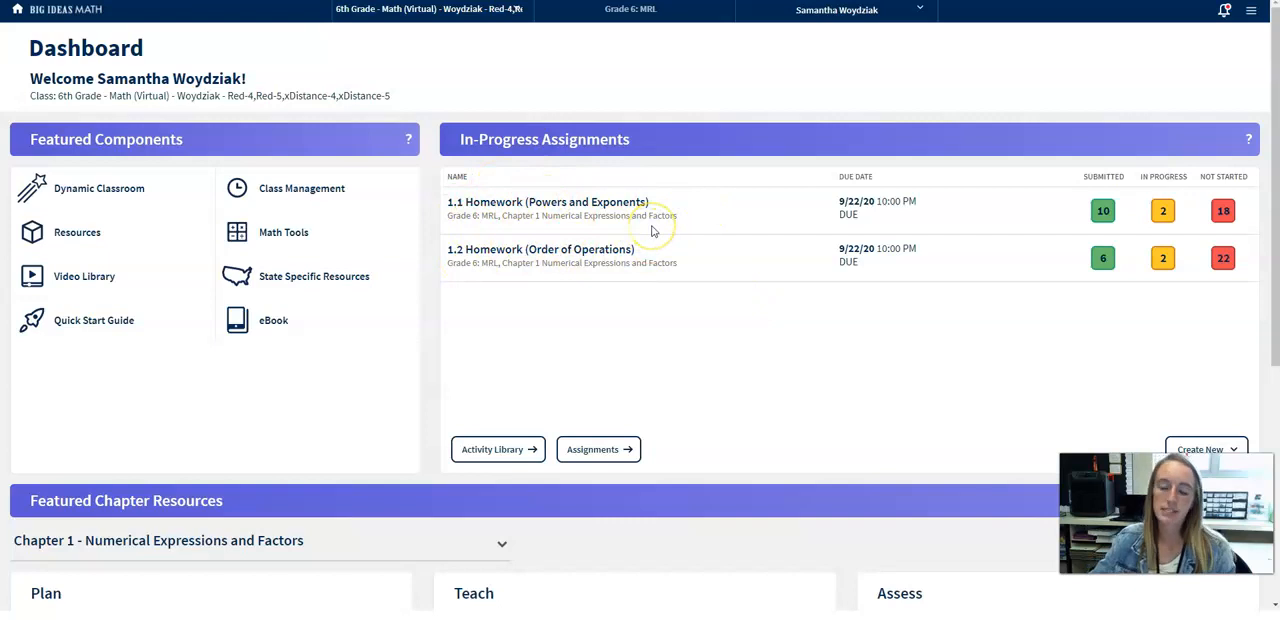
mouse_move(651, 225)
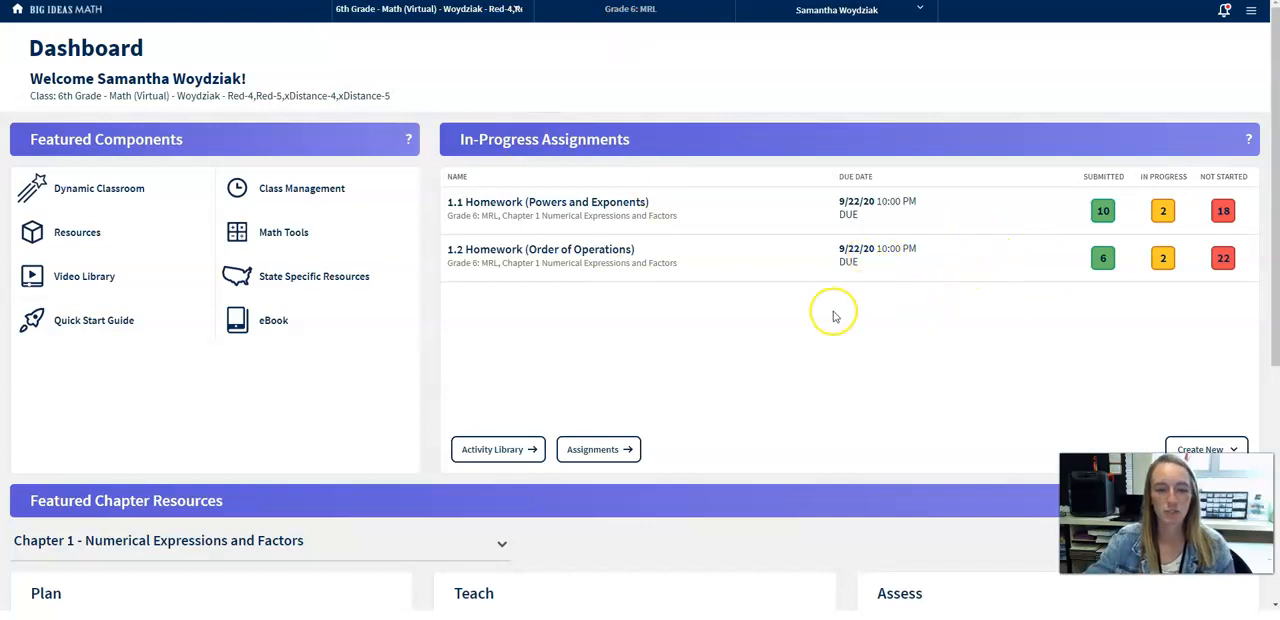
mouse_move(849, 313)
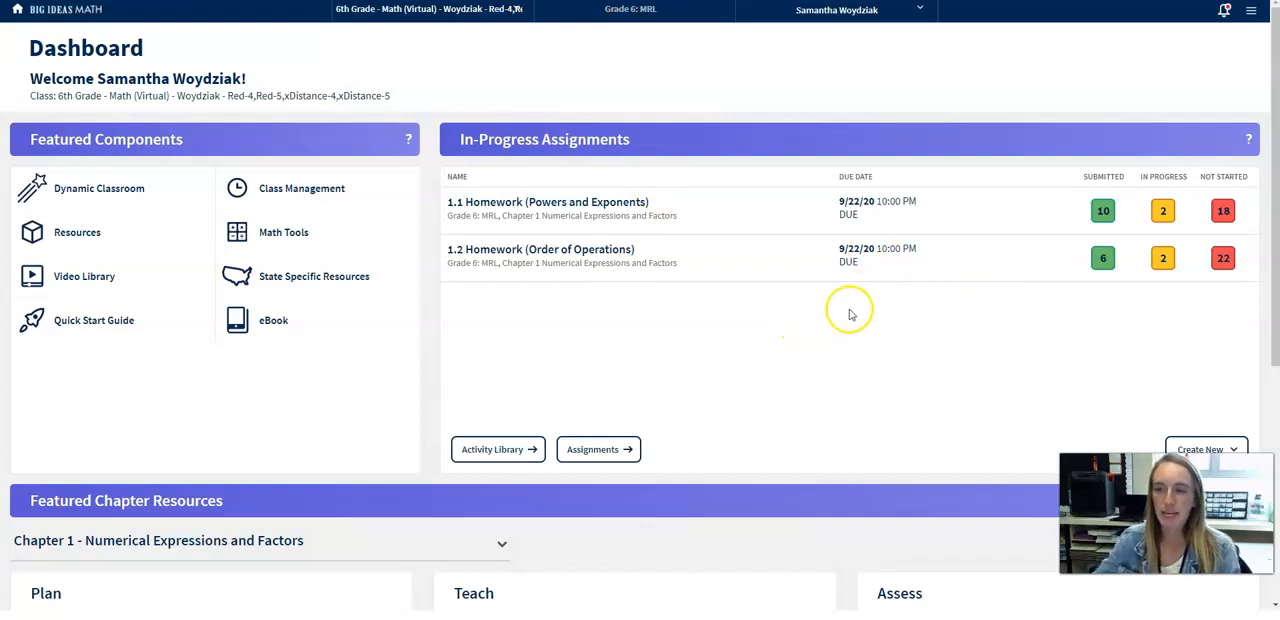
mouse_move(851, 314)
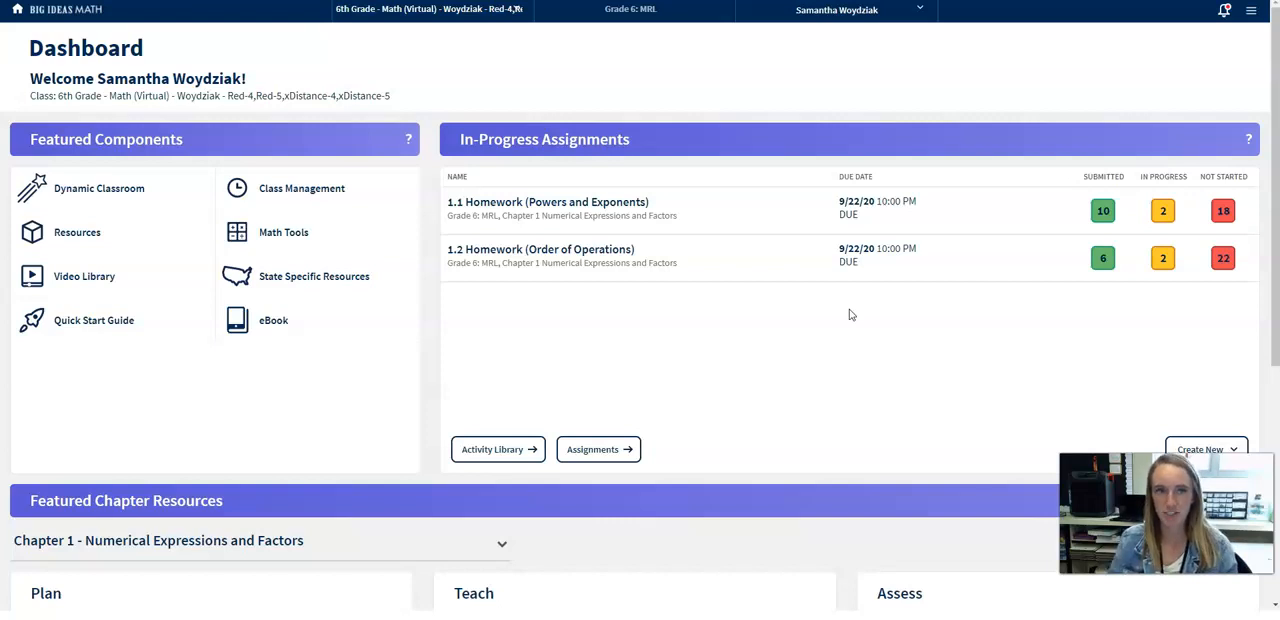
mouse_move(852, 98)
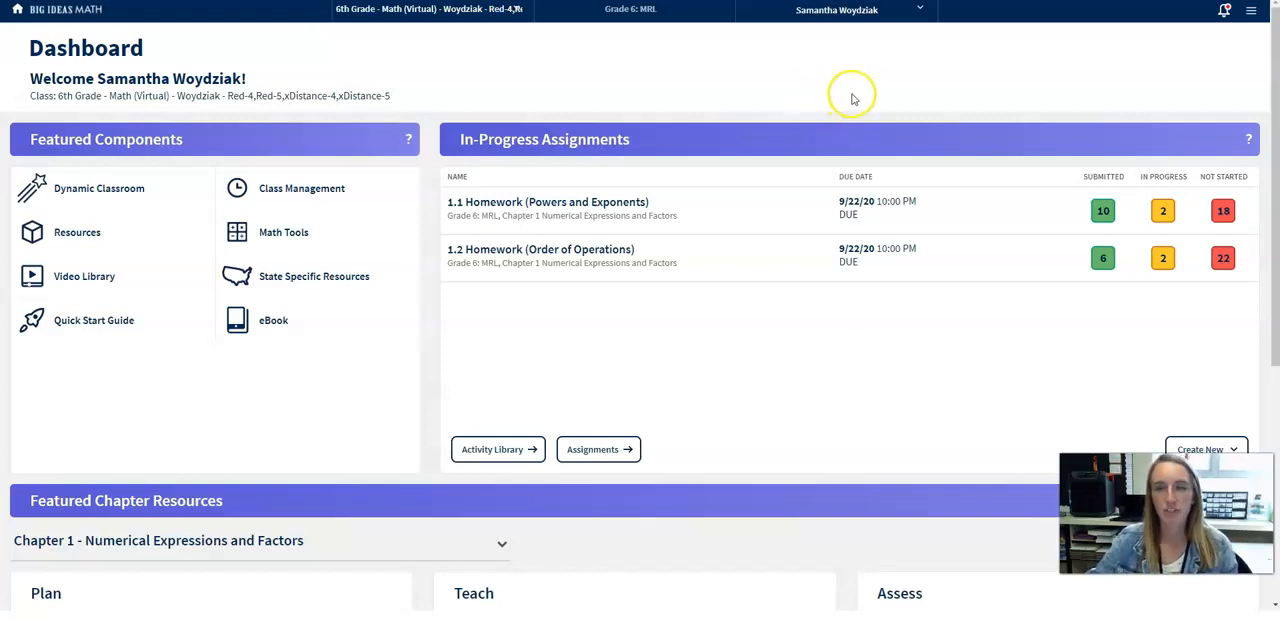
mouse_move(835, 107)
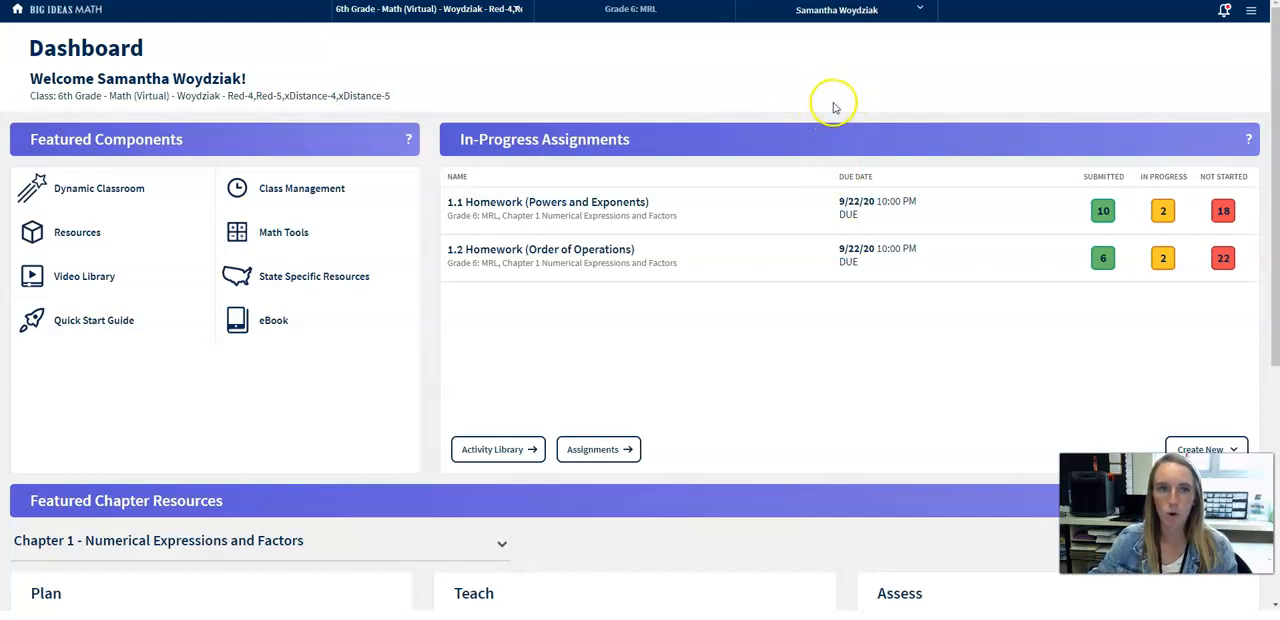
mouse_move(830, 108)
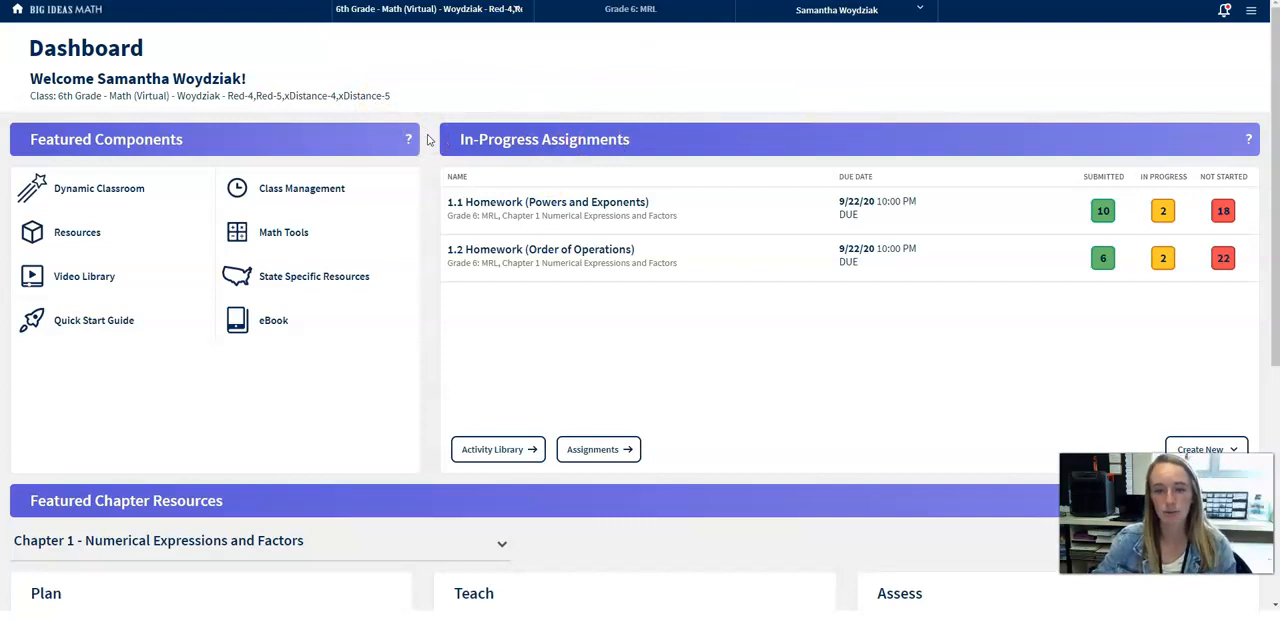
mouse_move(449, 110)
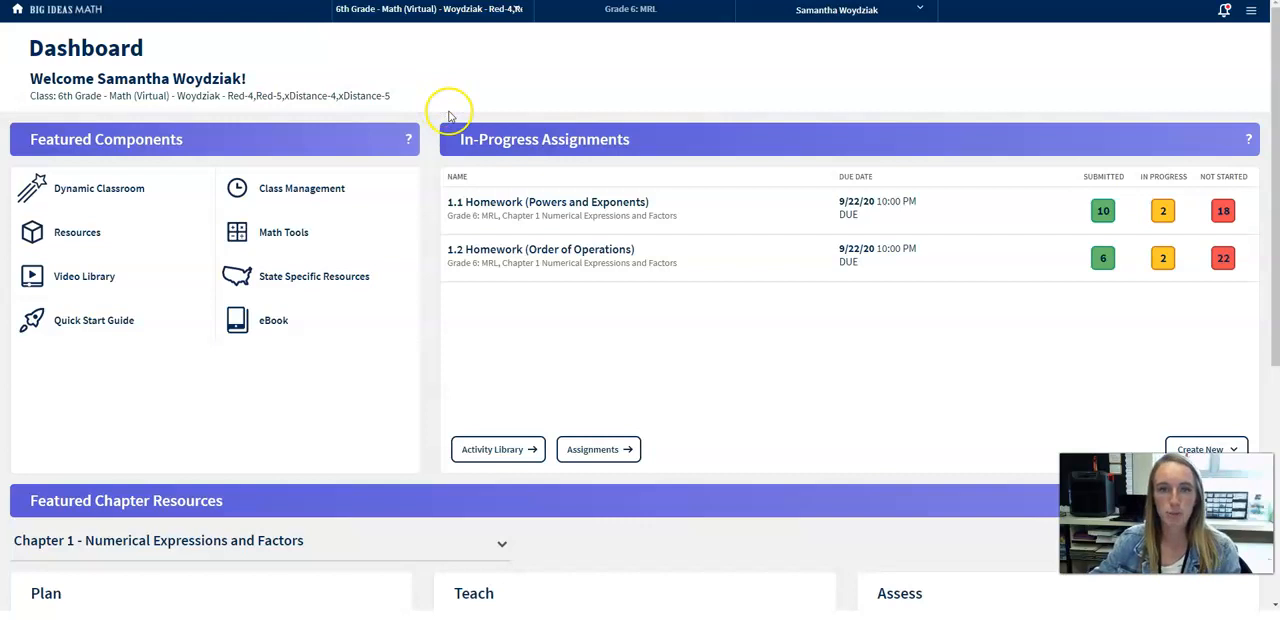
mouse_move(677, 107)
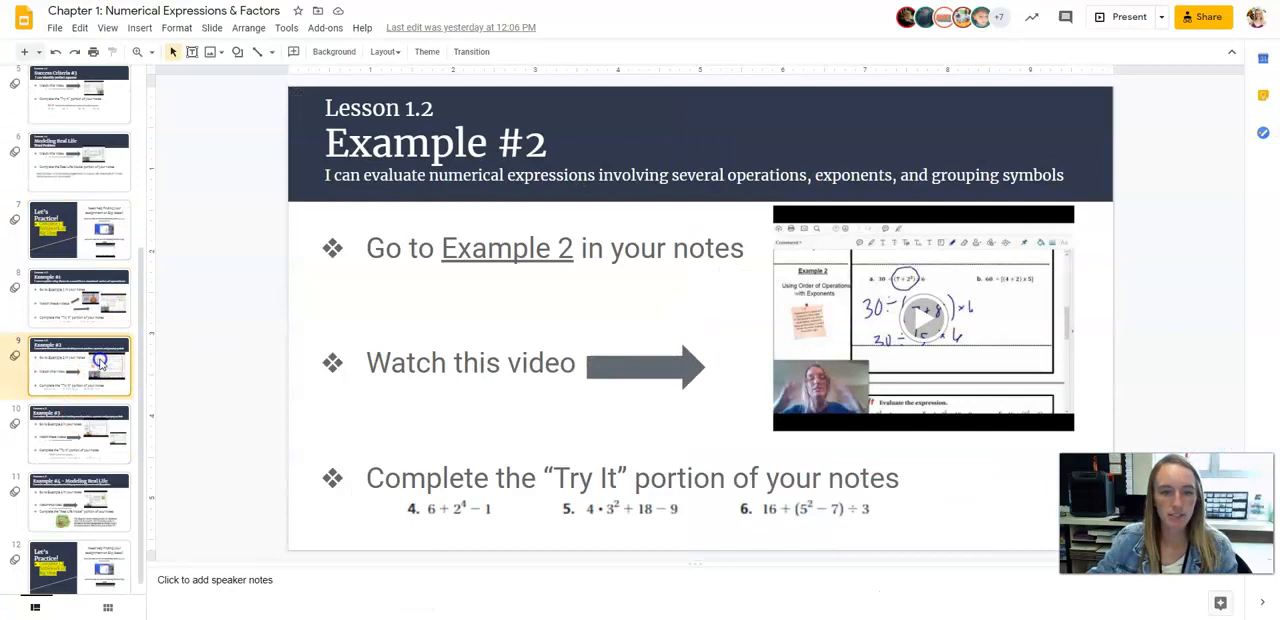
View the Example #4 Modeling Real Life slide and the Let's Practice 1.2 homework slide.
left_click(79, 500)
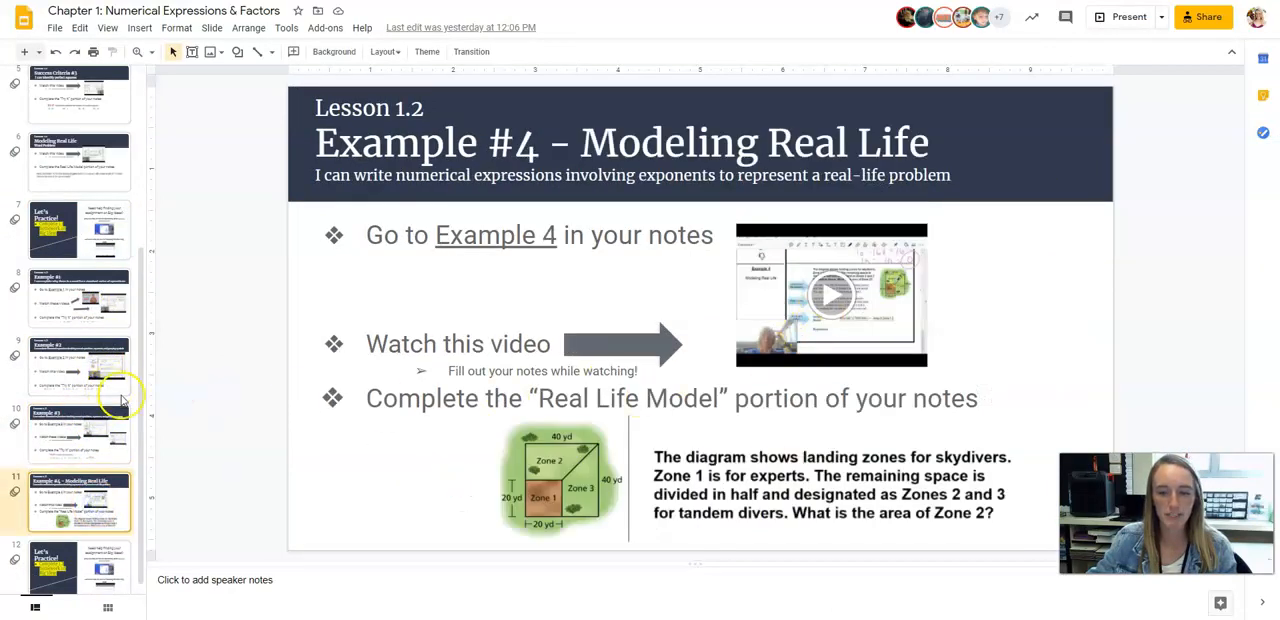
left_click(79, 558)
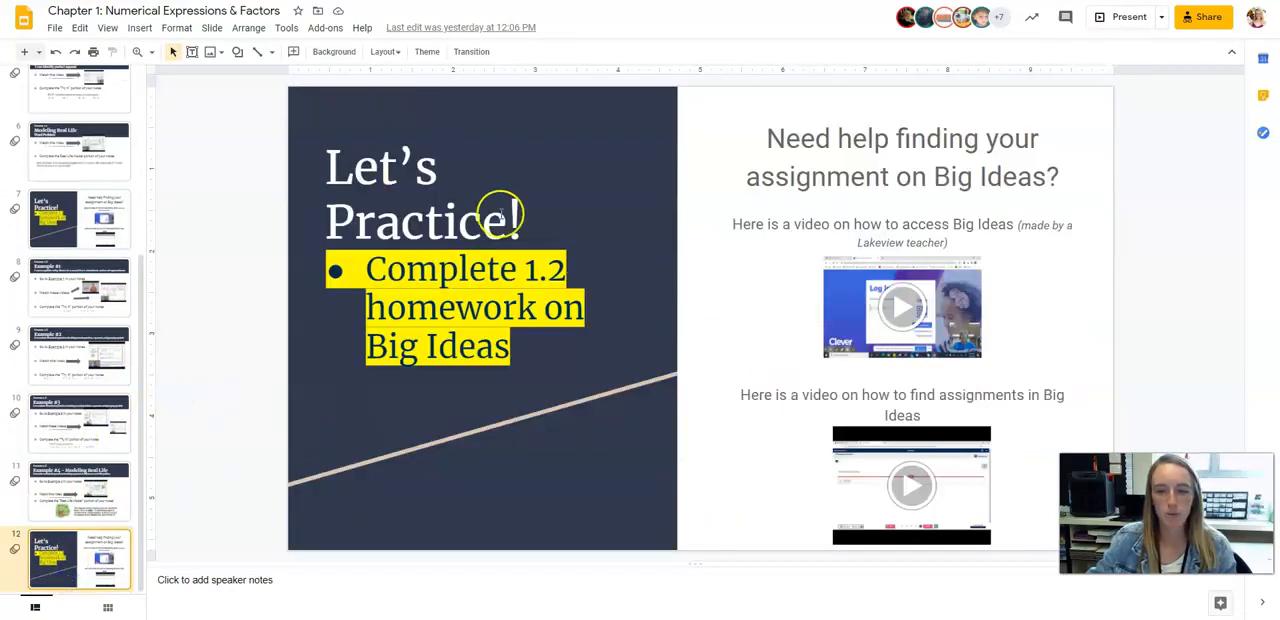
mouse_move(545, 90)
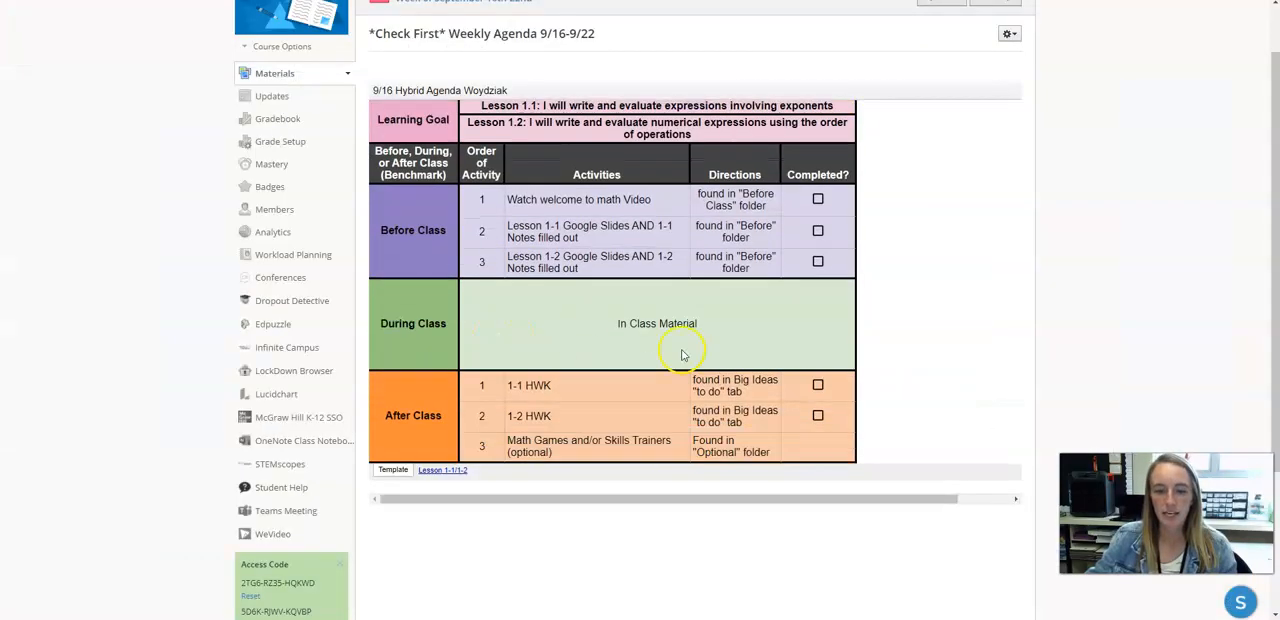
mouse_move(719, 323)
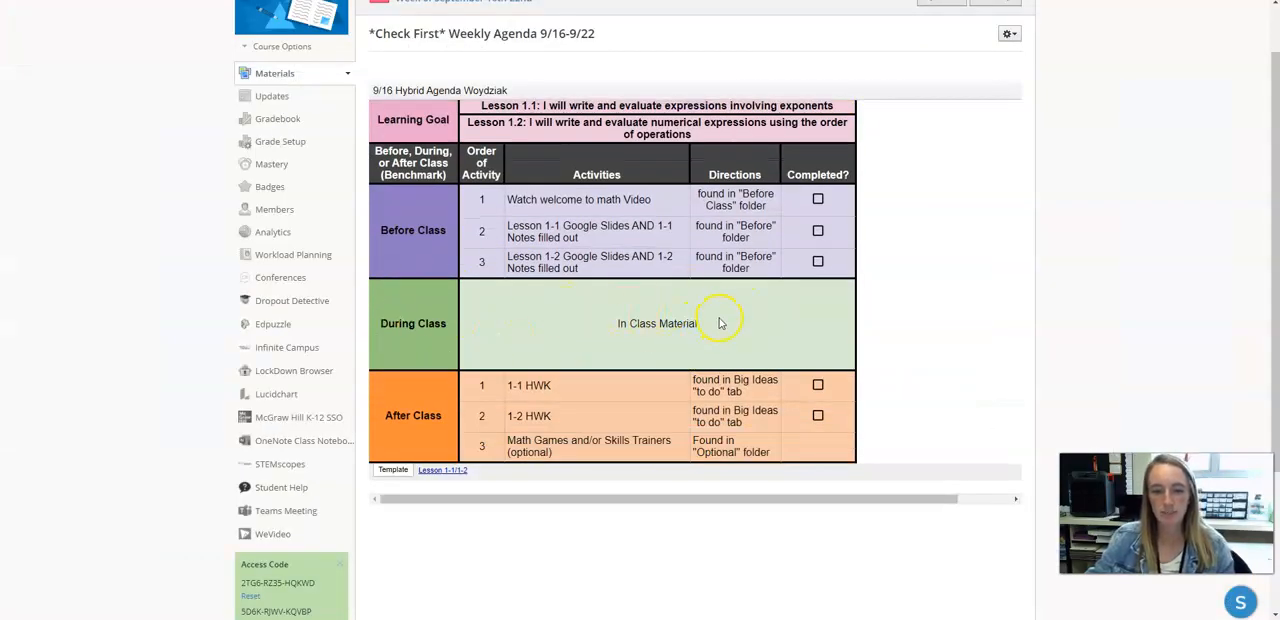
mouse_move(541, 348)
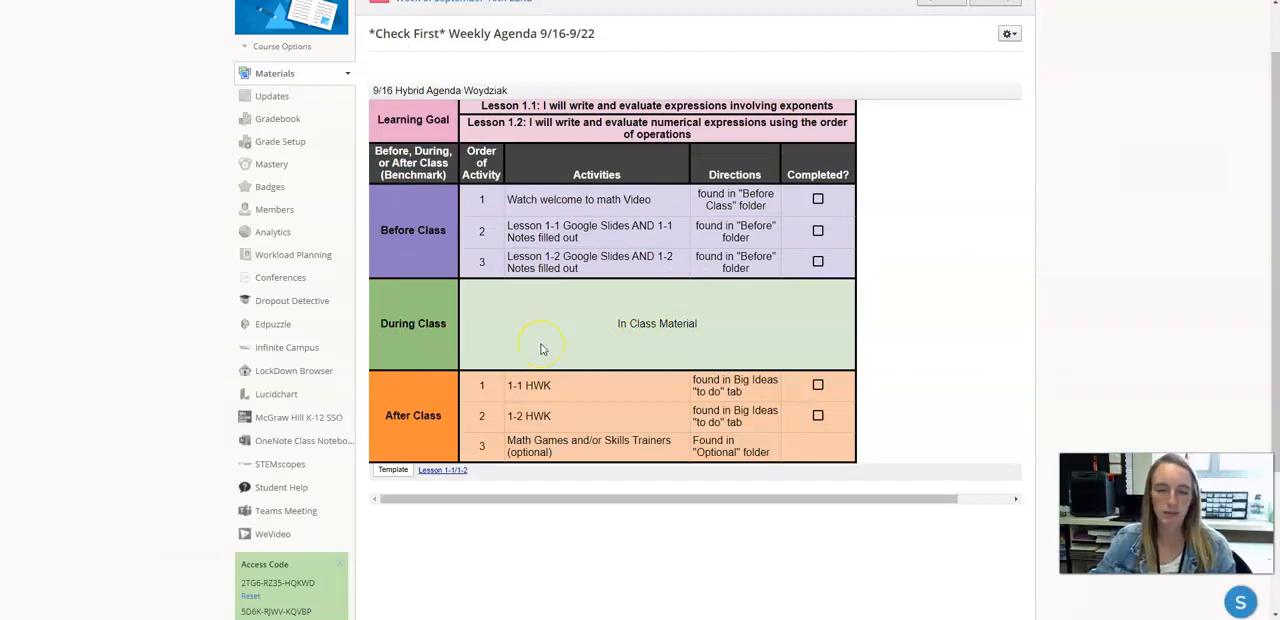
mouse_move(548, 344)
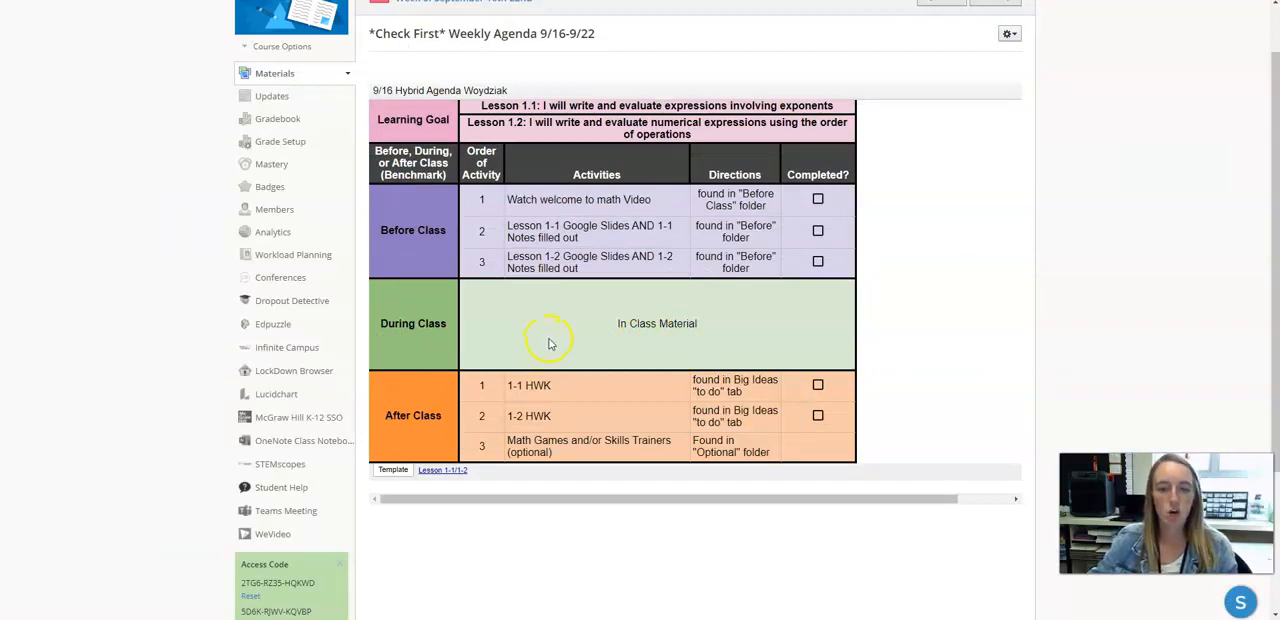
mouse_move(380, 221)
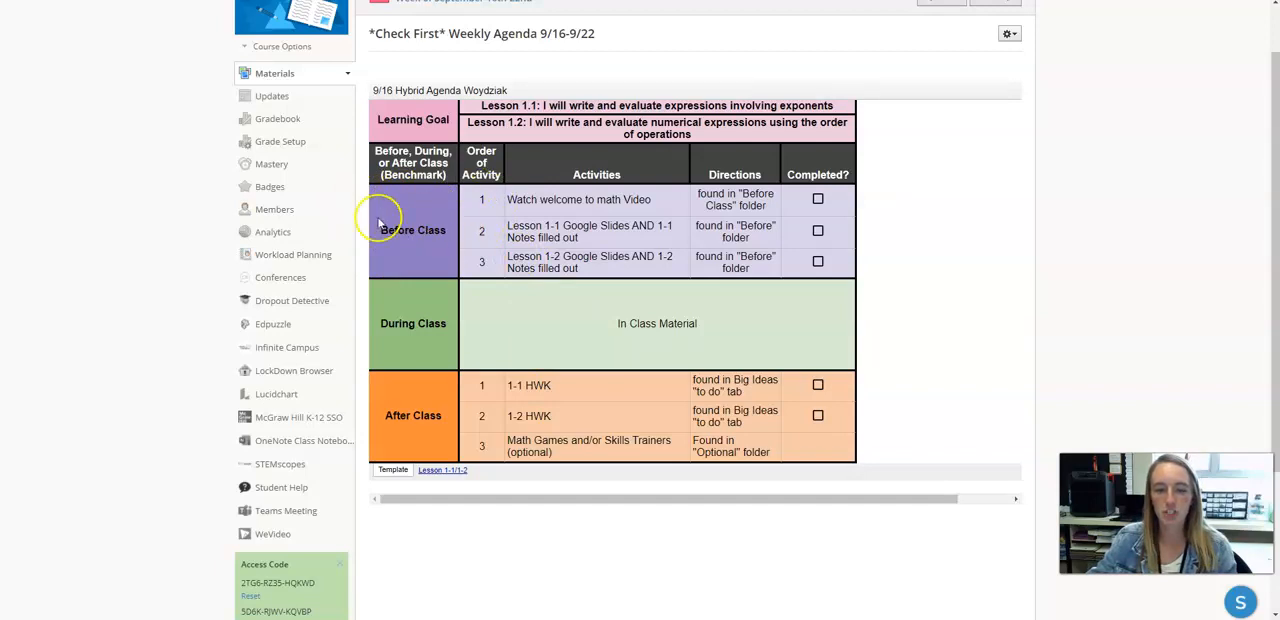
mouse_move(481, 175)
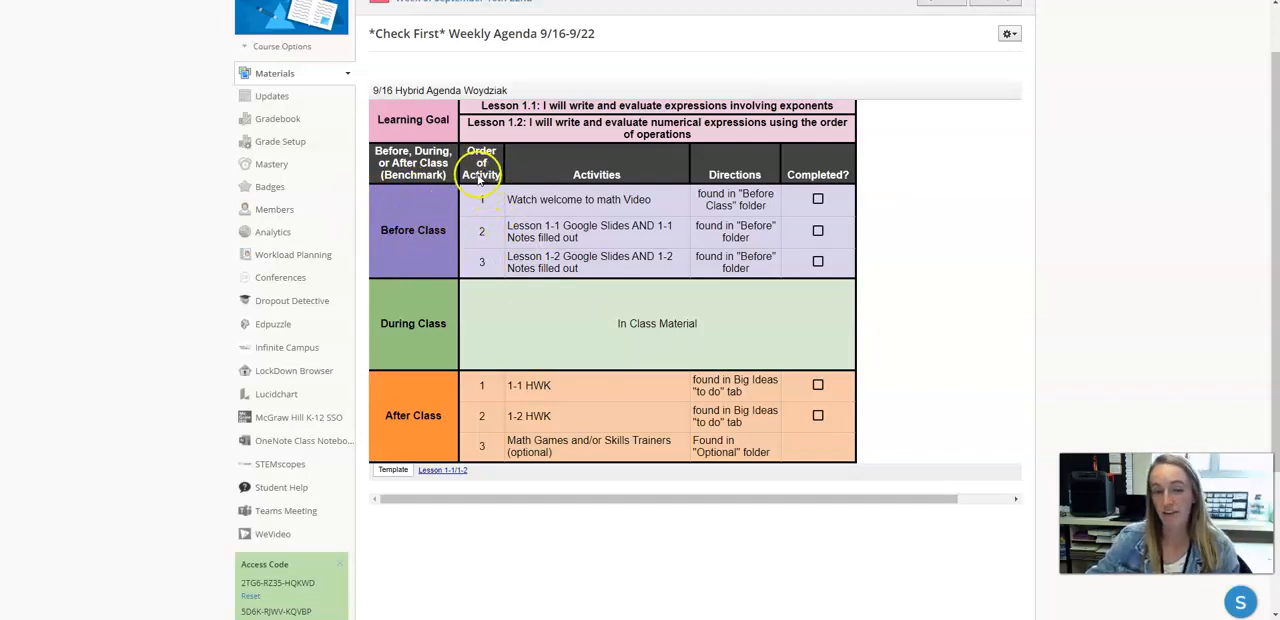
mouse_move(481, 225)
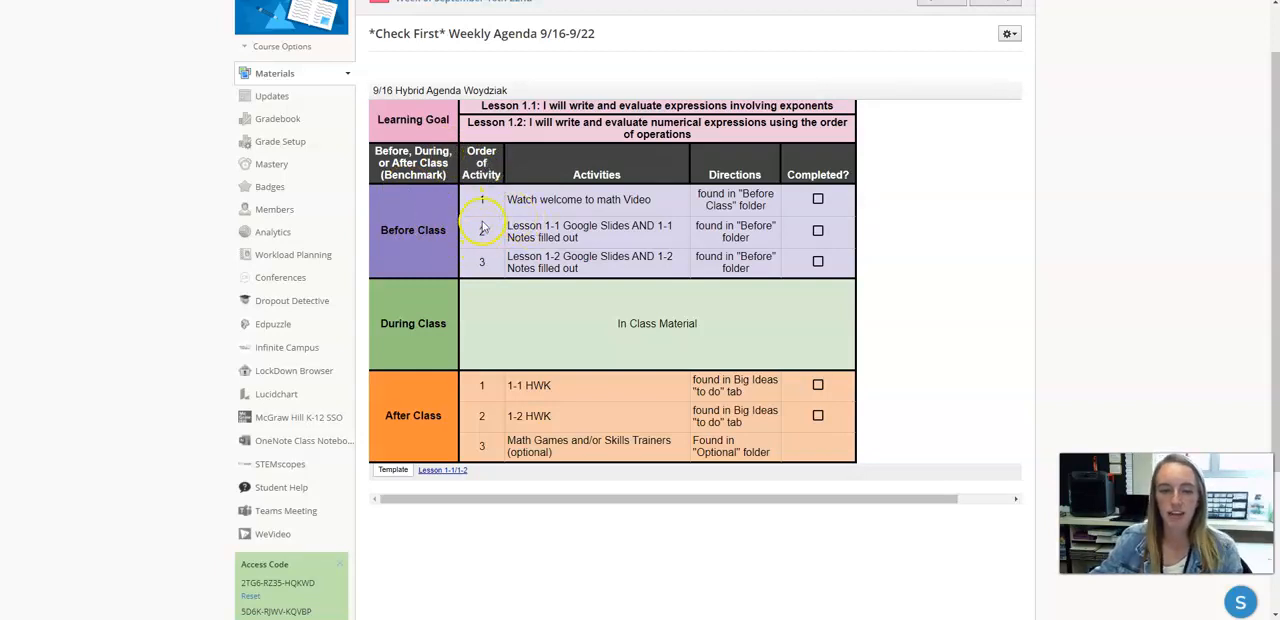
mouse_move(362, 210)
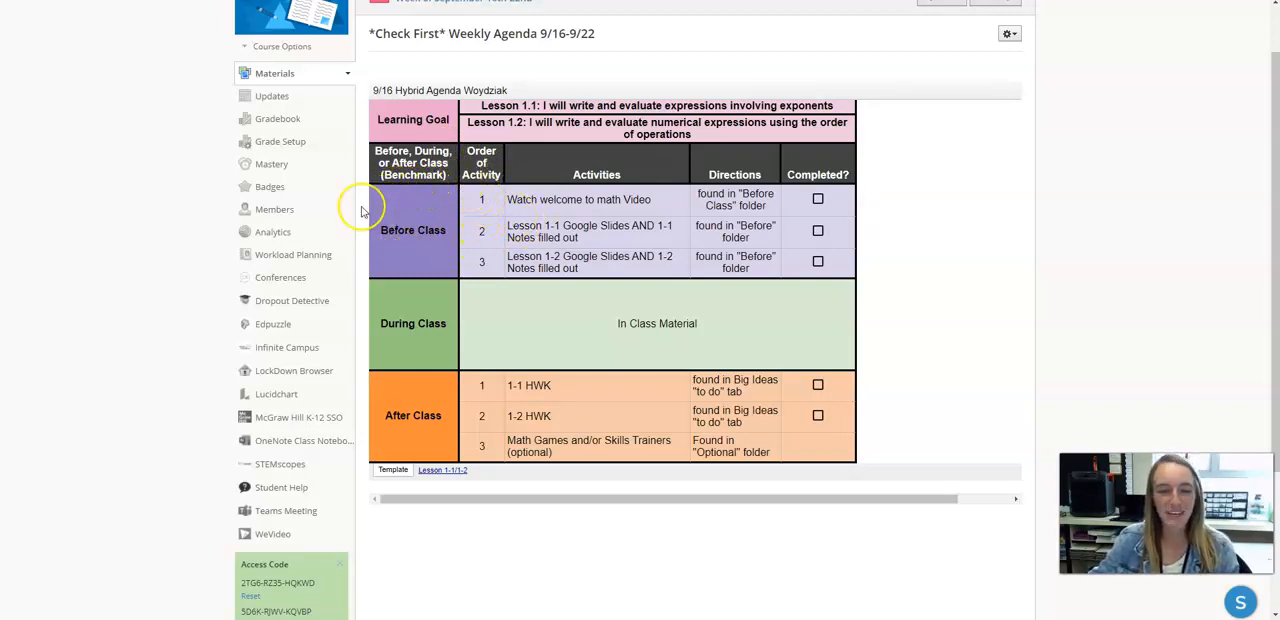
mouse_move(428, 194)
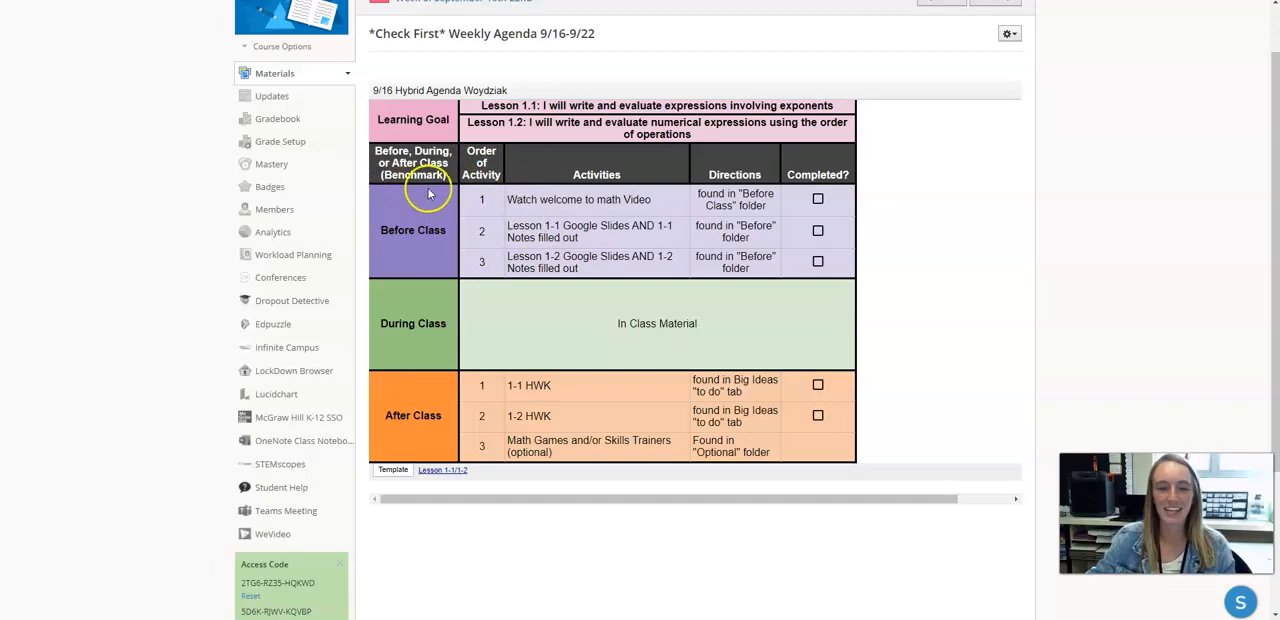
mouse_move(598, 210)
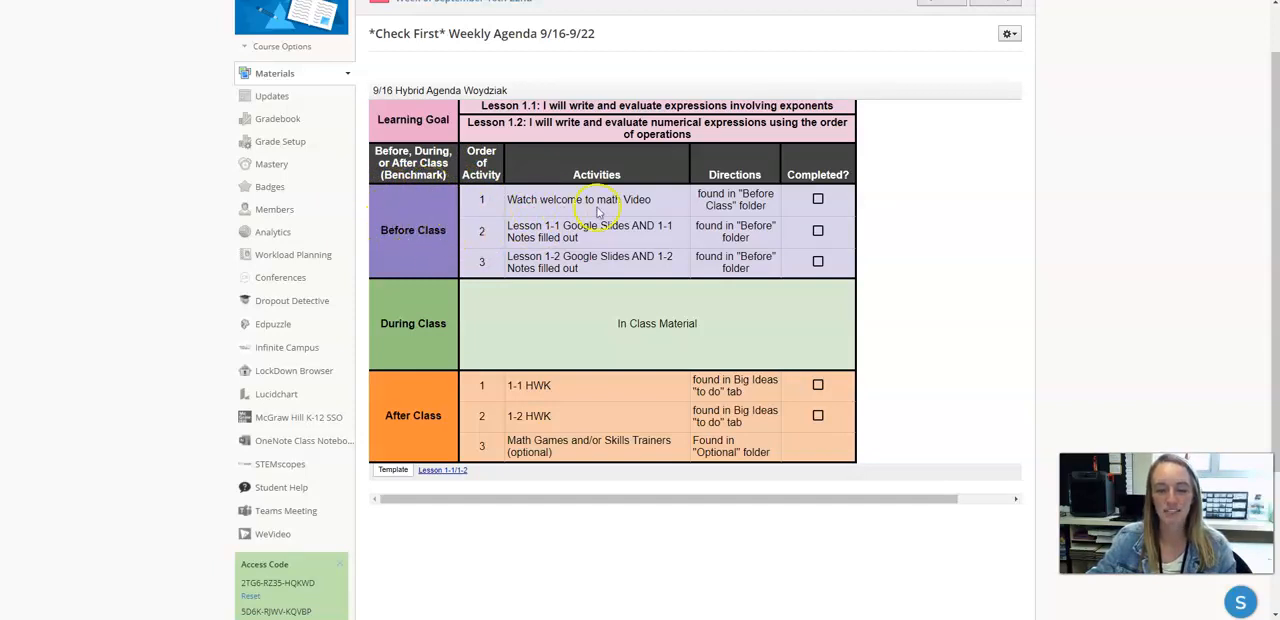
scroll("down", 3)
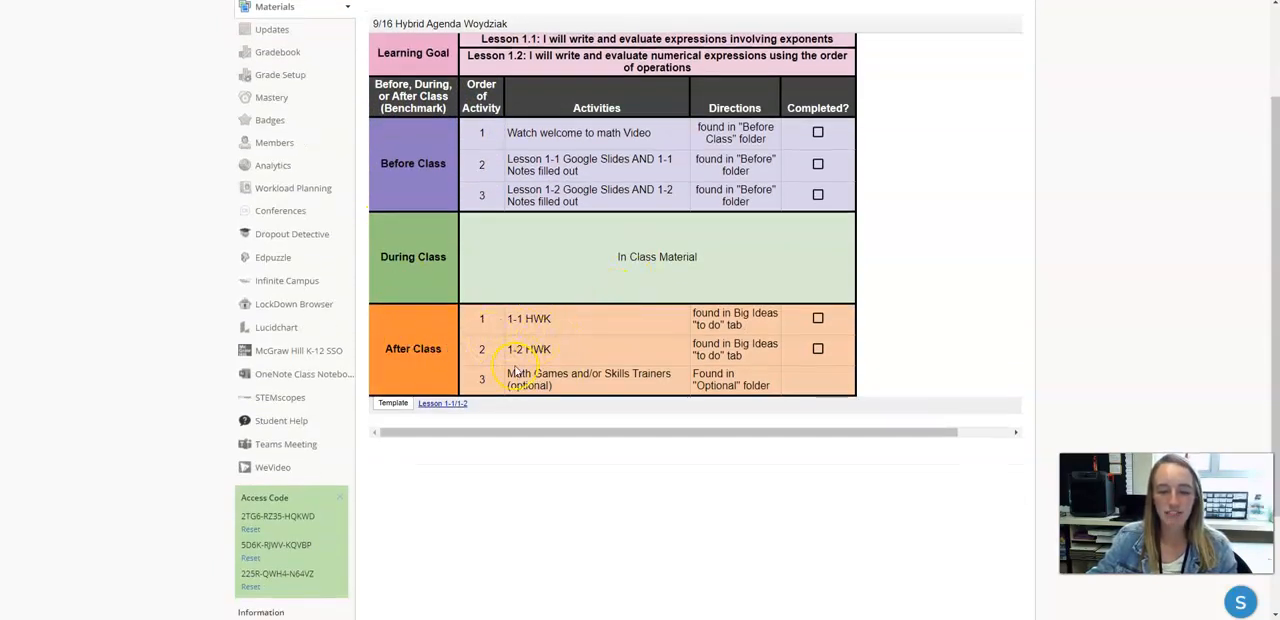
scroll("up", 3)
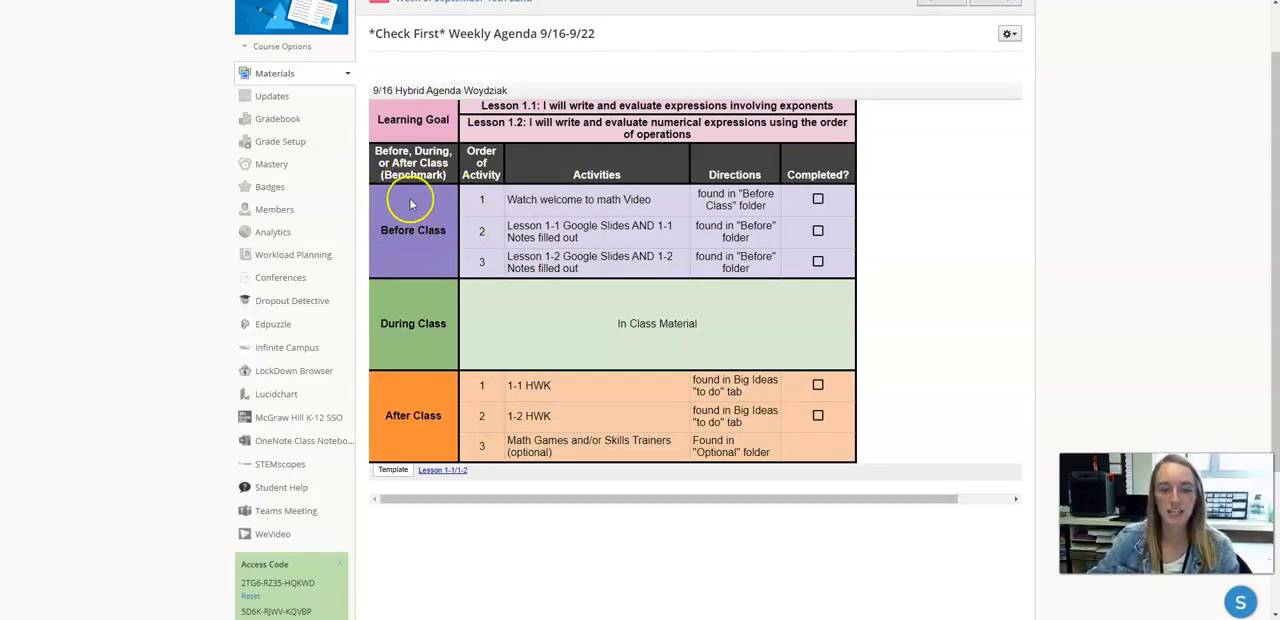
mouse_move(473, 213)
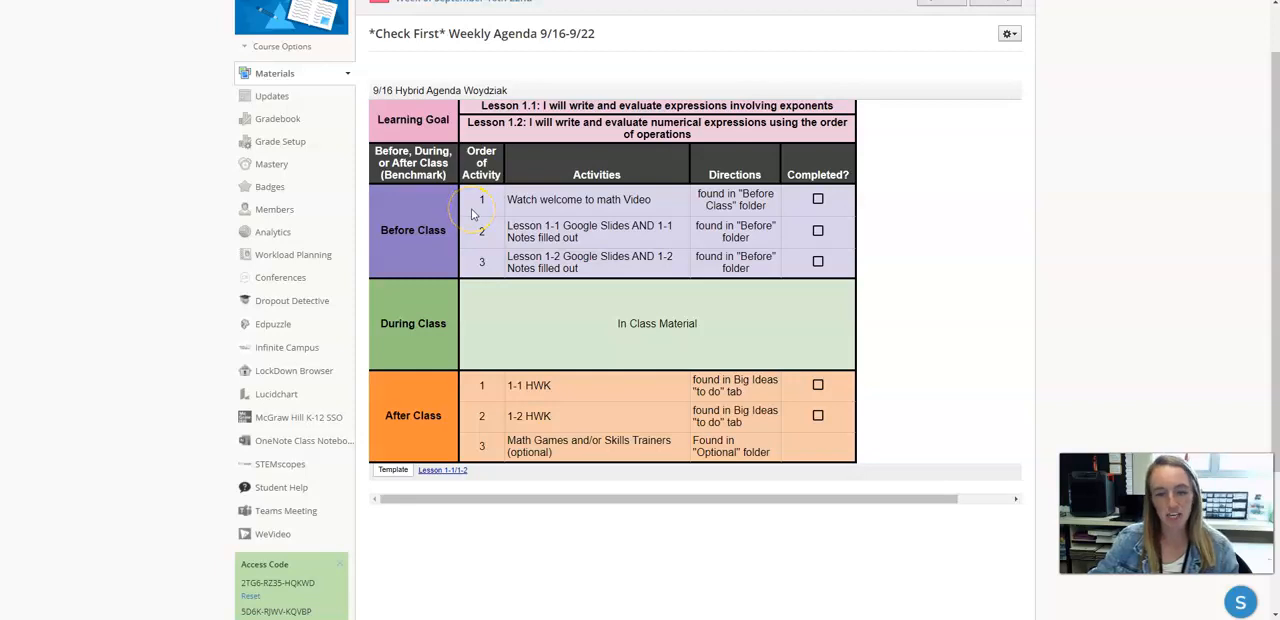
mouse_move(420, 360)
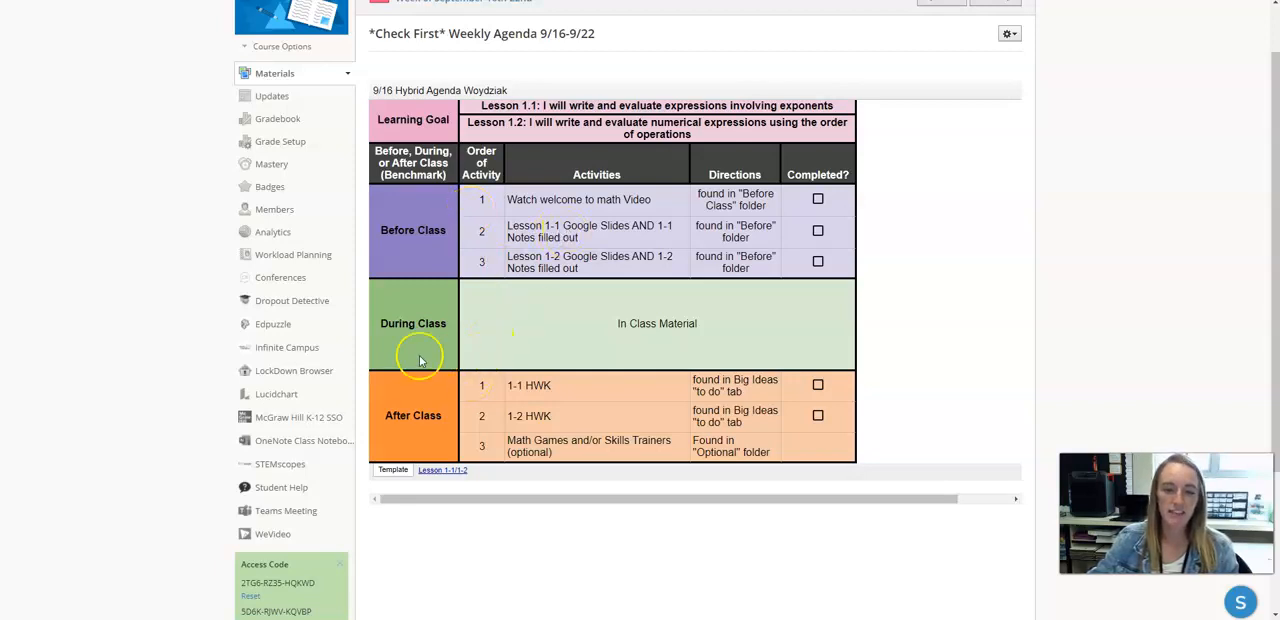
mouse_move(1170, 232)
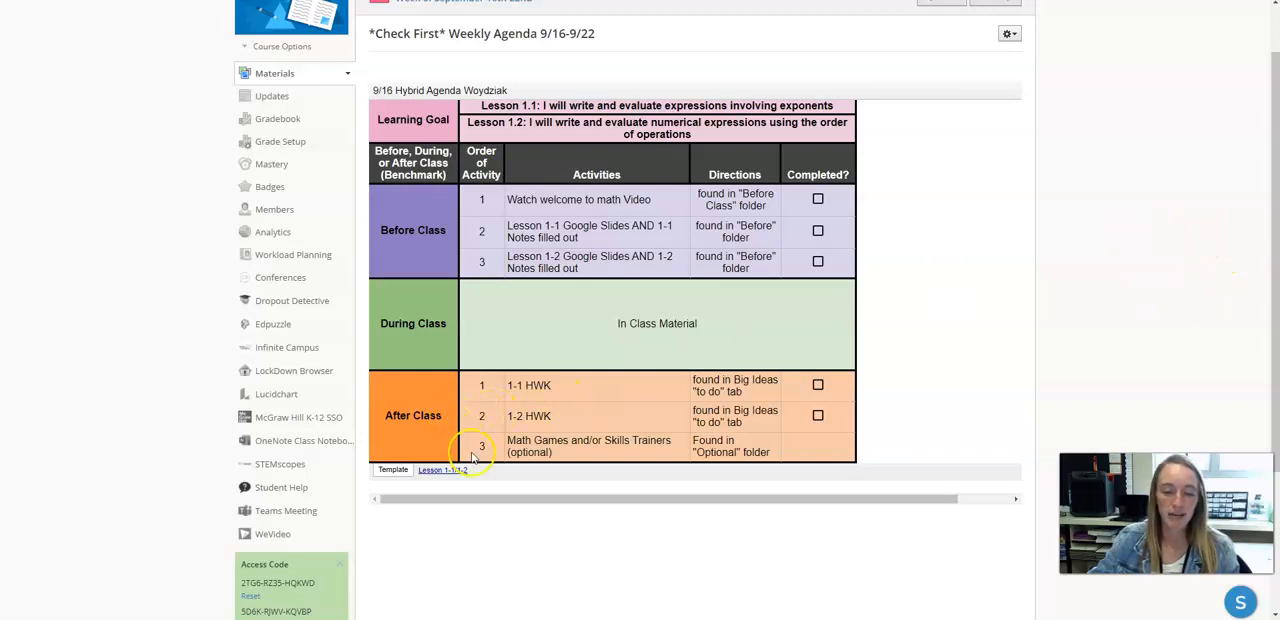
mouse_move(403, 420)
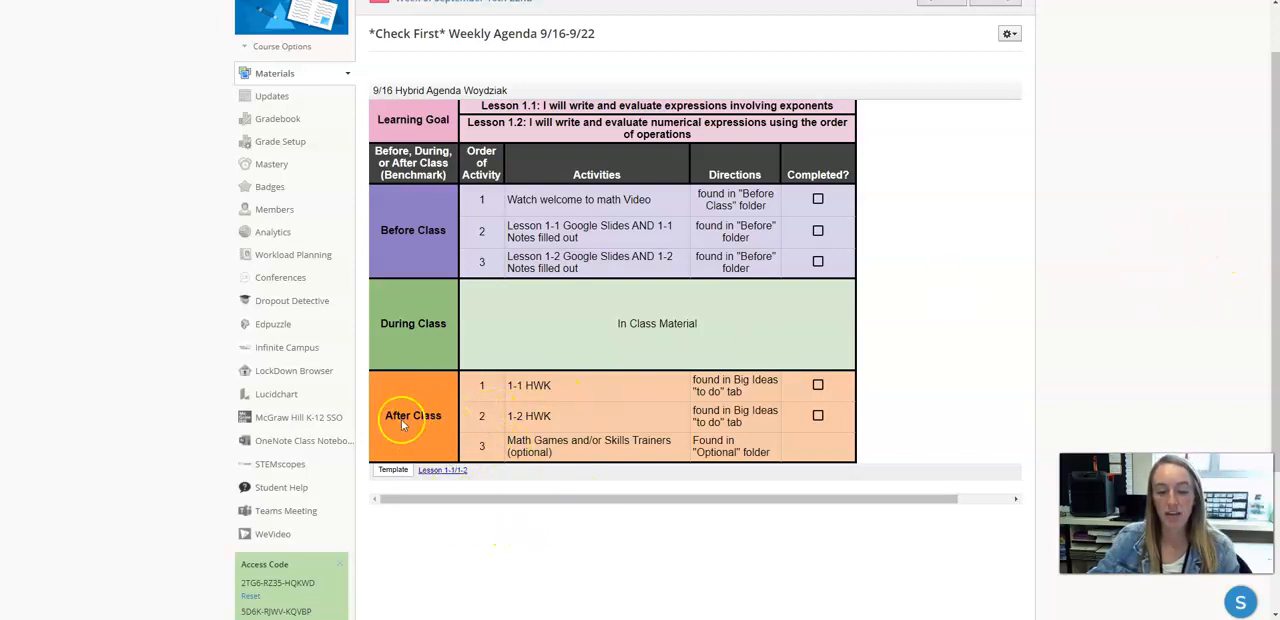
mouse_move(528, 416)
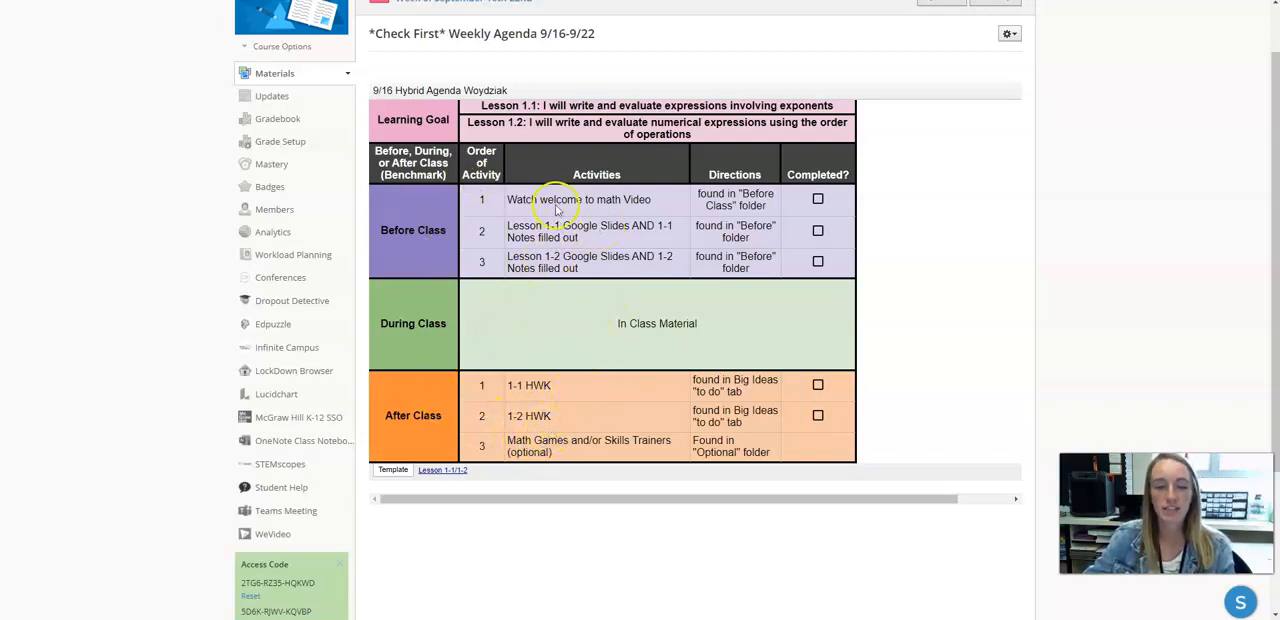
mouse_move(570, 248)
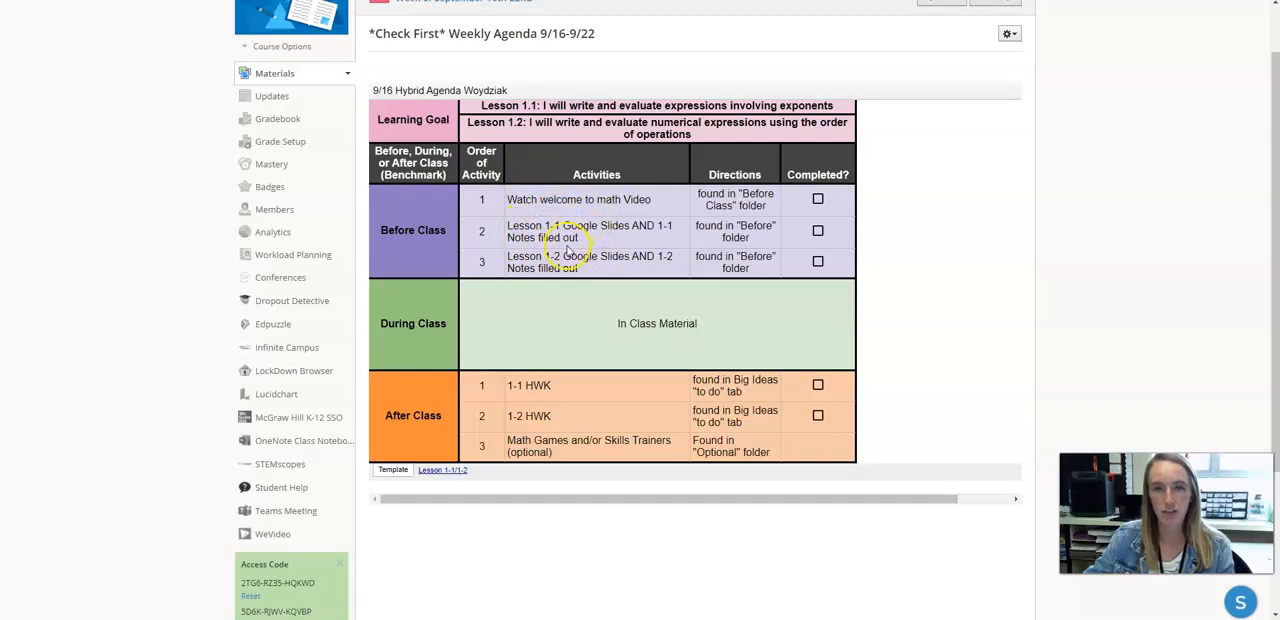
mouse_move(525, 410)
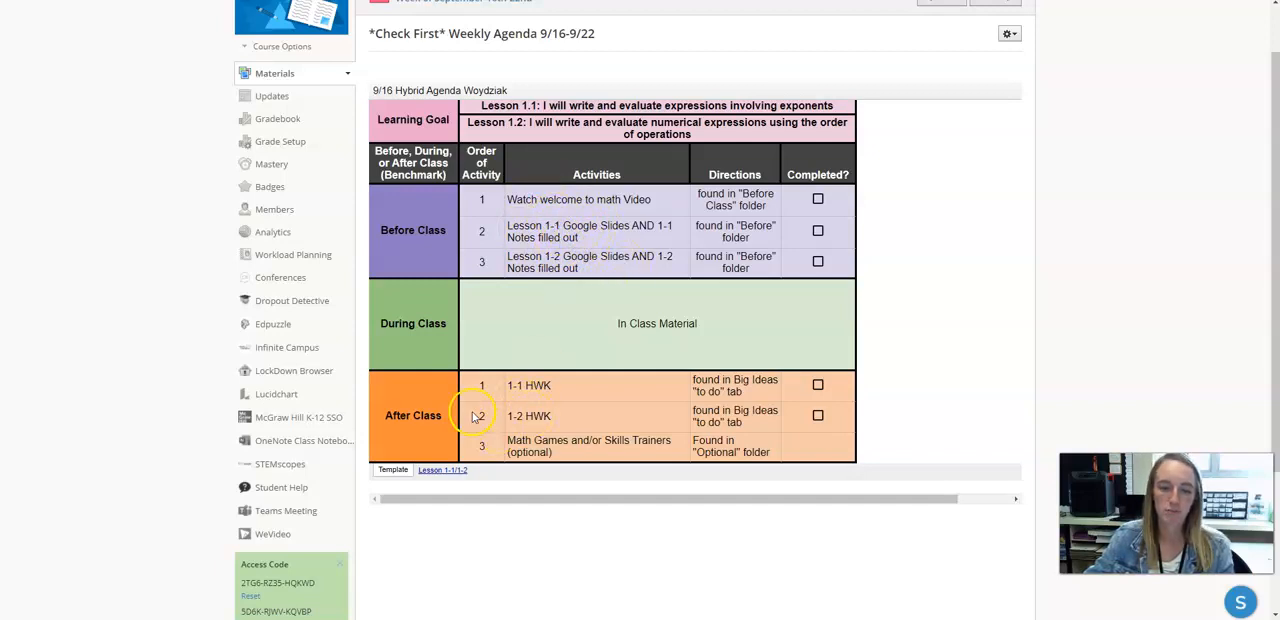
mouse_move(473, 337)
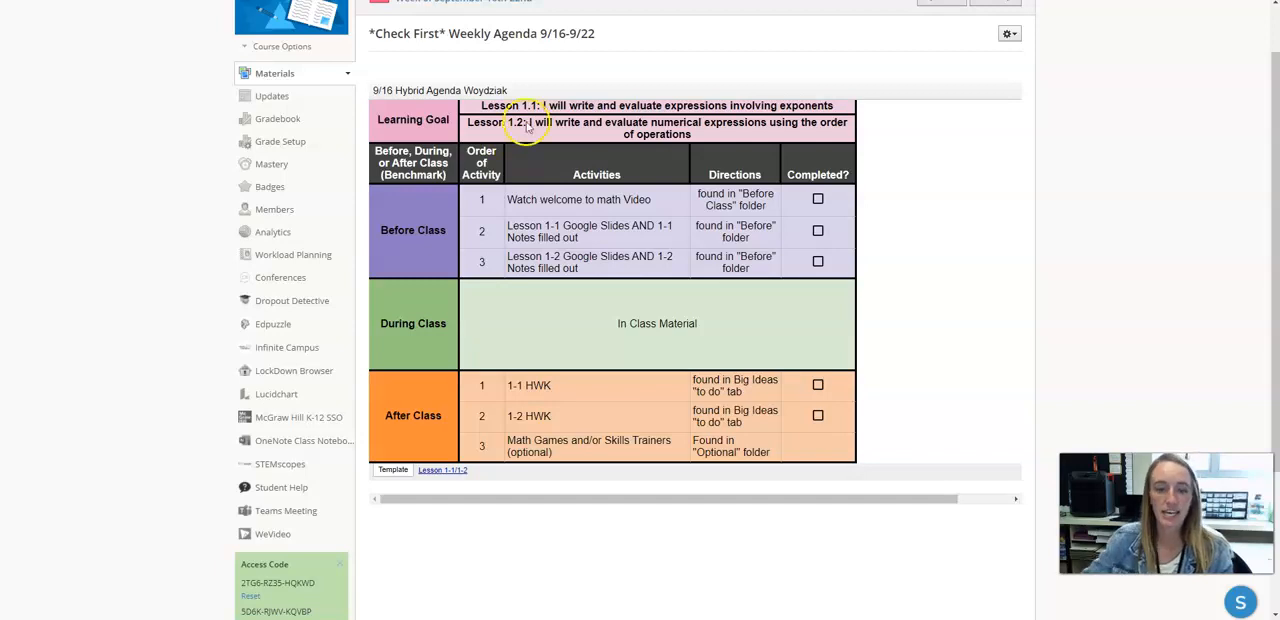
scroll("up", 3)
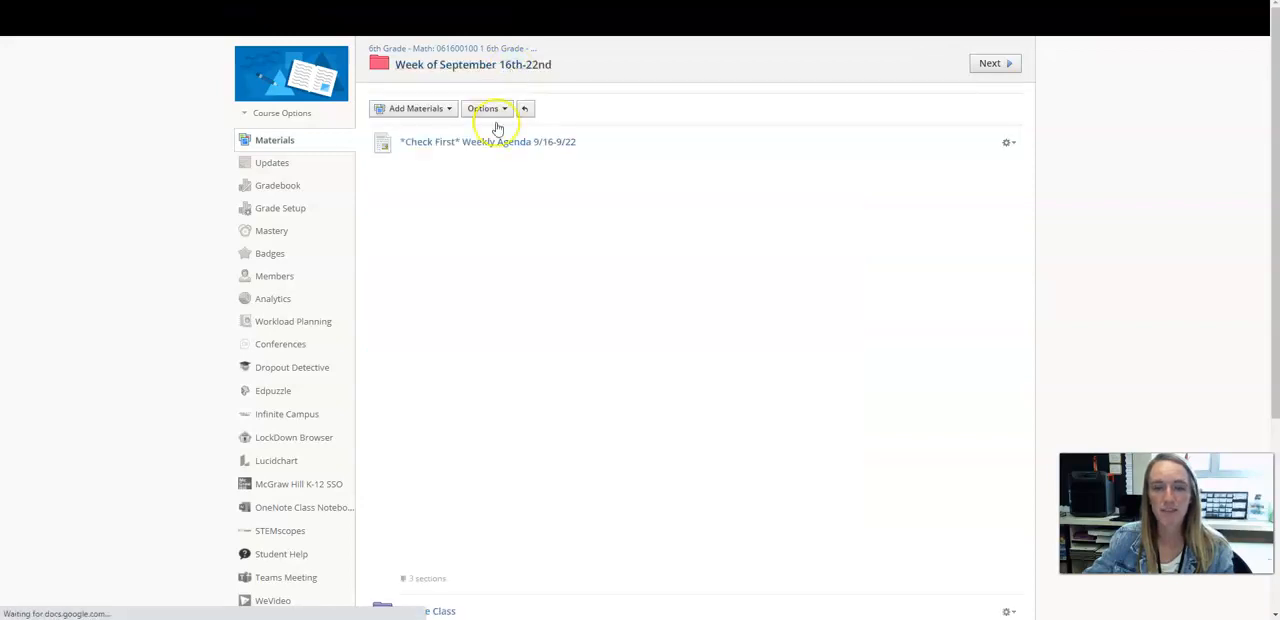
Scroll past Before Class, During, After and Optional to reach the week's Zoom Links page.
scroll("down", 3)
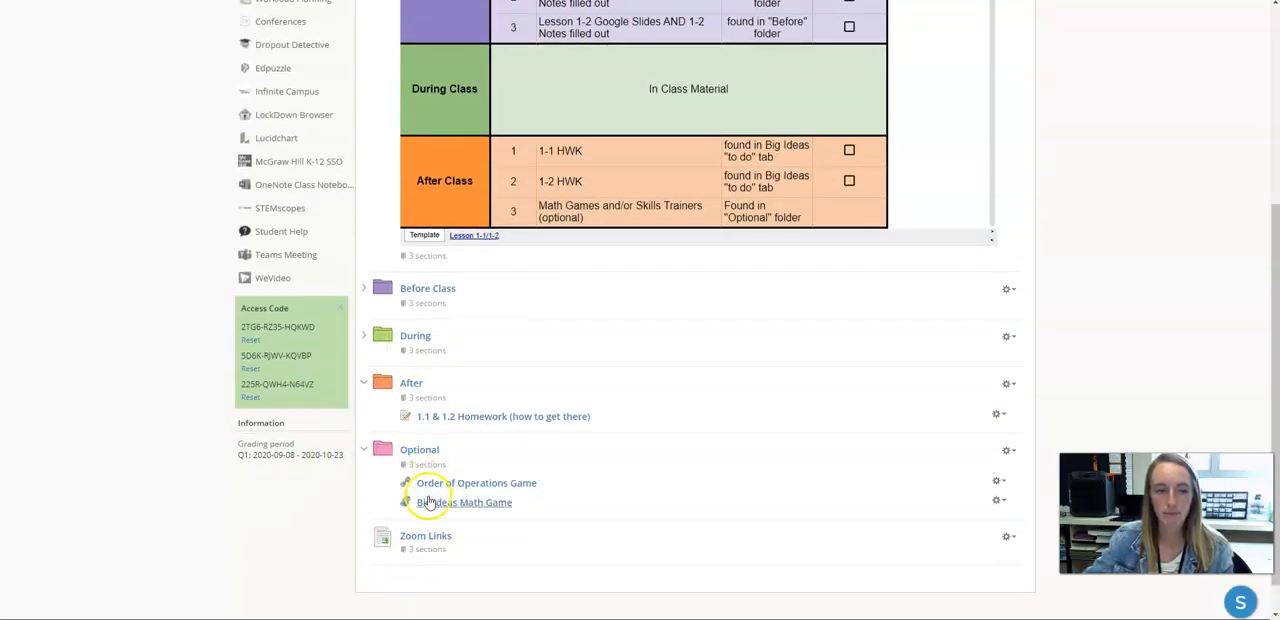
scroll("down", 3)
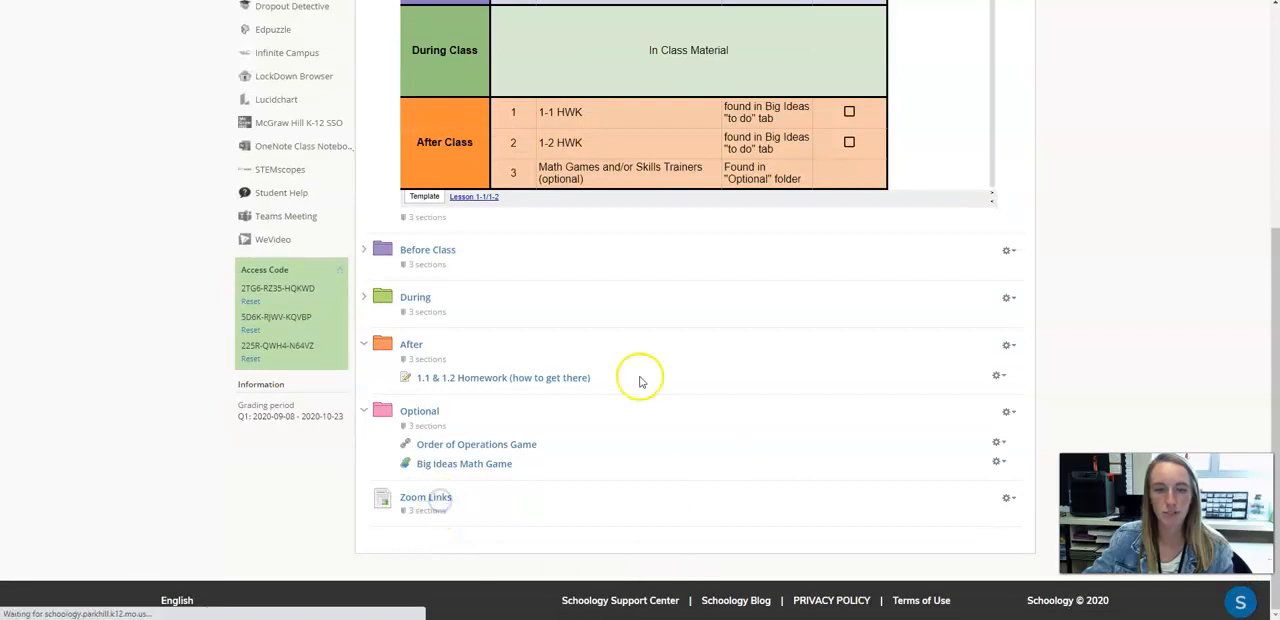
left_click(426, 497)
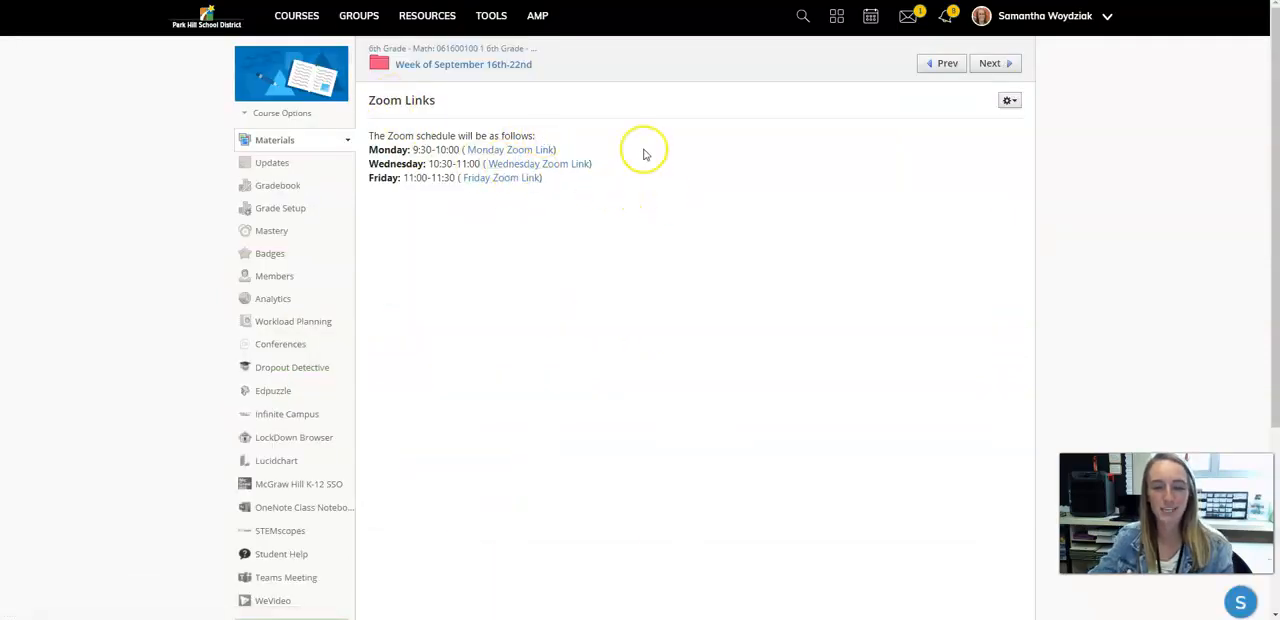
mouse_move(605, 200)
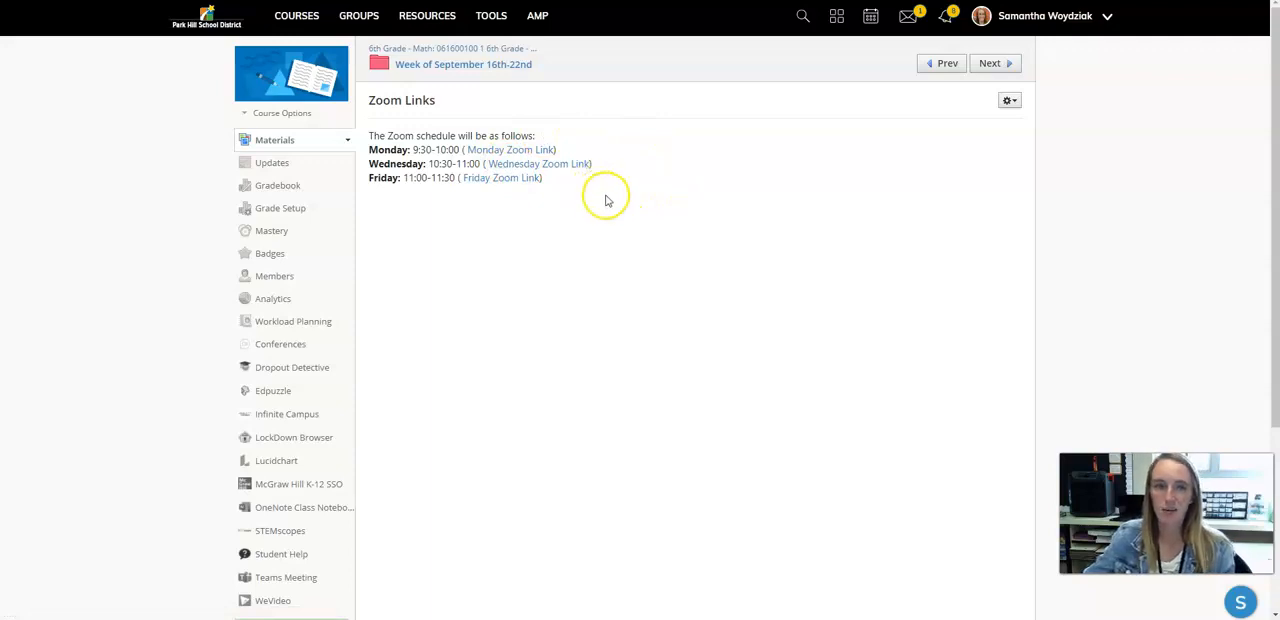
mouse_move(685, 76)
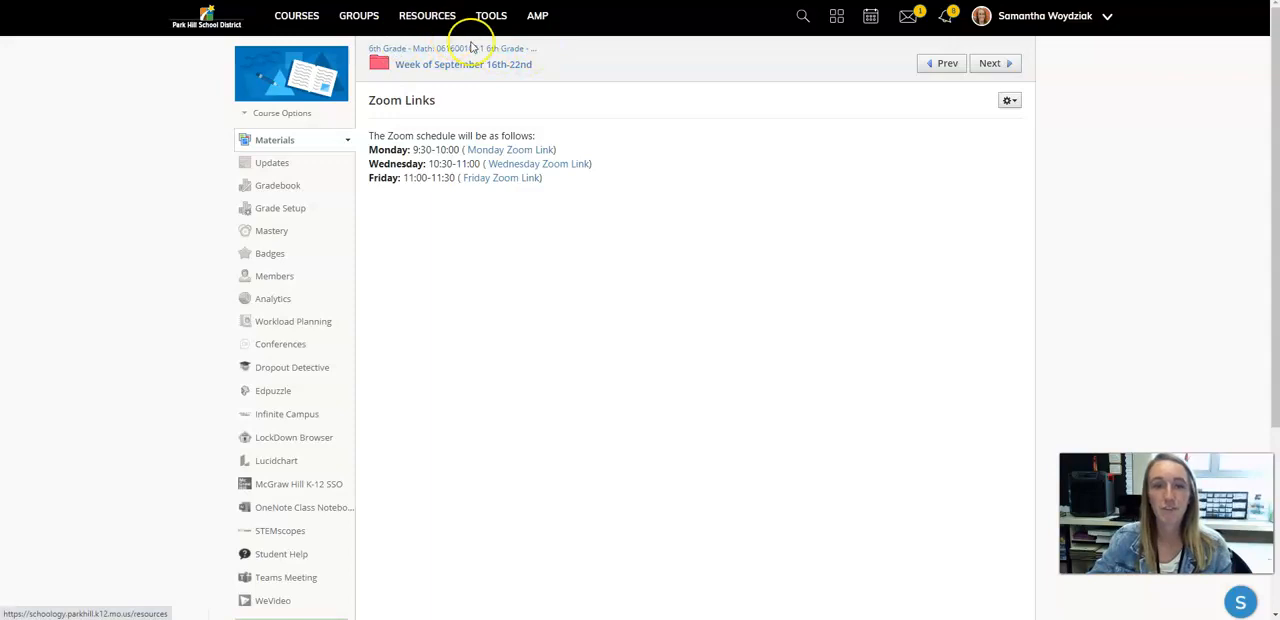
mouse_move(573, 49)
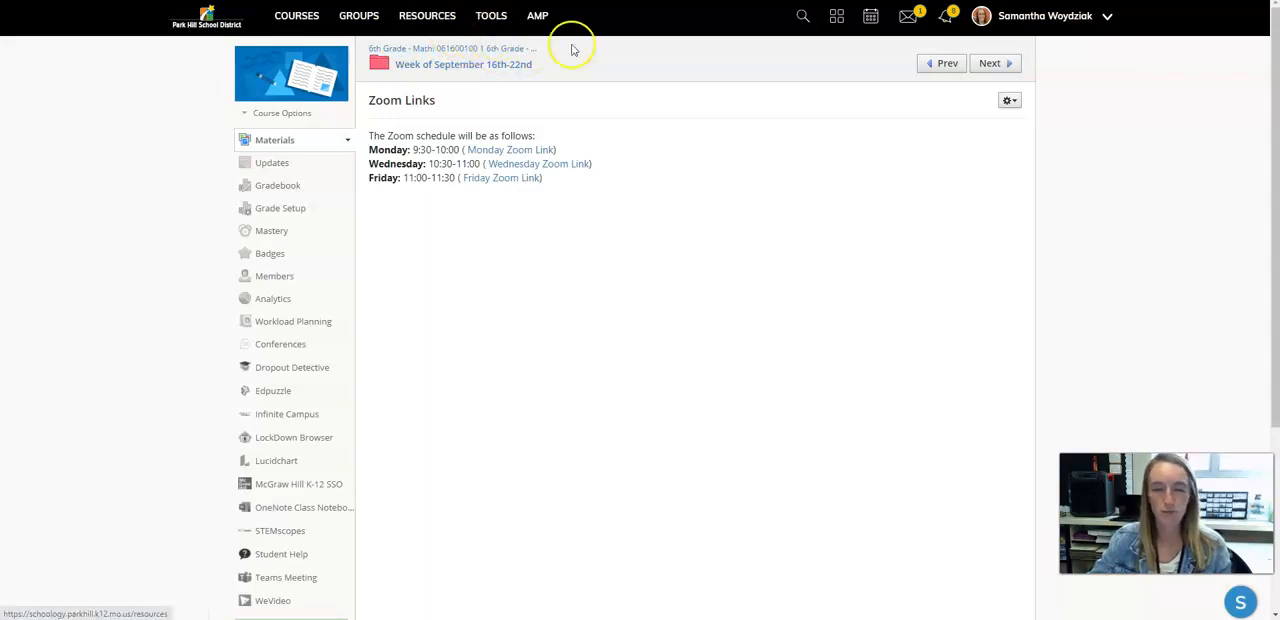